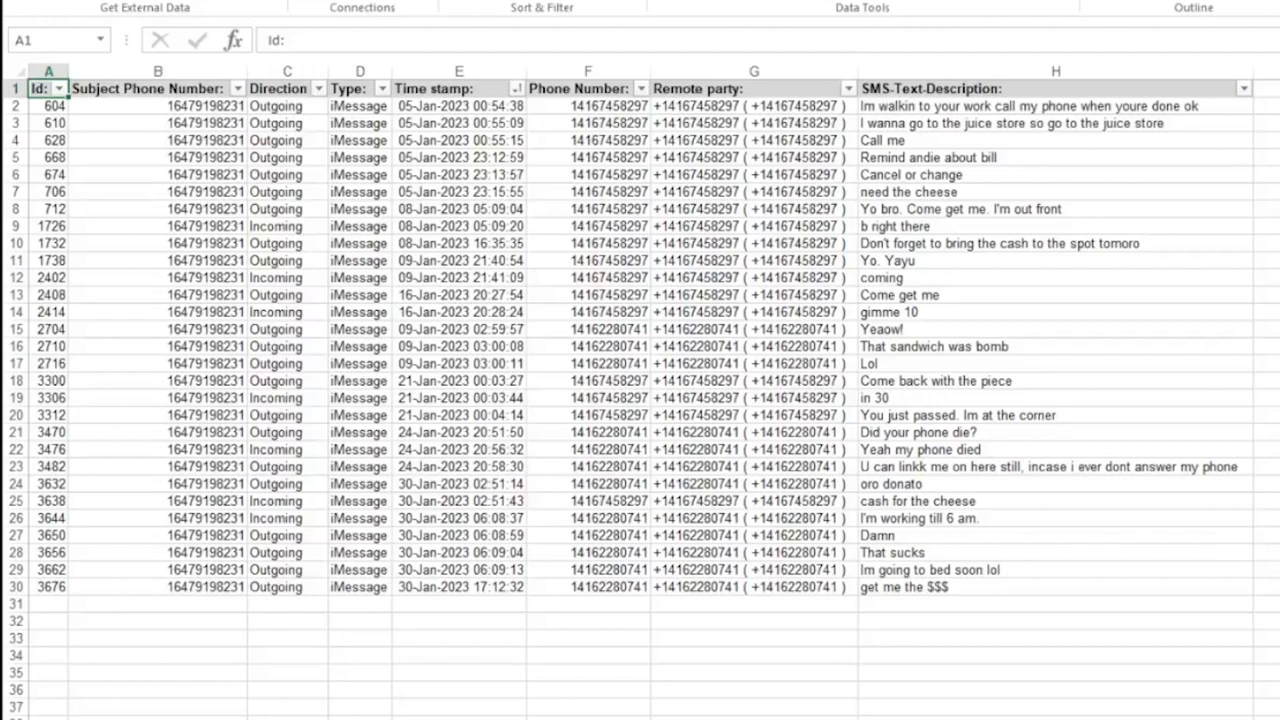
Step: Review the Direction and SMS text description columns in the Excel SMS log
left_click(459, 71)
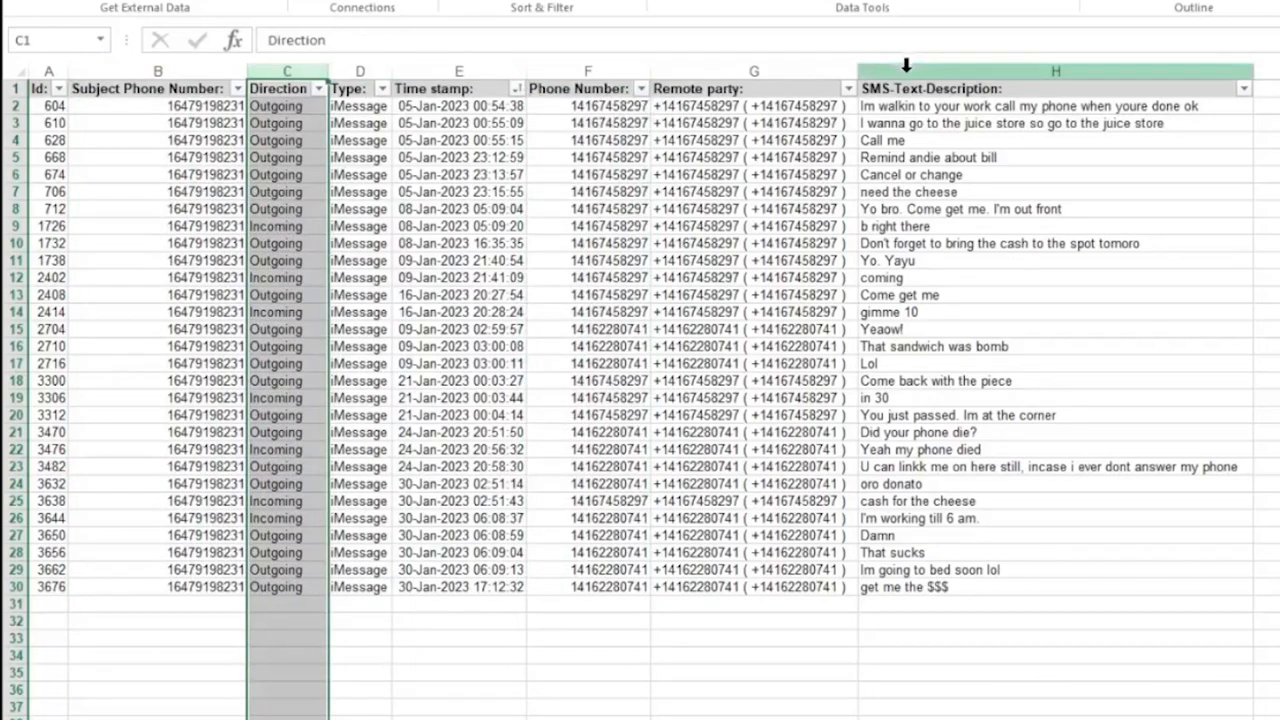
left_click(1055, 71)
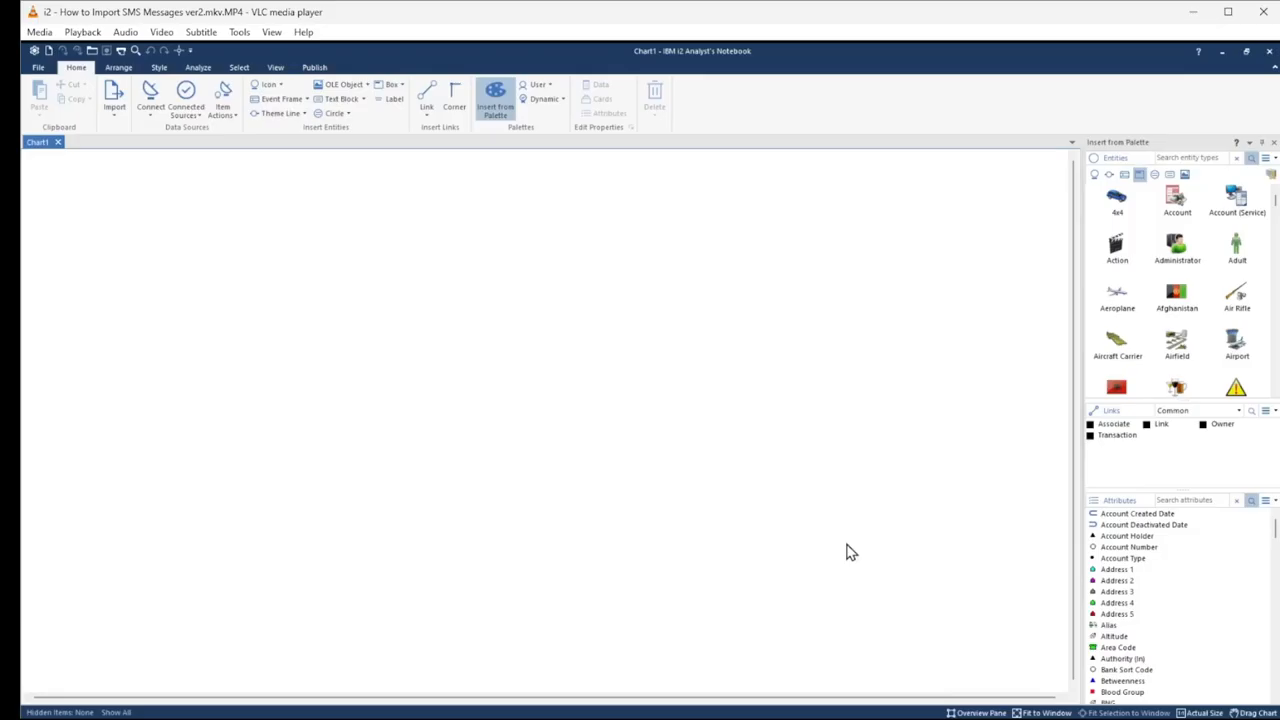
Step: Import cellphone_extracted_sms_text.xls using a new import specification
left_click(113, 95)
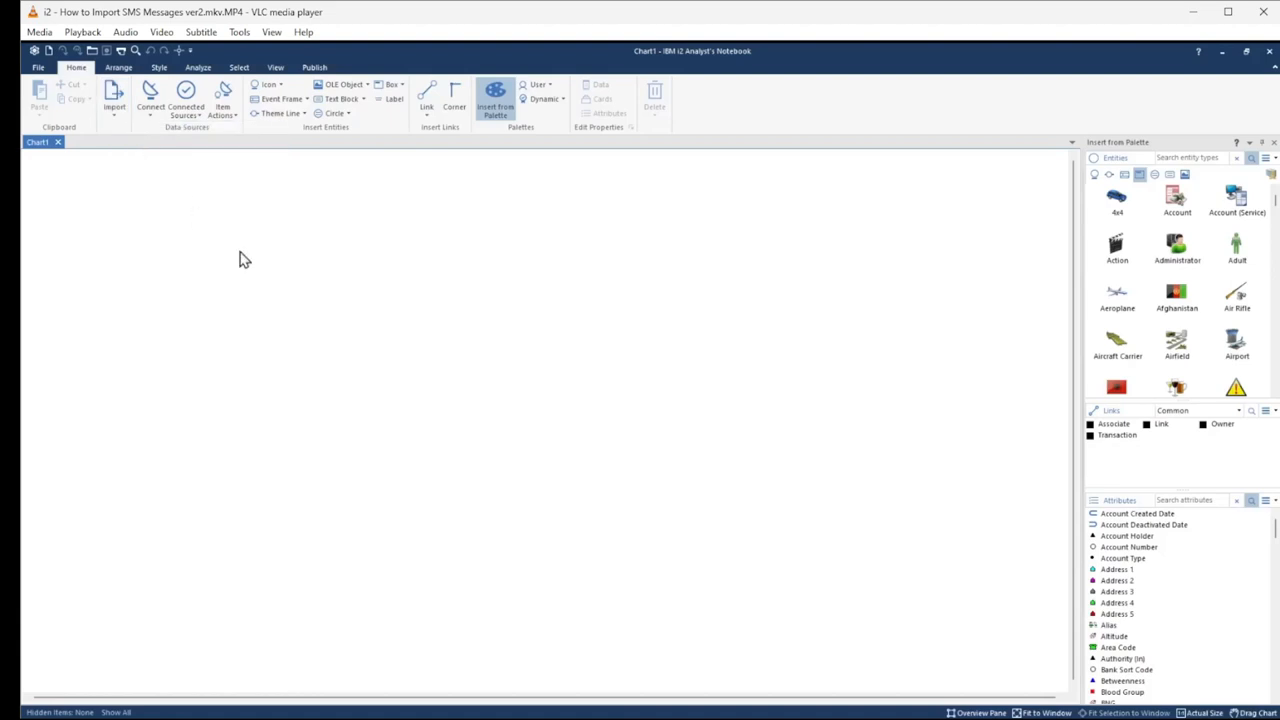
left_click(113, 100)
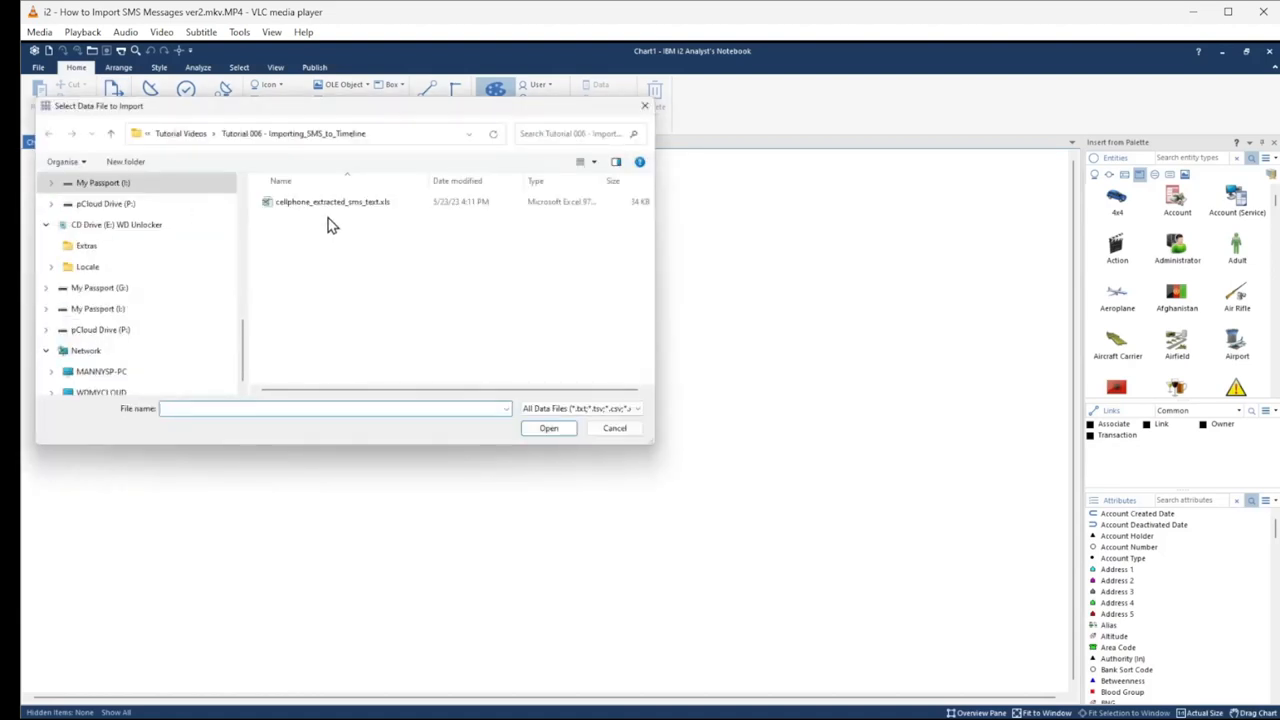
left_click(331, 201)
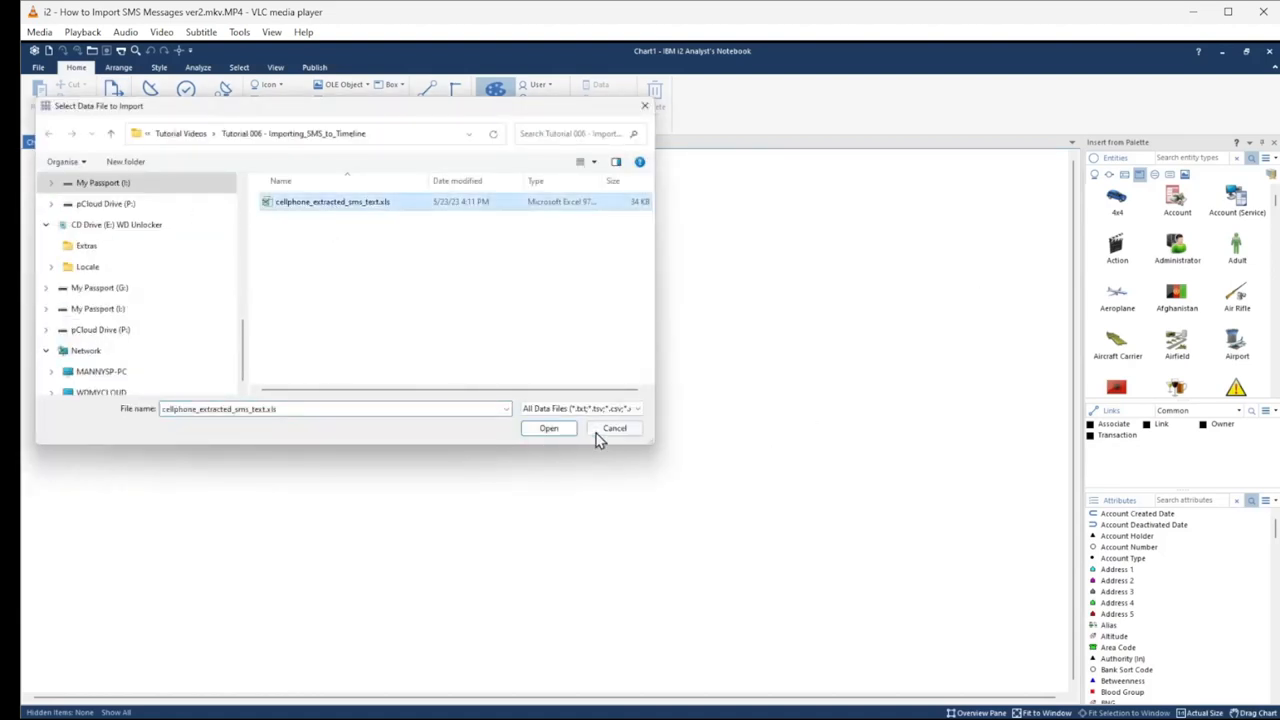
left_click(548, 428)
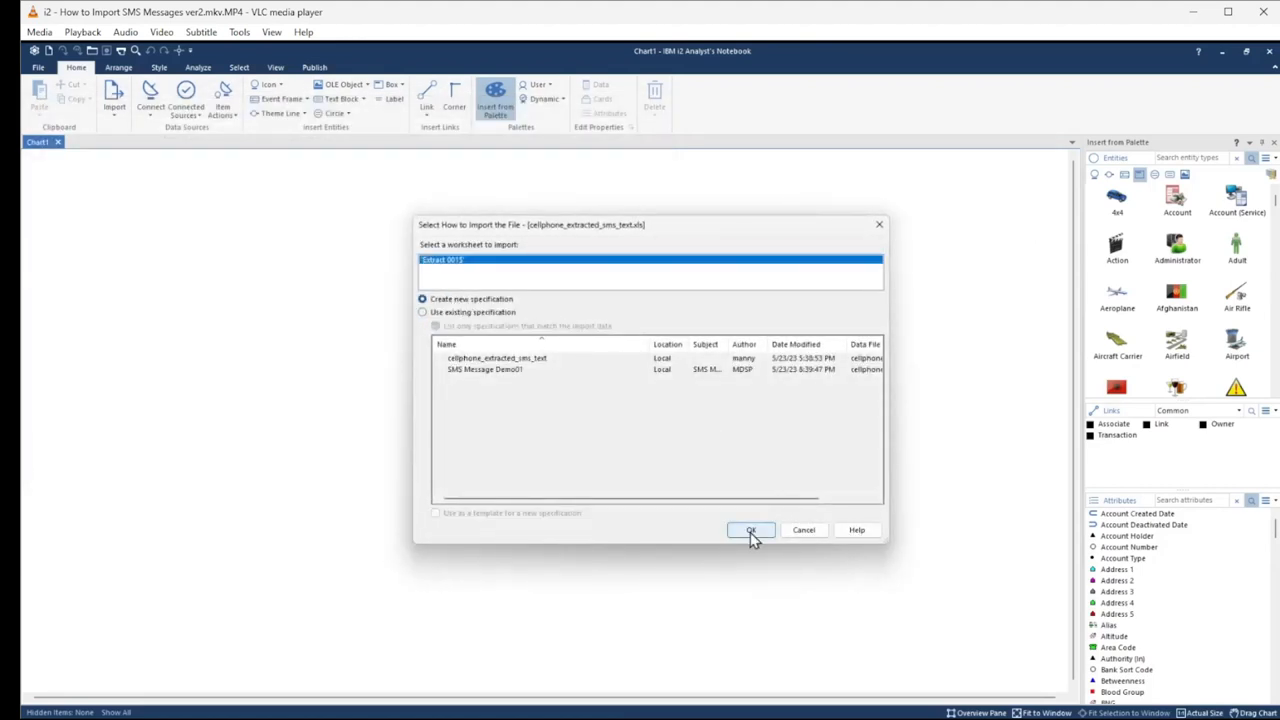
left_click(750, 530)
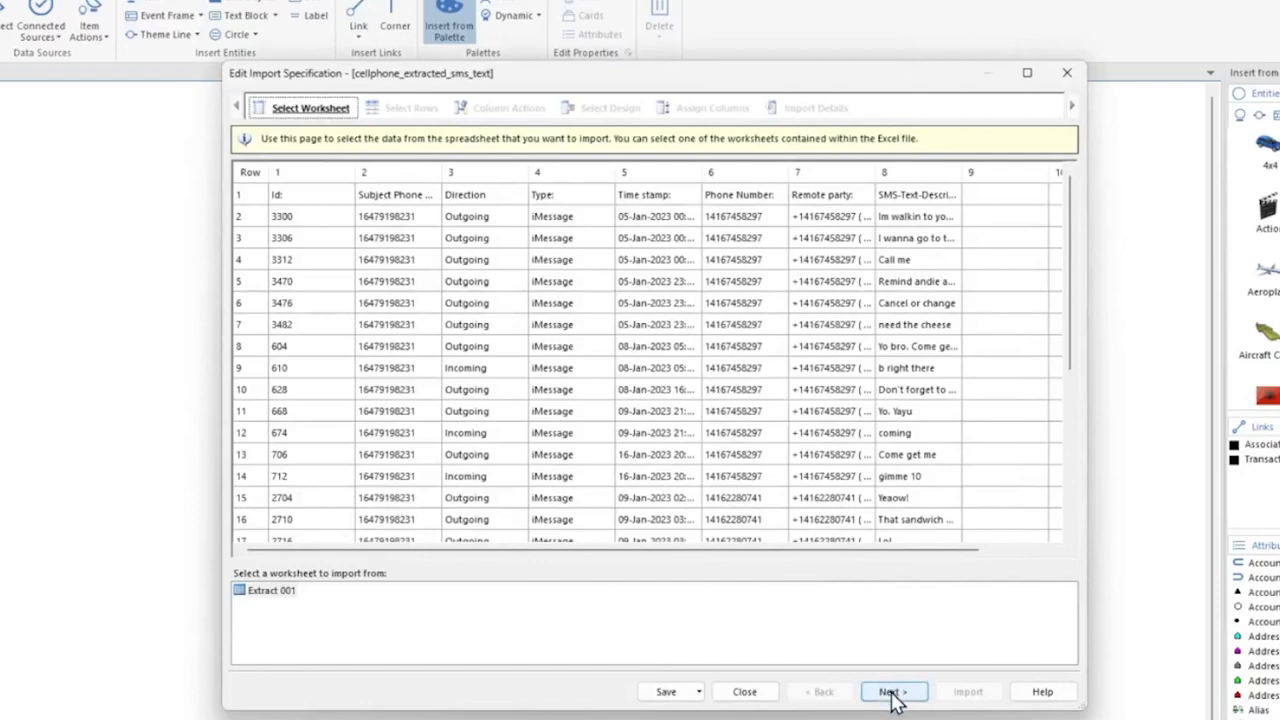
Step: Use row 1 as column headers and choose the Sequence of telephone calls design
left_click(890, 691)
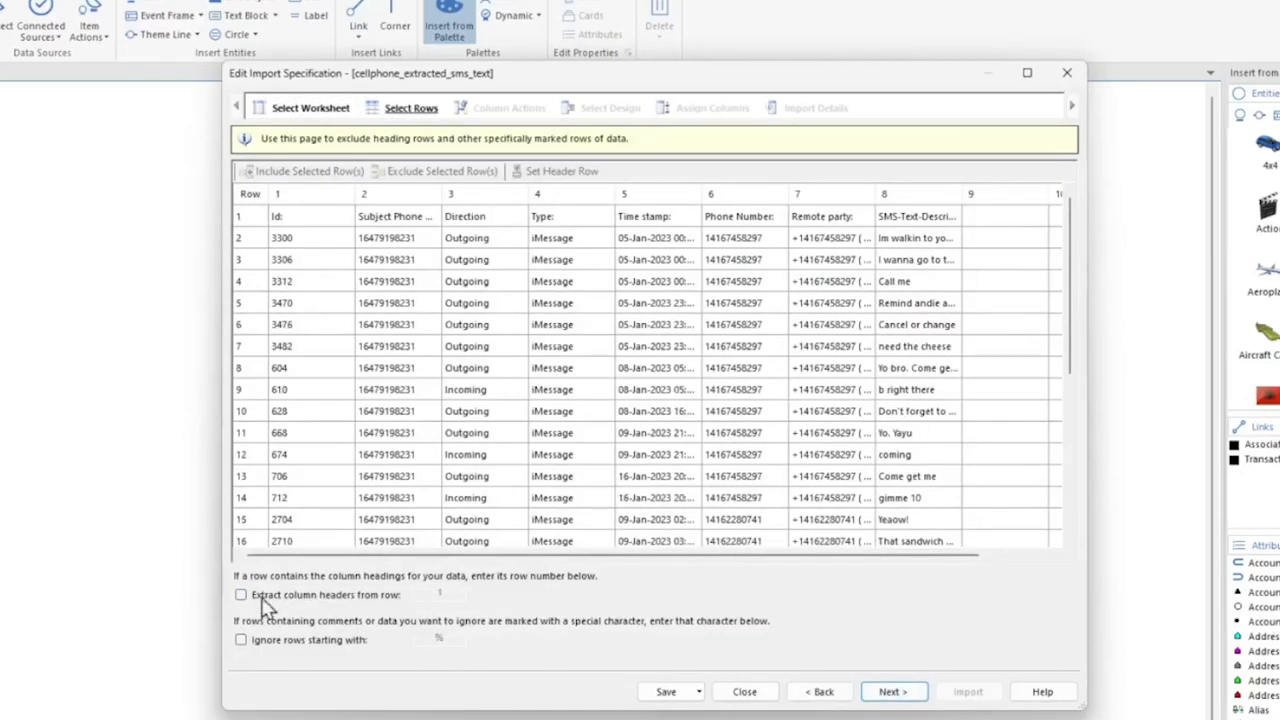
left_click(241, 594)
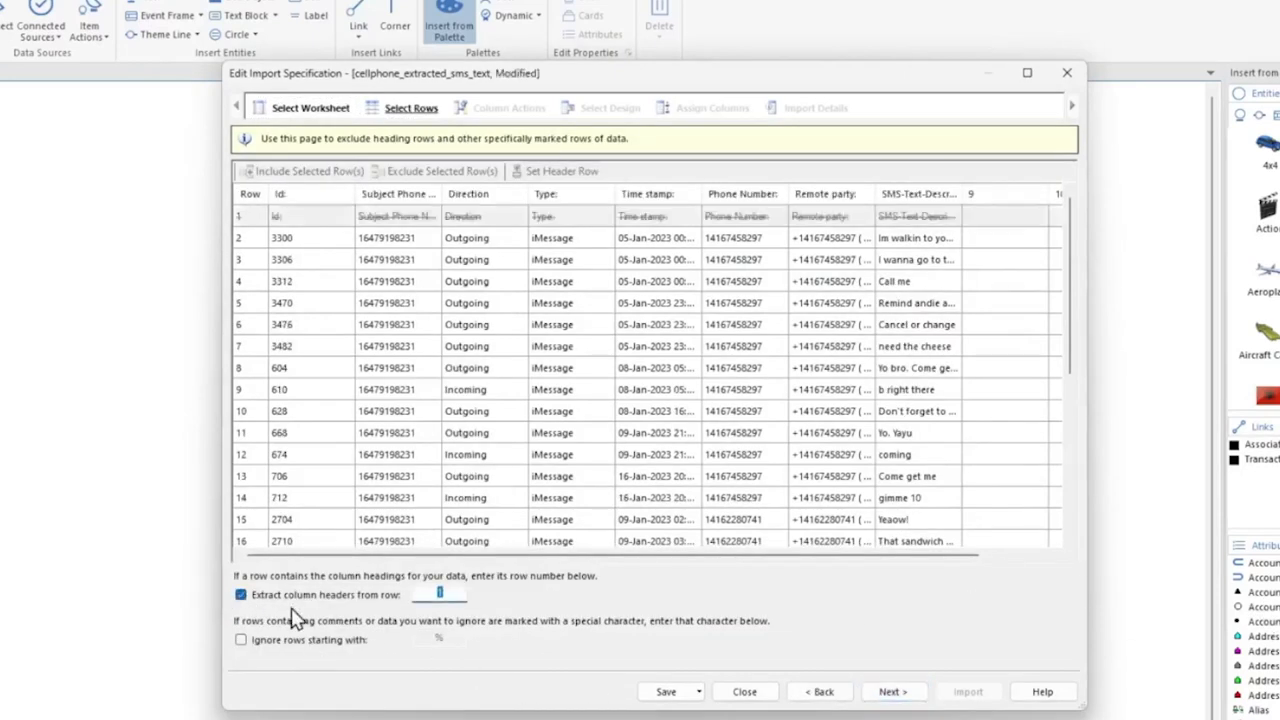
mouse_move(935, 705)
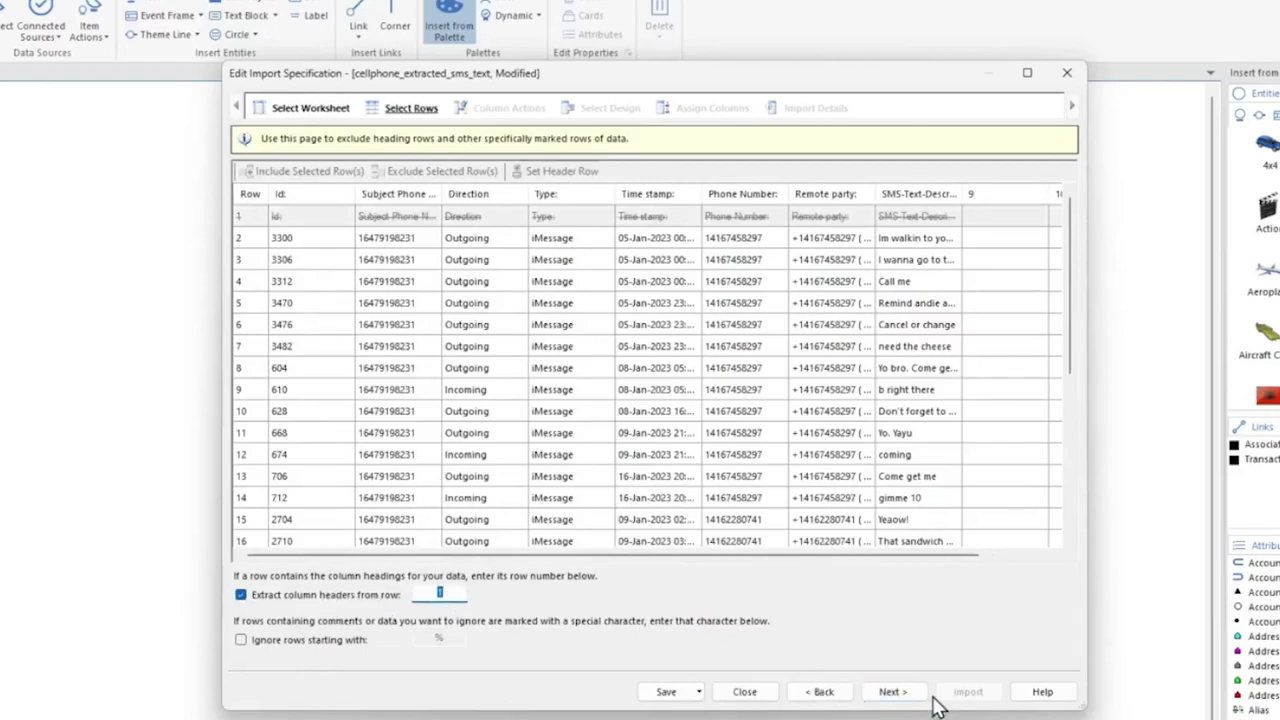
left_click(888, 691)
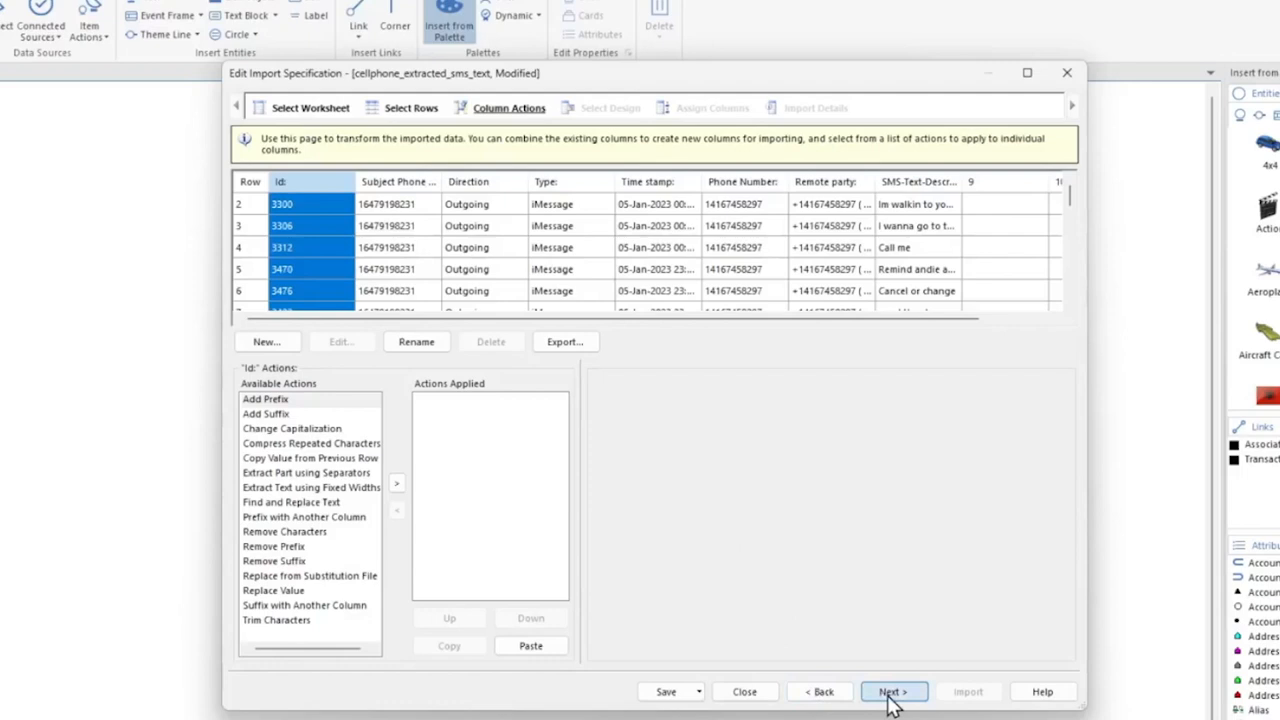
left_click(892, 691)
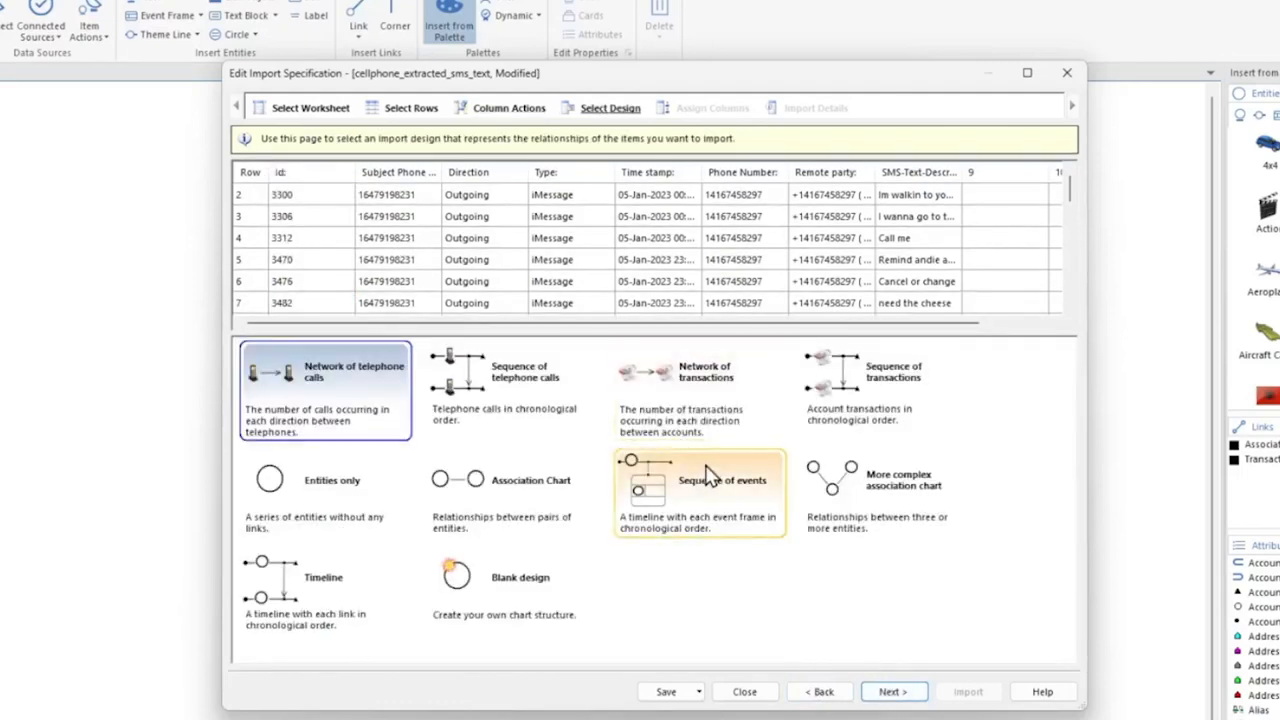
mouse_move(680, 390)
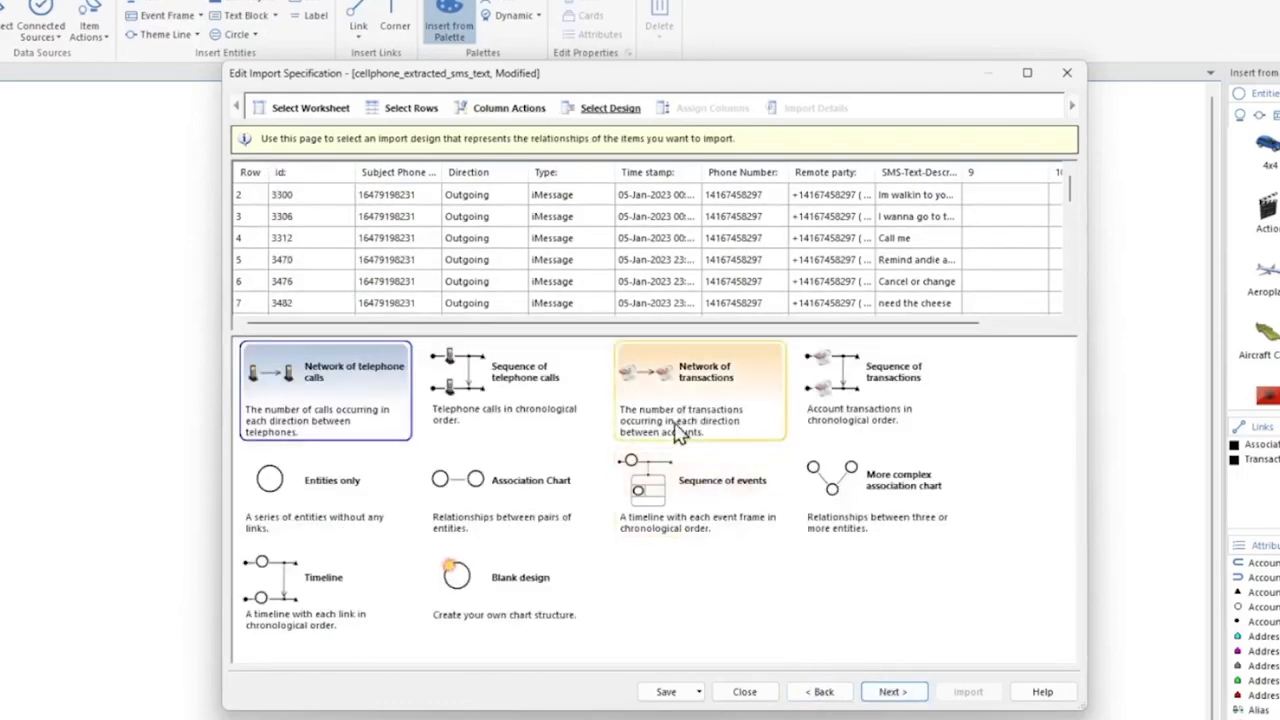
left_click(512, 385)
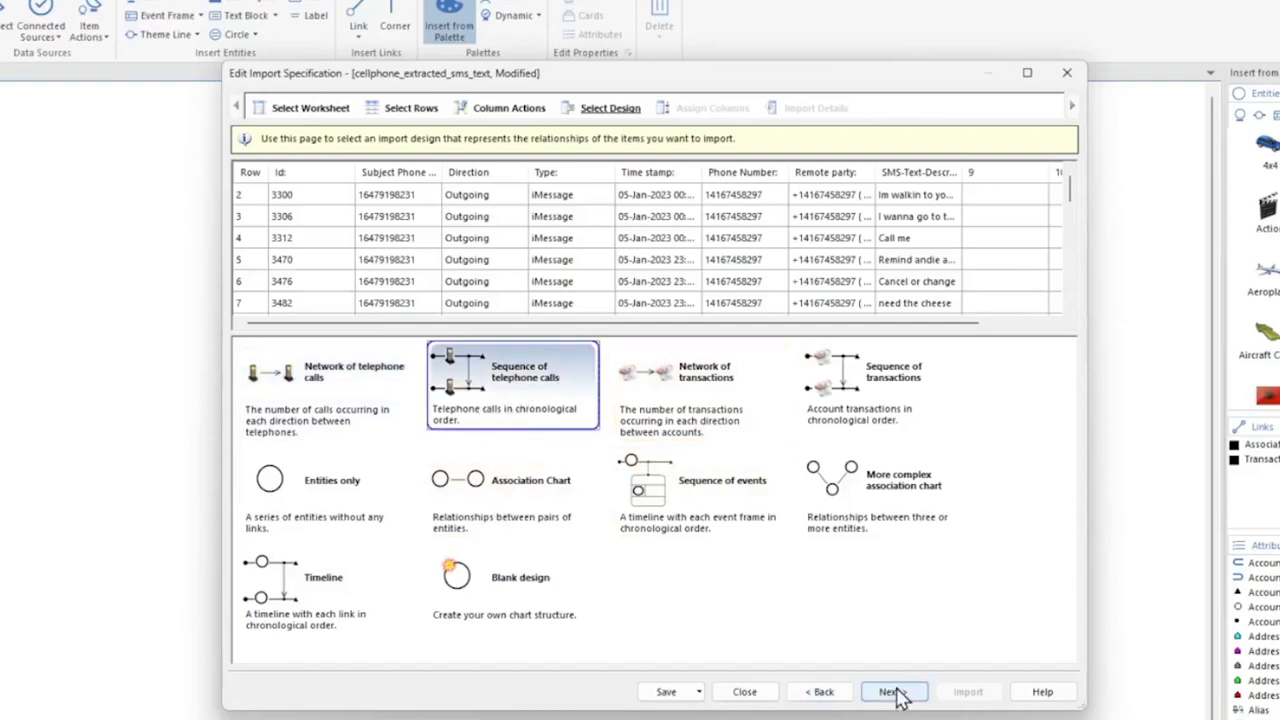
left_click(891, 691)
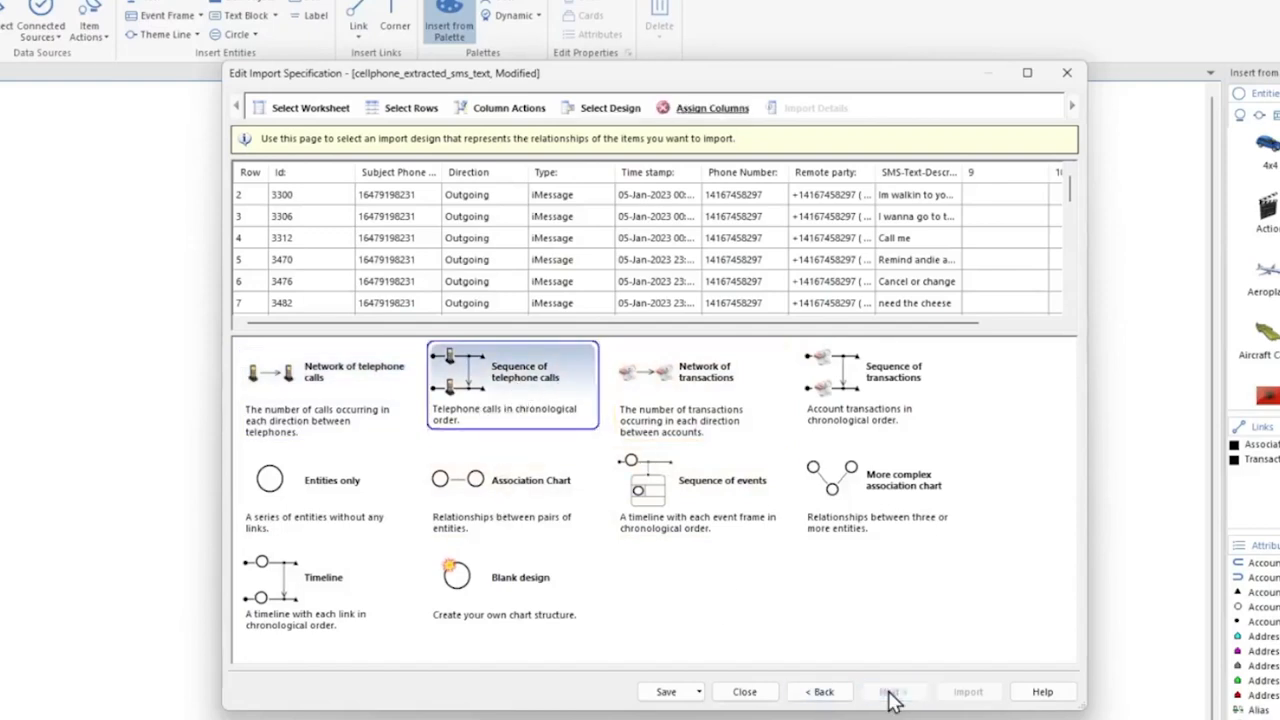
Step: Raise the upper phone theme line and add an event frame between both phone lines
left_click(891, 691)
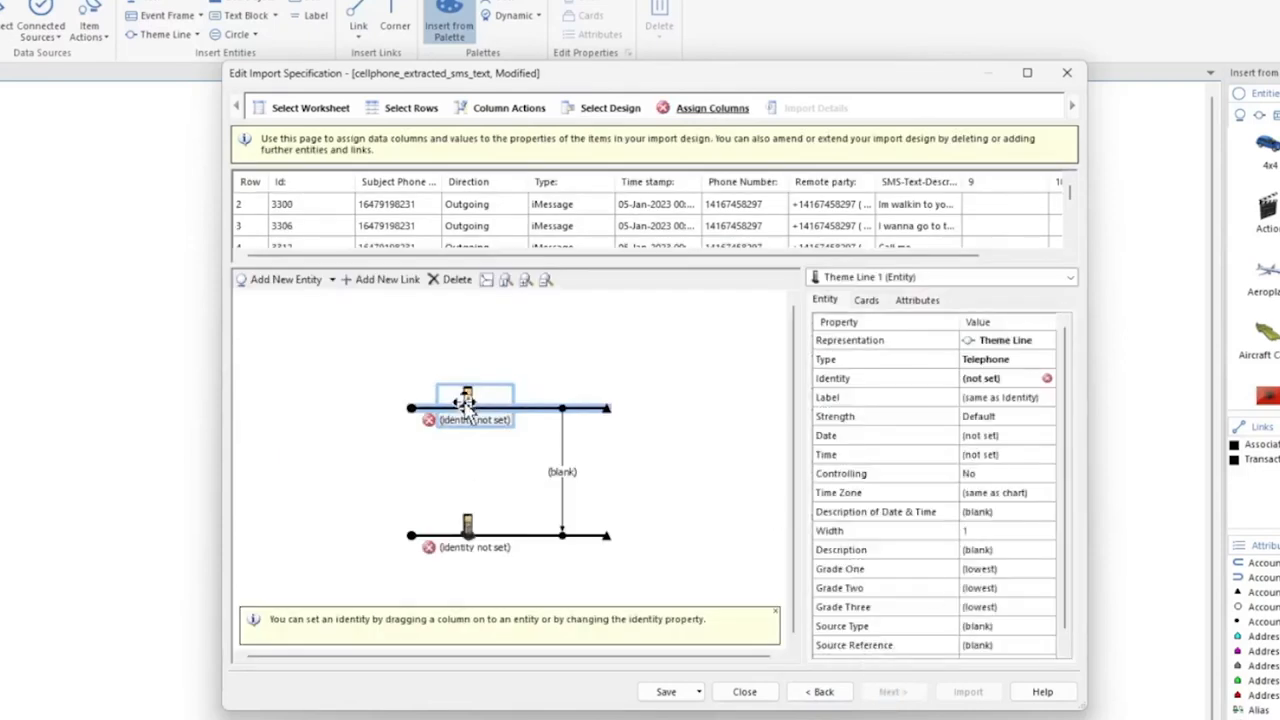
left_click_drag(470, 407, 470, 350)
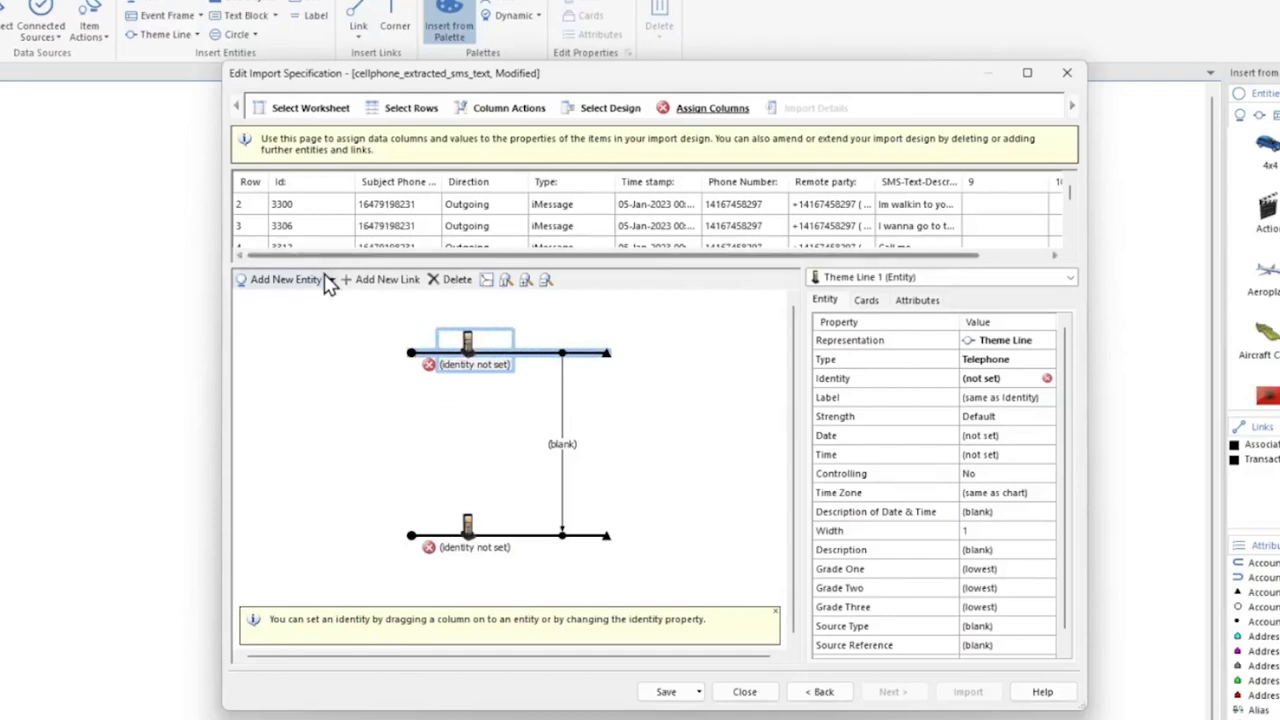
mouse_move(323, 325)
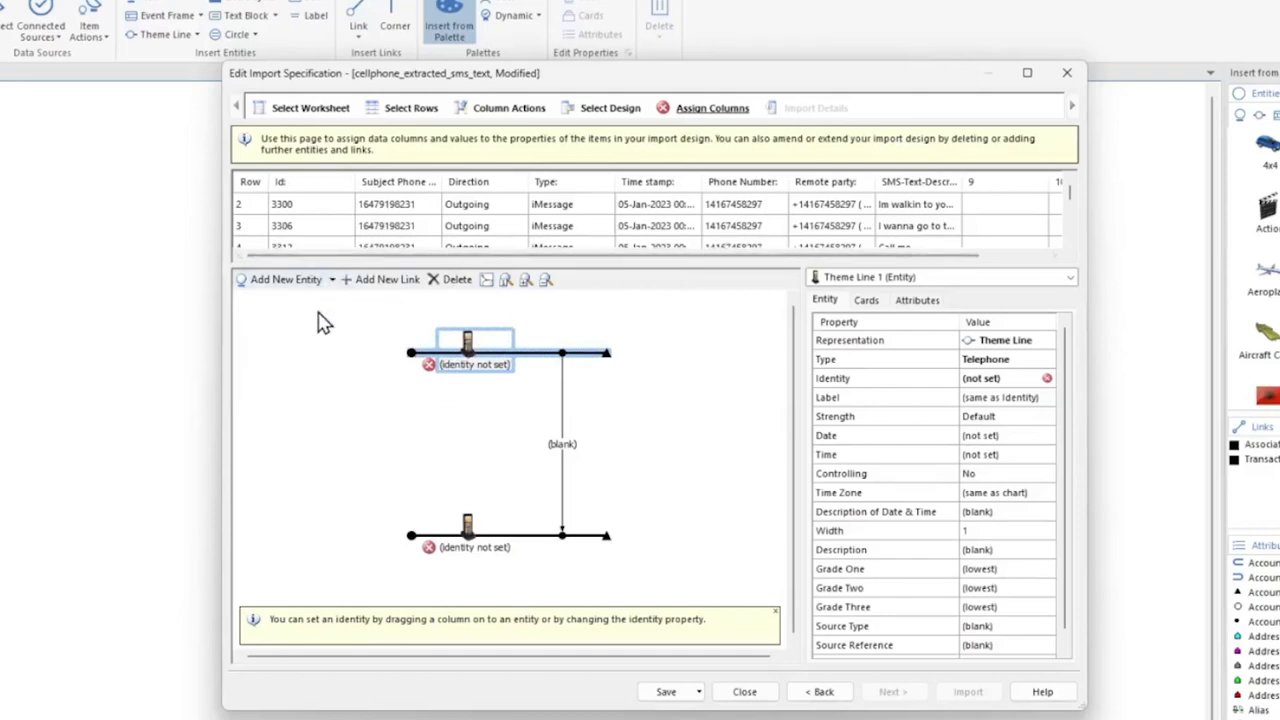
left_click(283, 279)
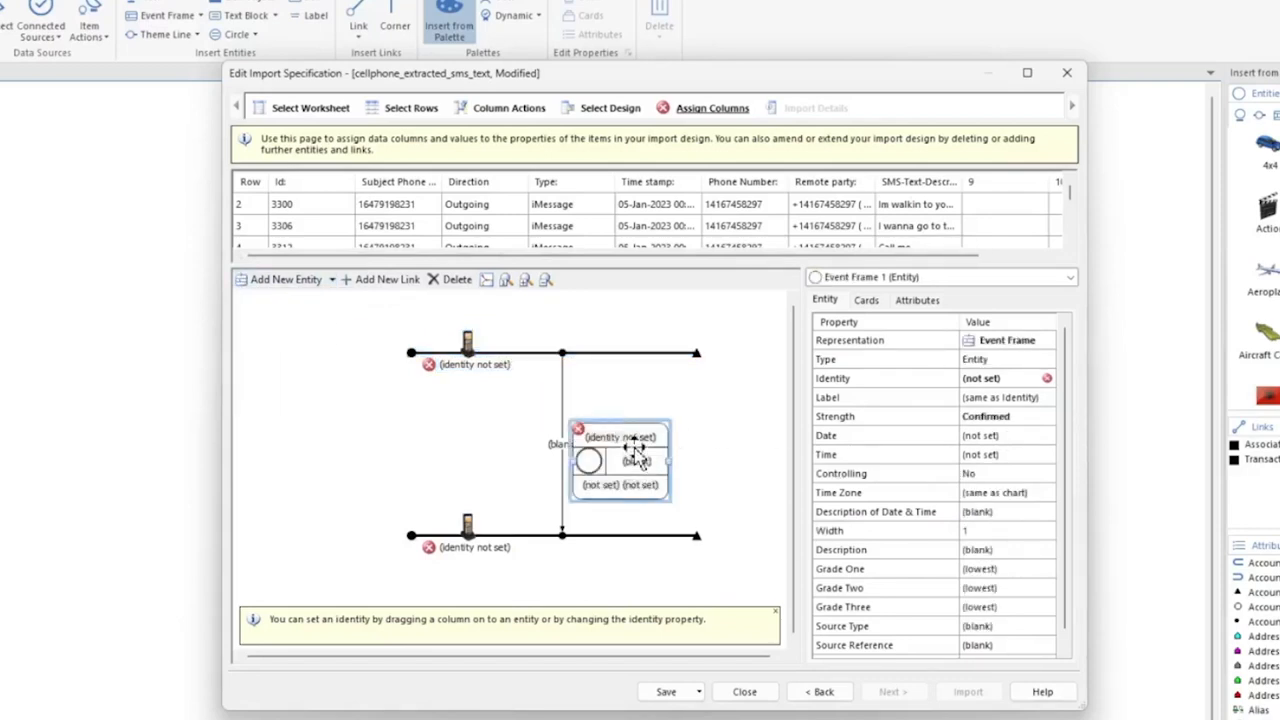
left_click(561, 420)
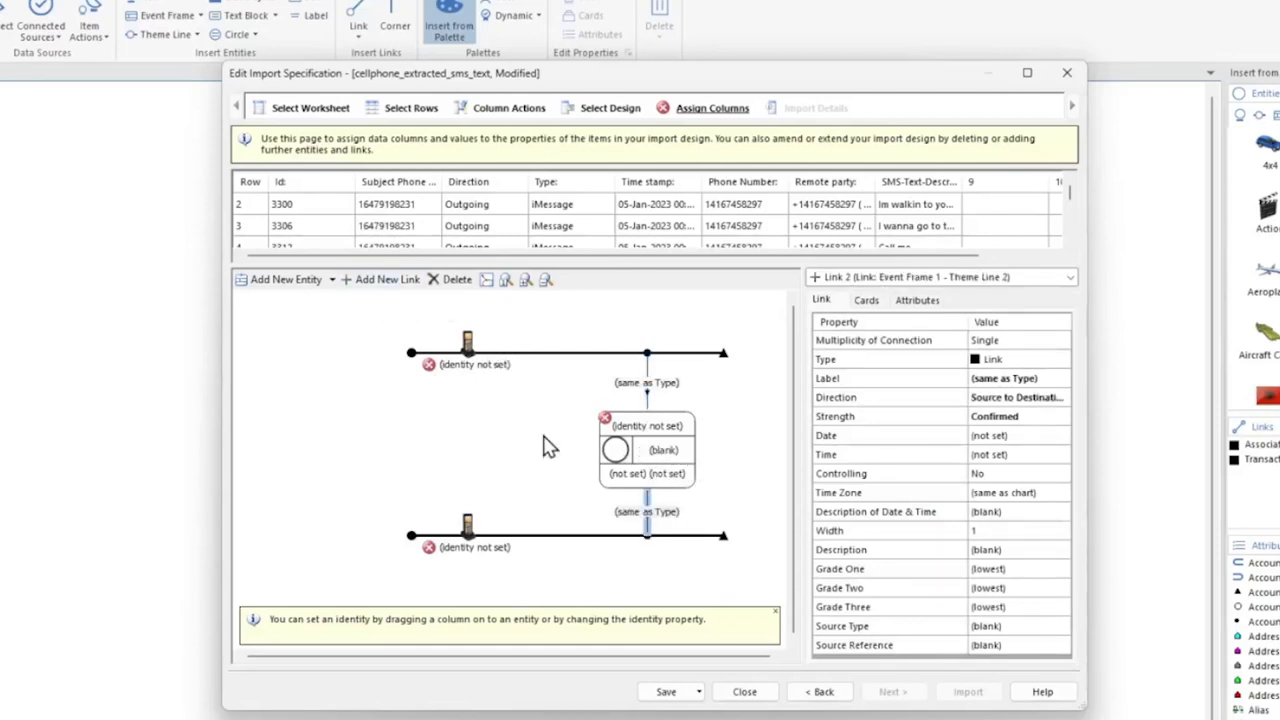
mouse_move(533, 438)
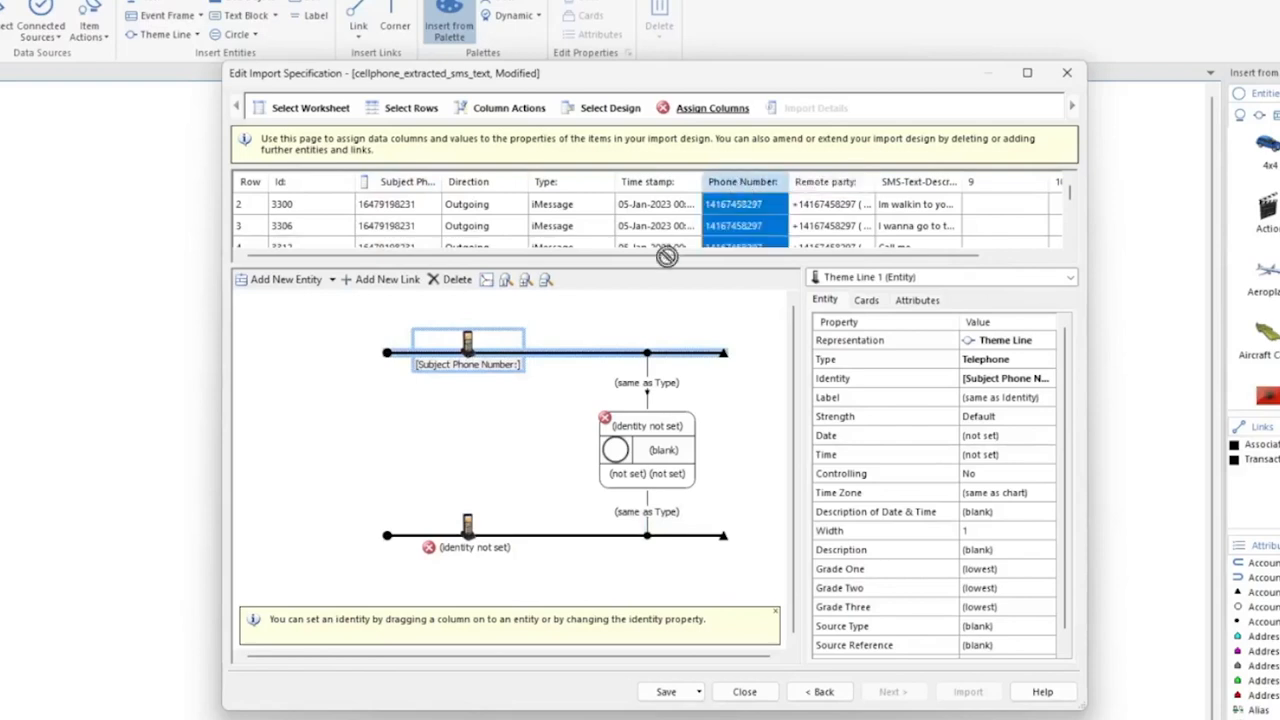
Step: Assign Phone Number to the lower phone; make the event a Text Message timed by Time stamp
left_click(467, 530)
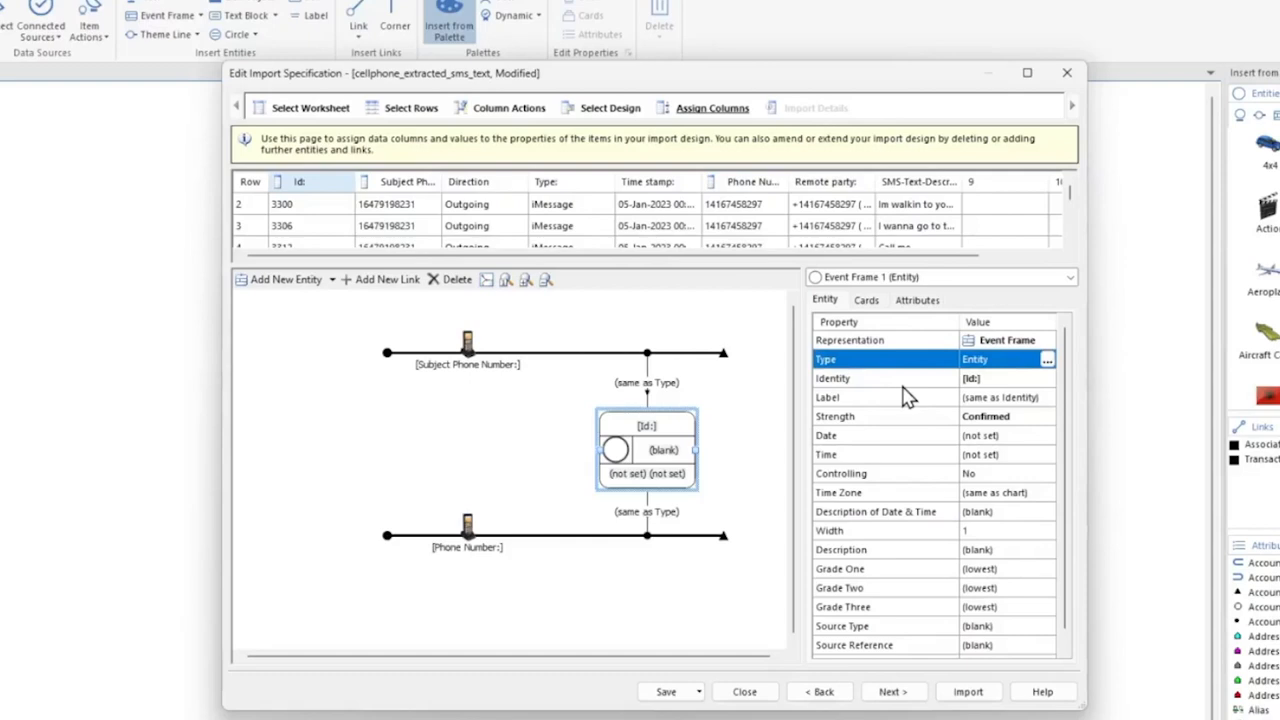
left_click(1047, 359)
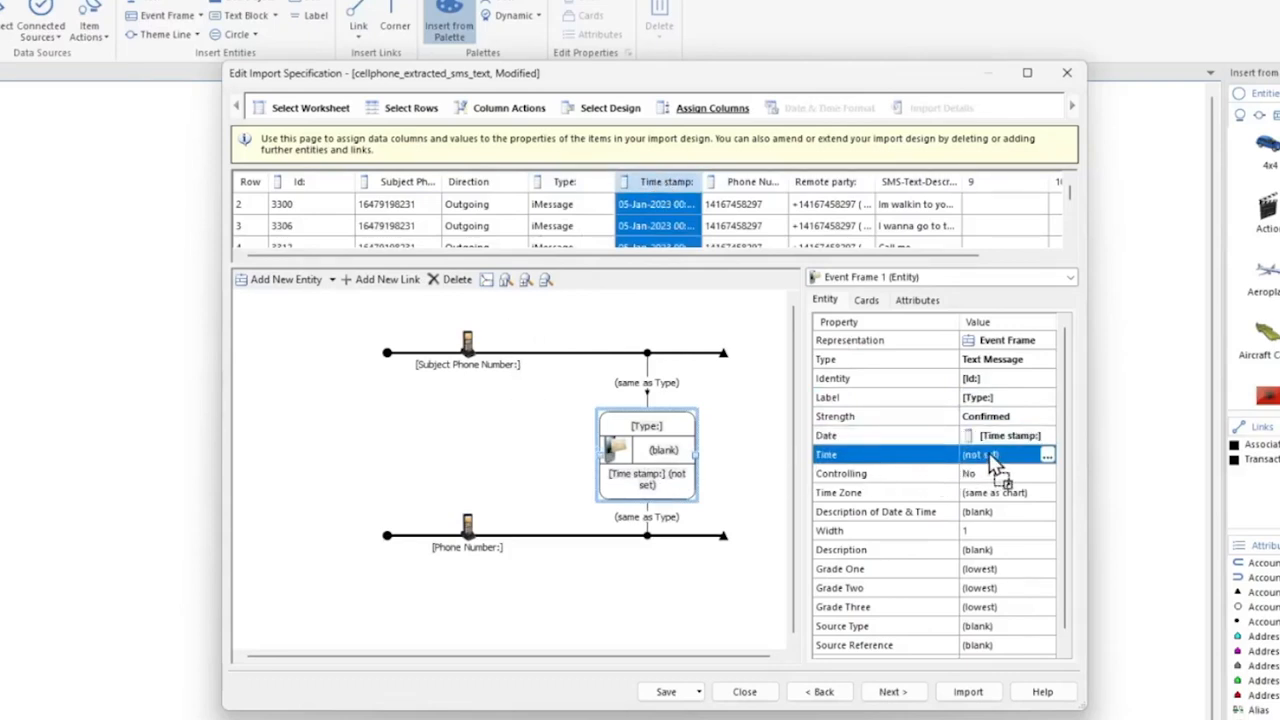
left_click(1008, 455)
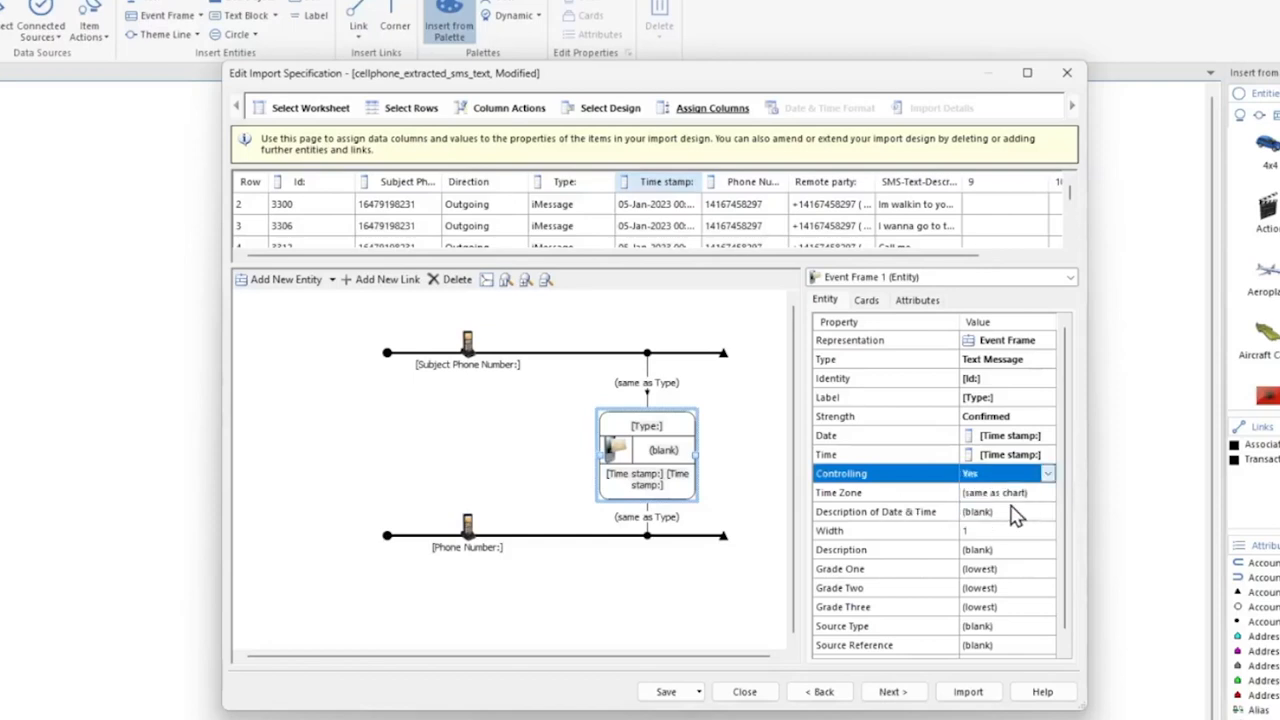
mouse_move(910, 490)
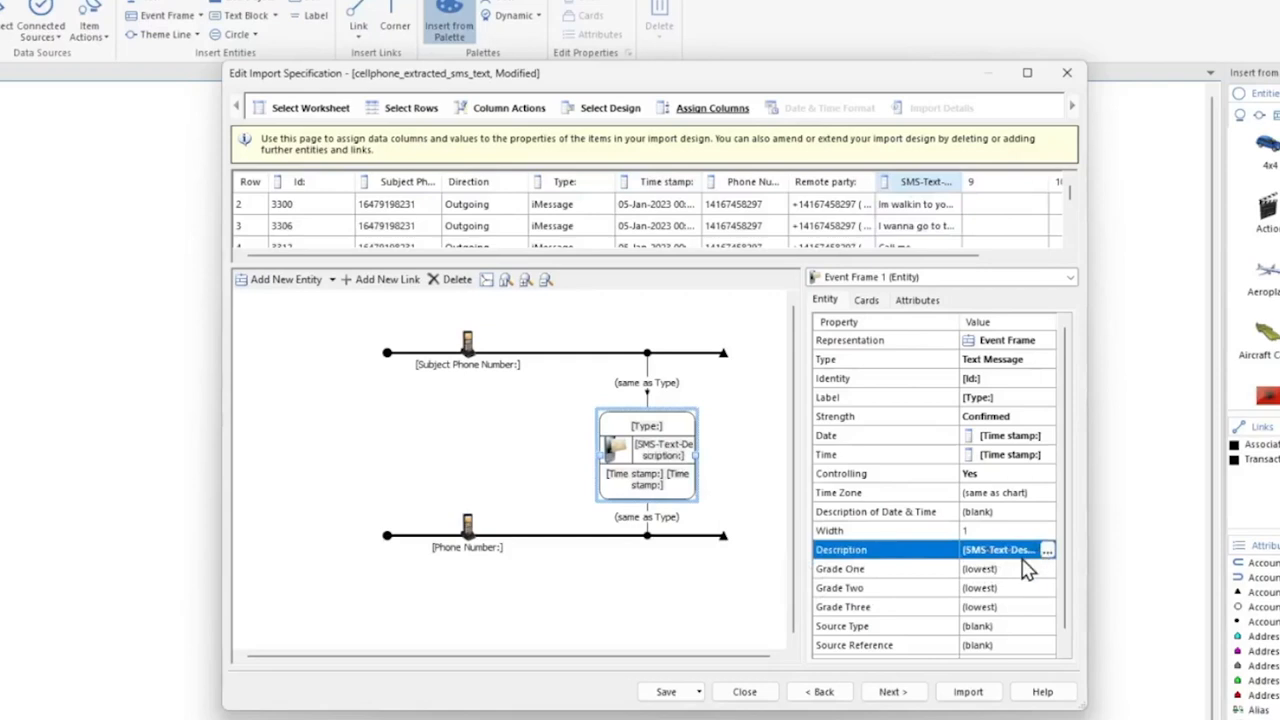
mouse_move(665, 400)
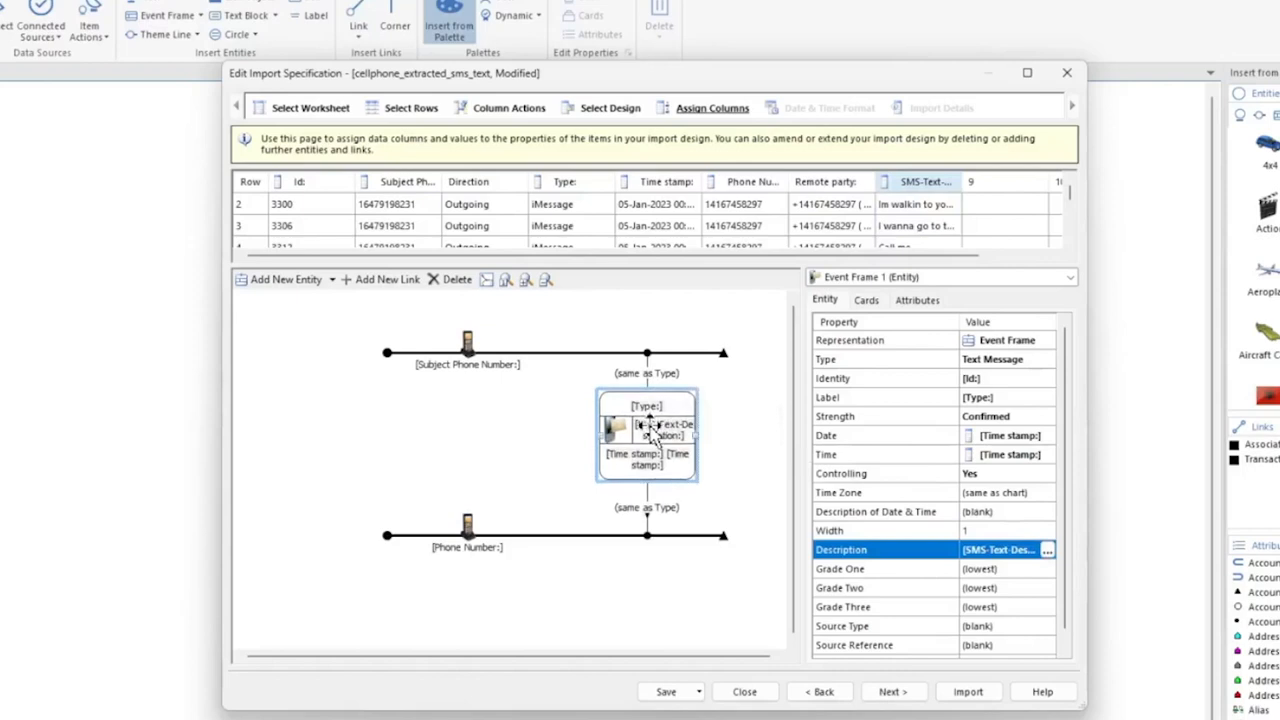
Step: Blank the labels on the upper and lower event-frame links
left_click(647, 358)
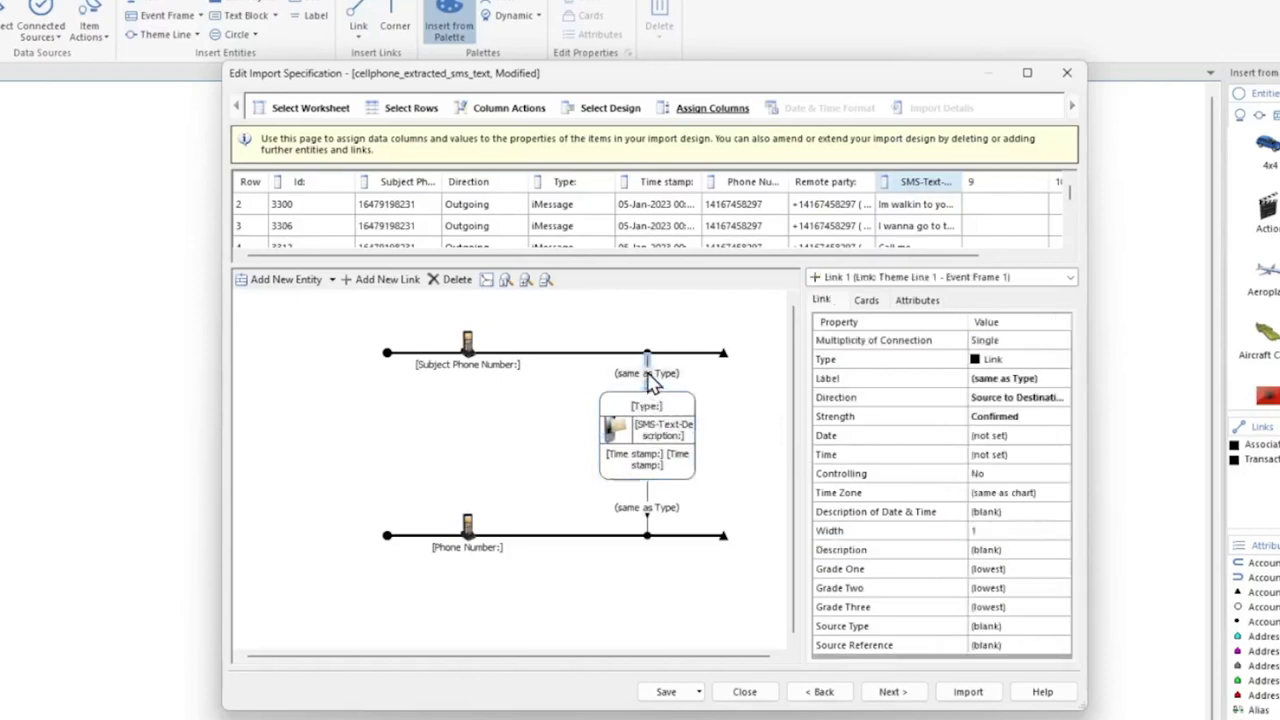
left_click(888, 378)
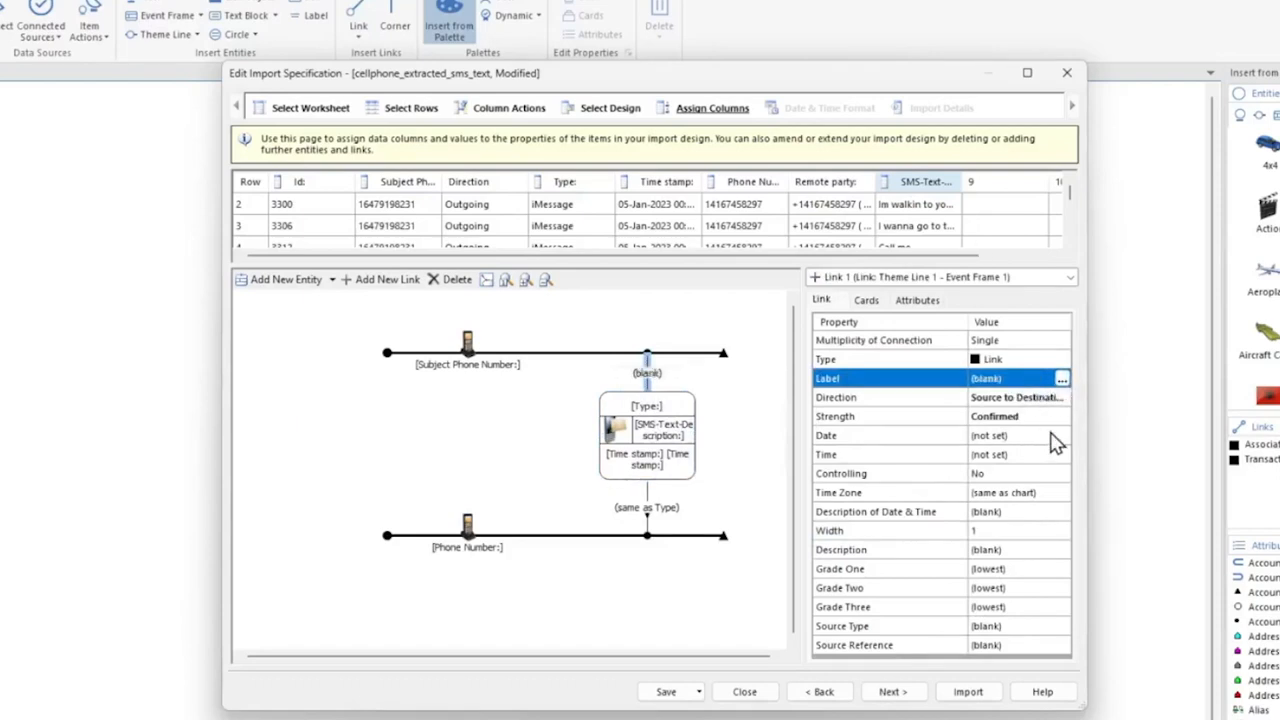
mouse_move(650, 525)
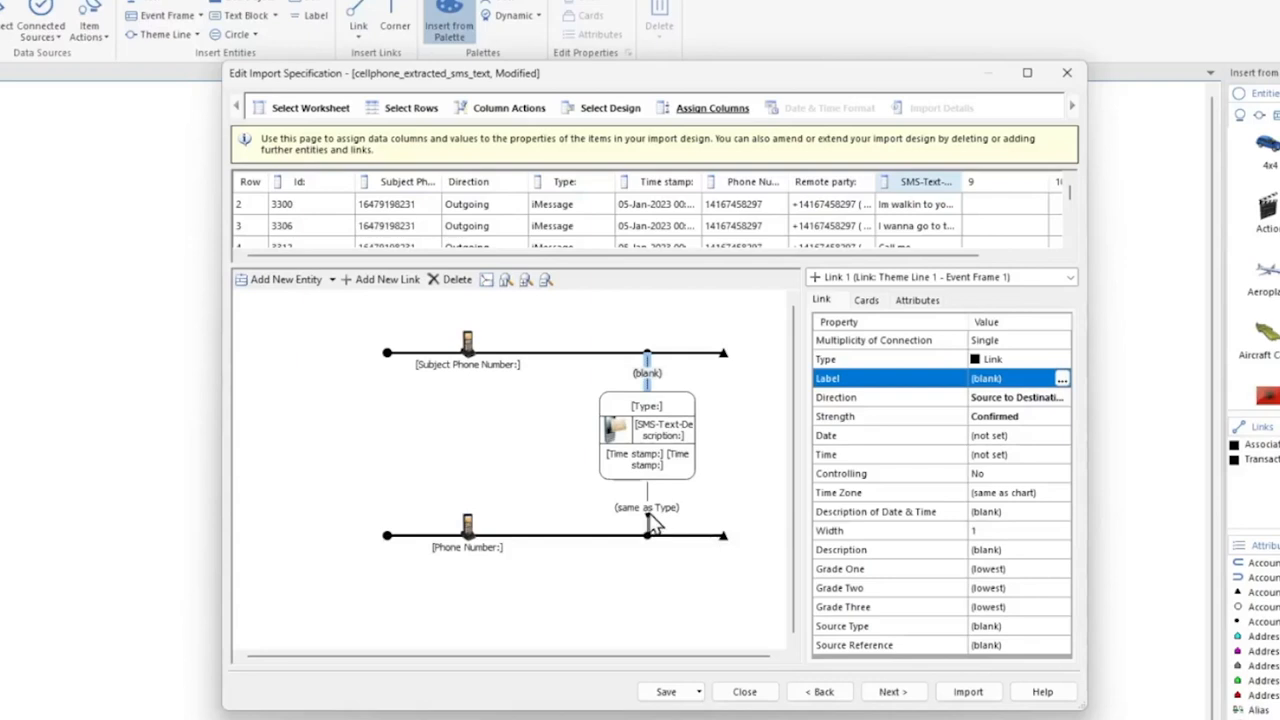
left_click(647, 535)
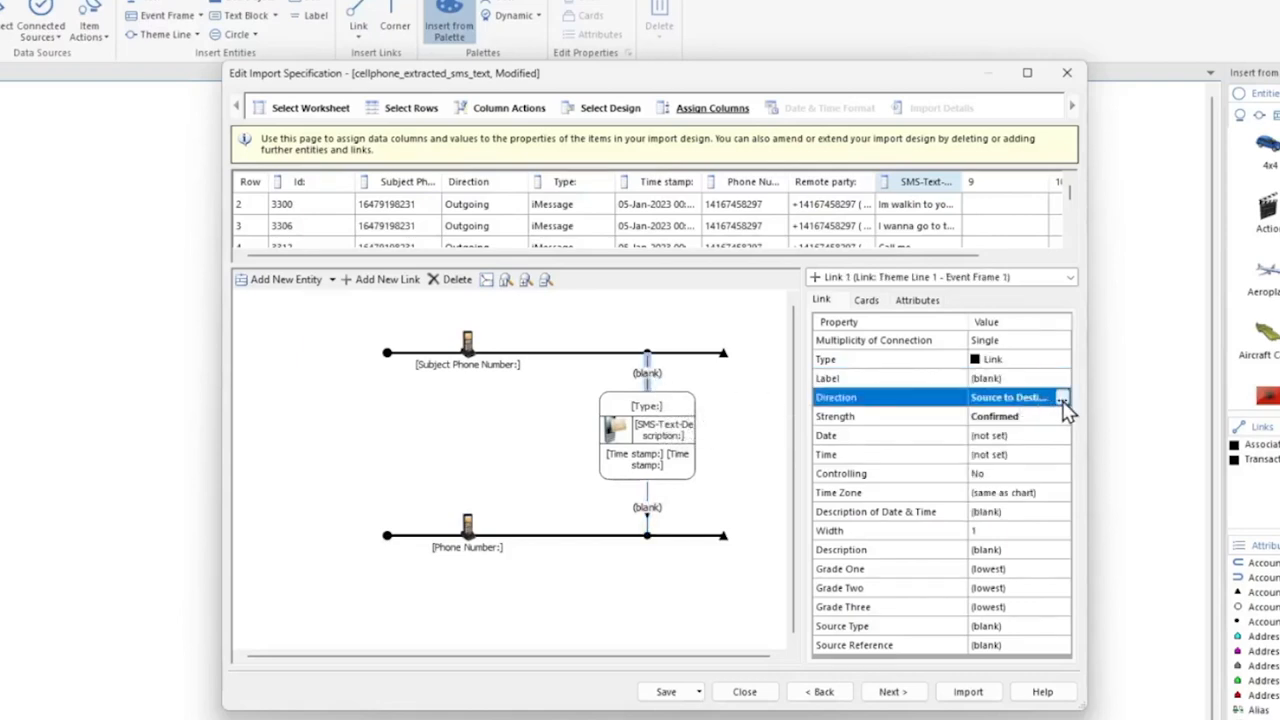
Step: Take link direction from the Direction column: Outgoing forward, Incoming reverse
left_click(1063, 397)
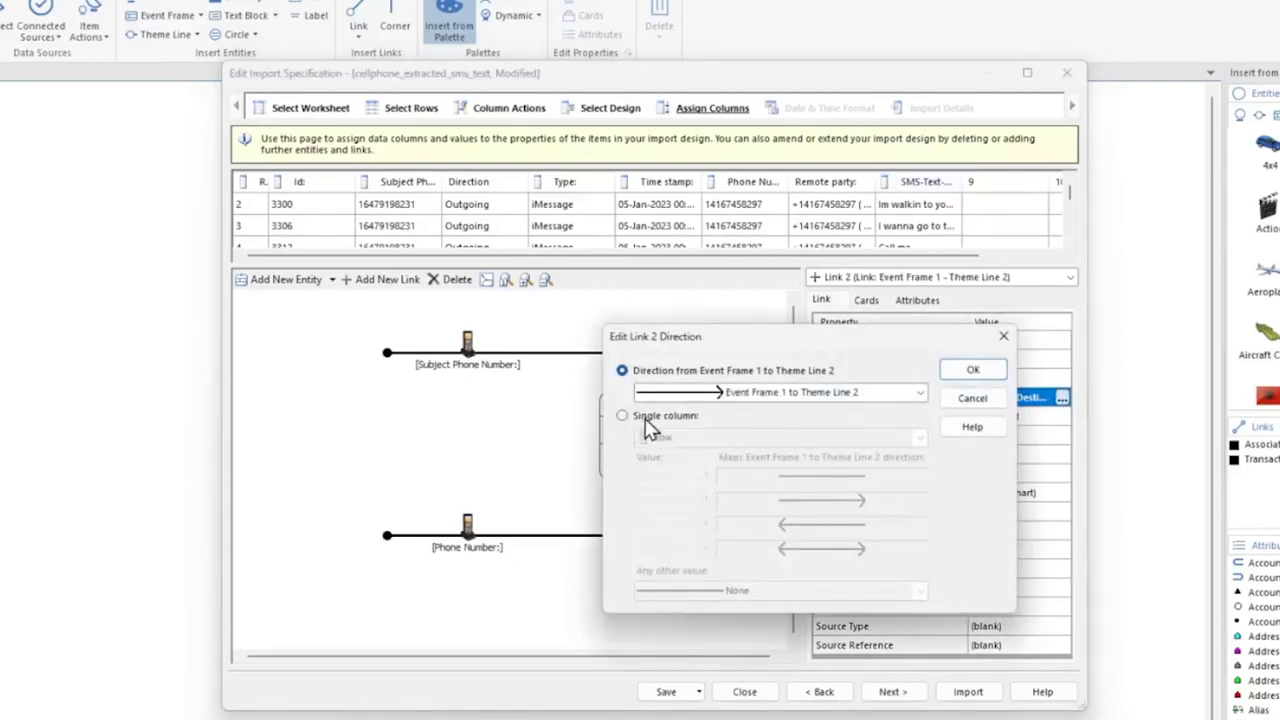
left_click(622, 415)
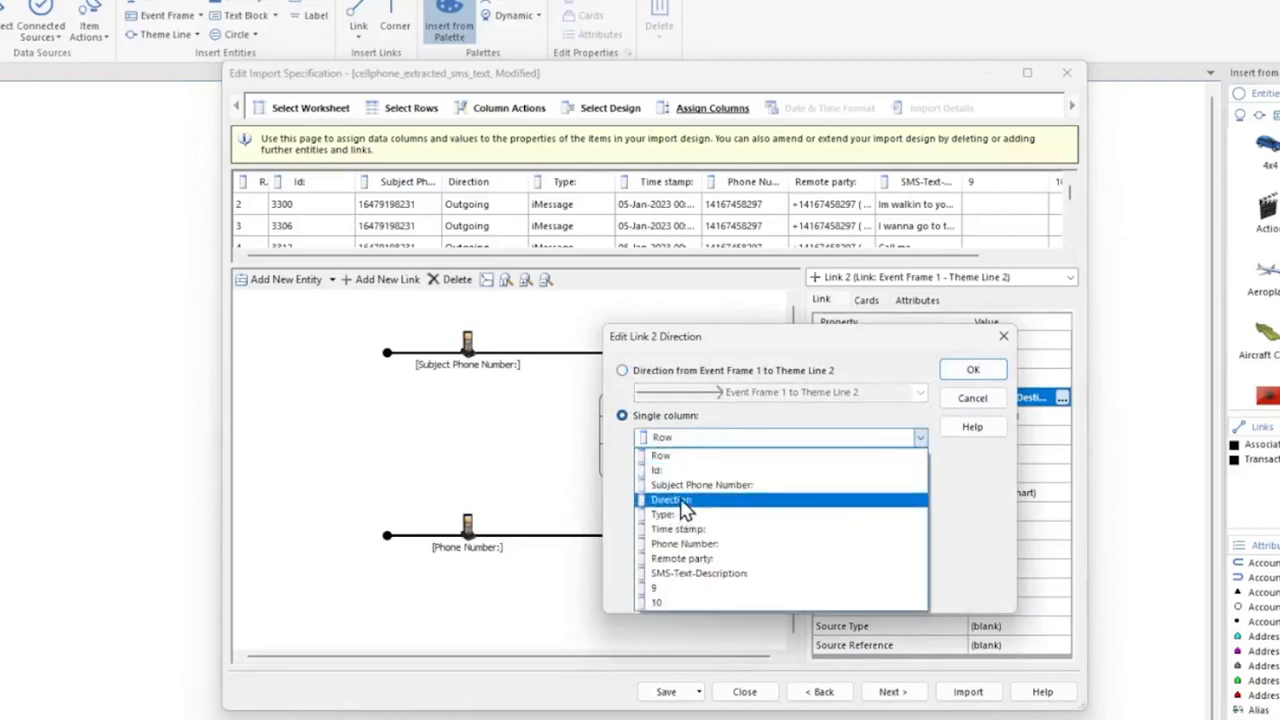
left_click(670, 499)
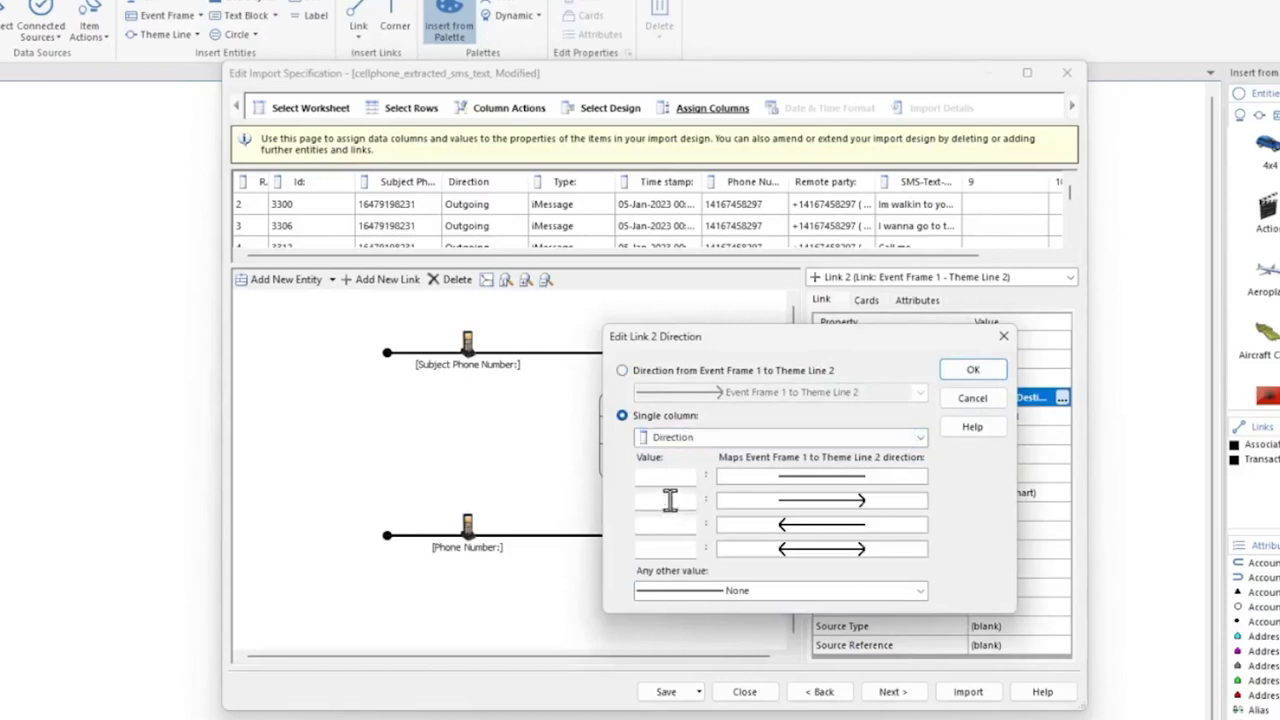
type("Outgoing")
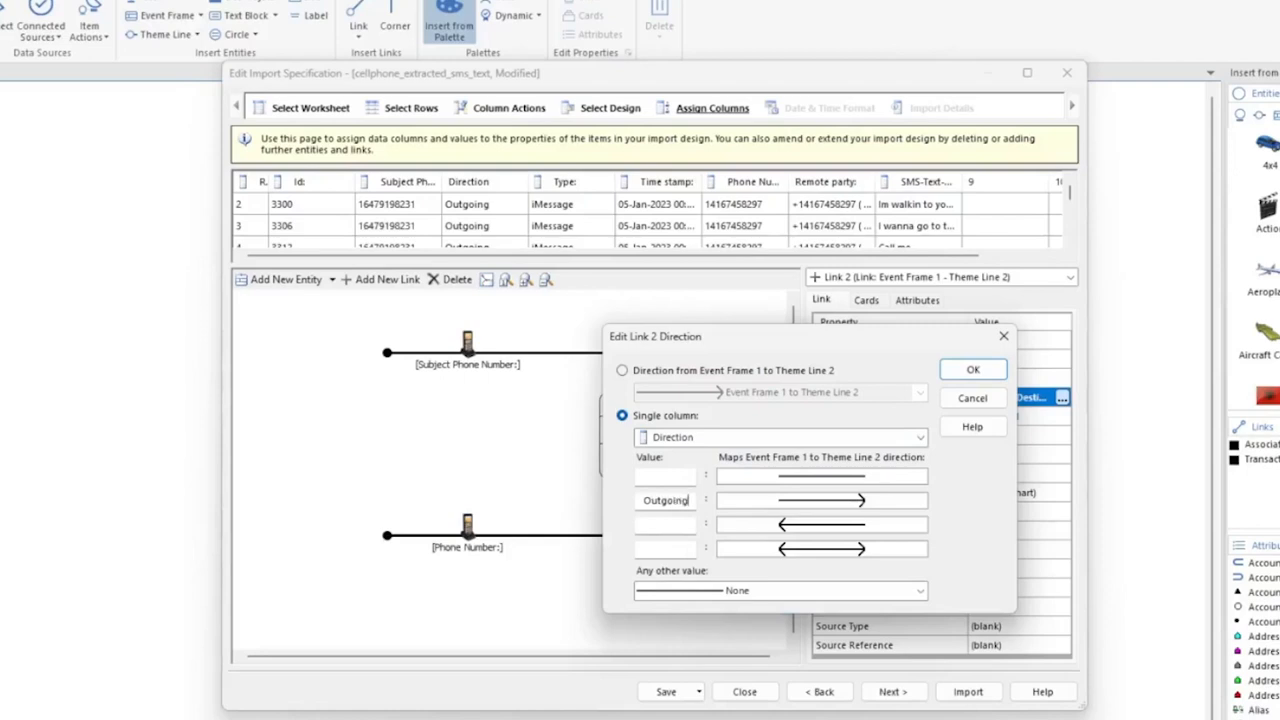
left_click(665, 524)
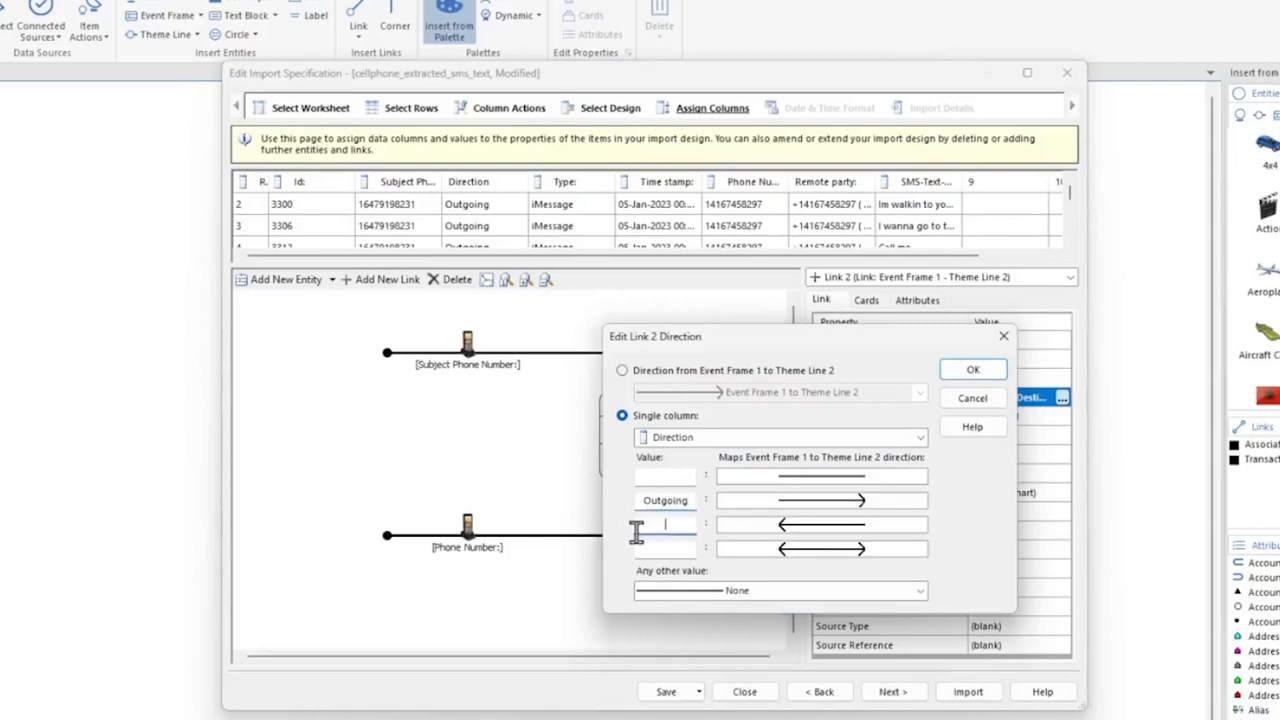
type("Incoming")
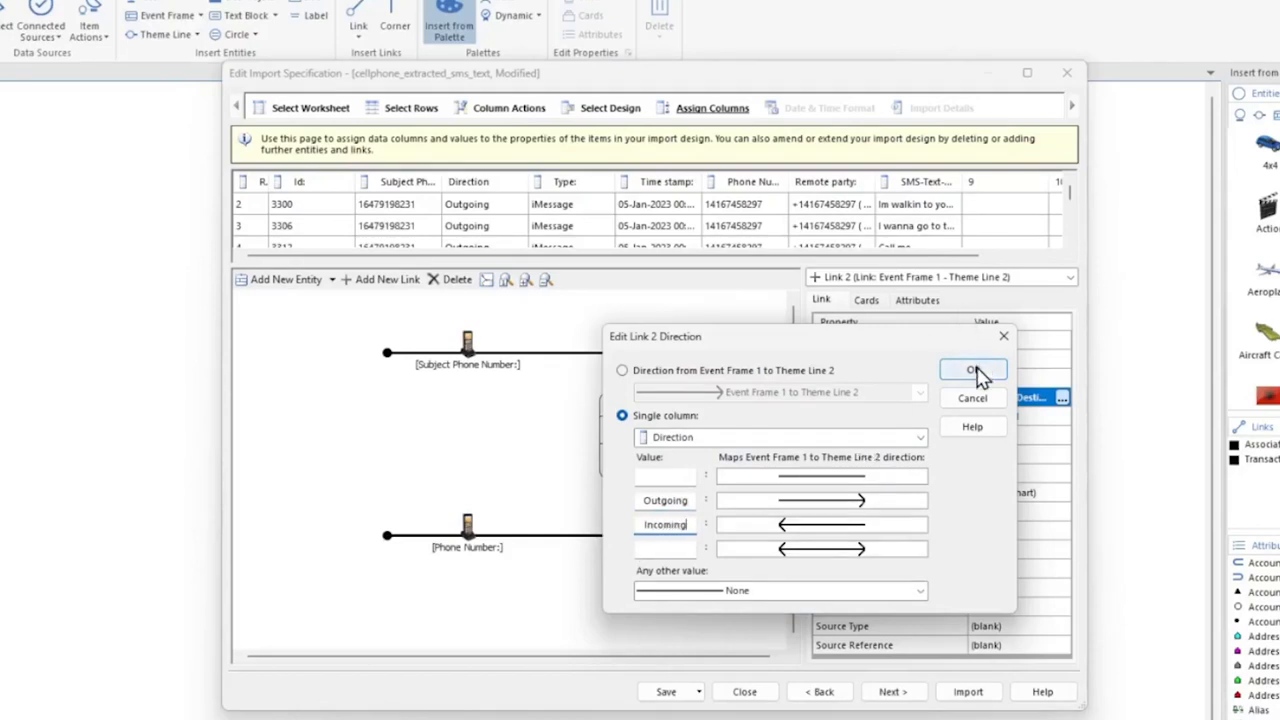
left_click(972, 369)
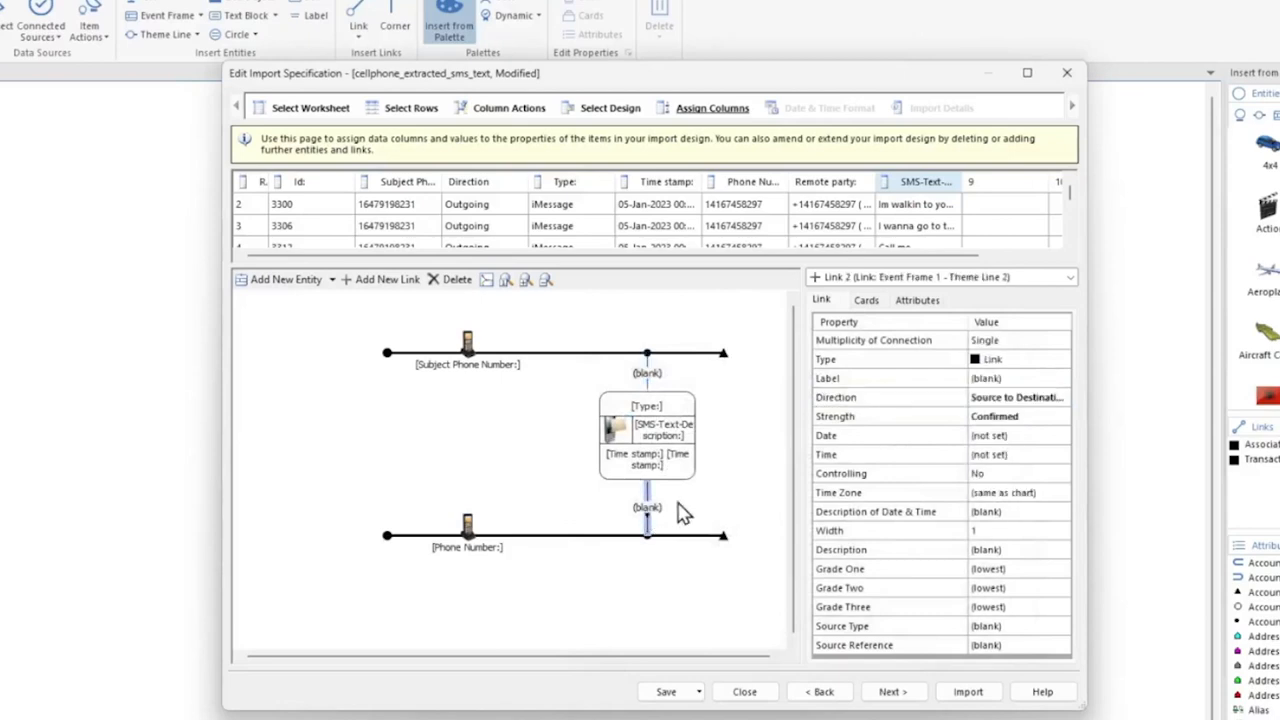
mouse_move(570, 367)
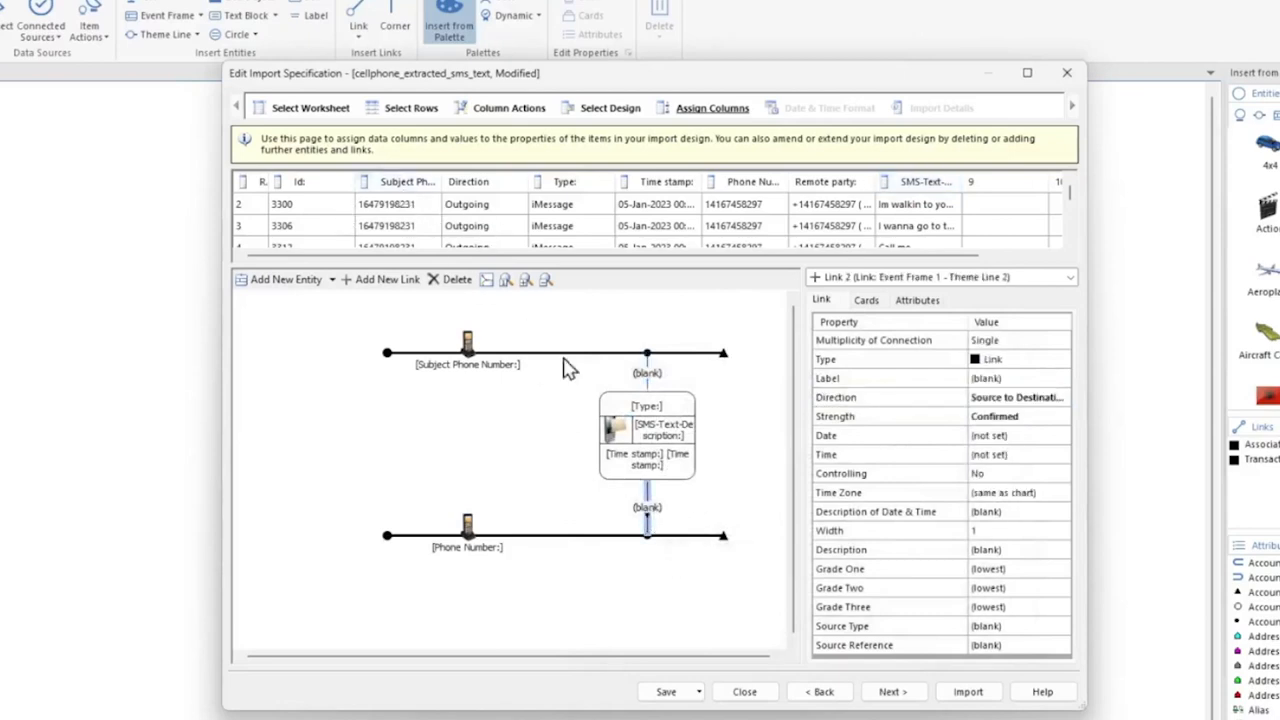
mouse_move(1035, 415)
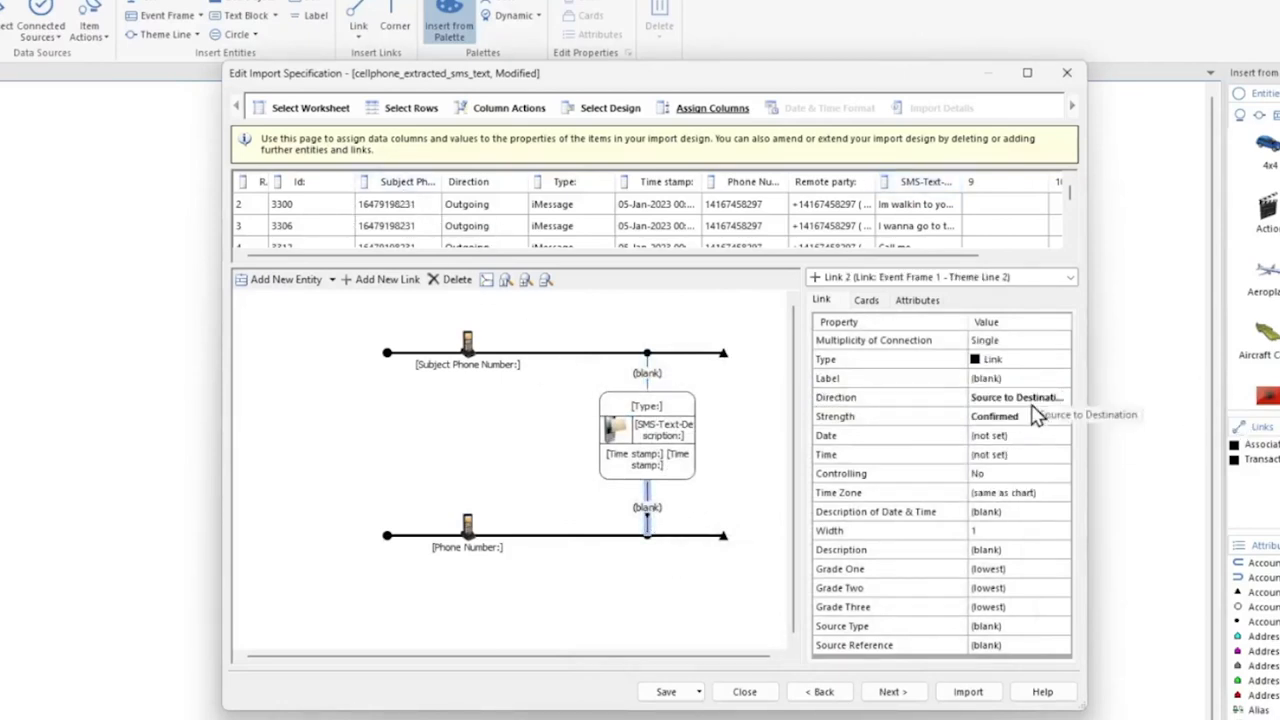
Step: Correct the reverse-arrow value to Incoming in the Direction column mapping
left_click(1060, 397)
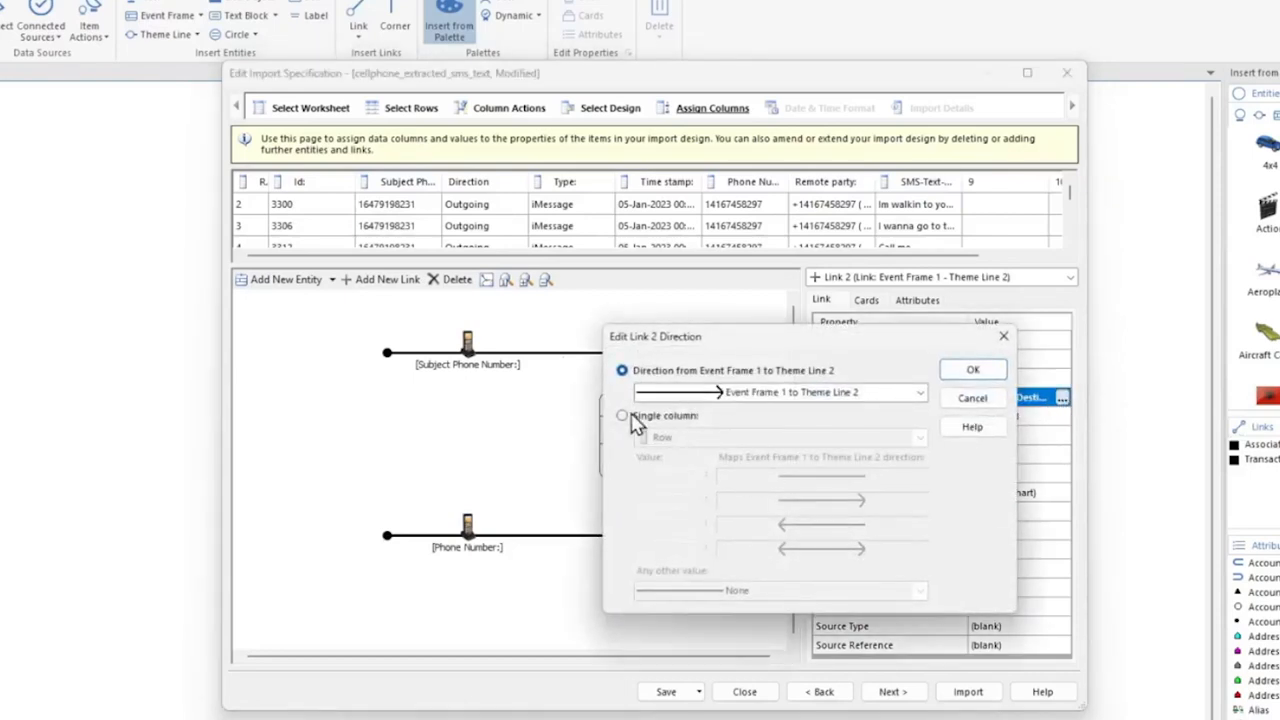
left_click(622, 415)
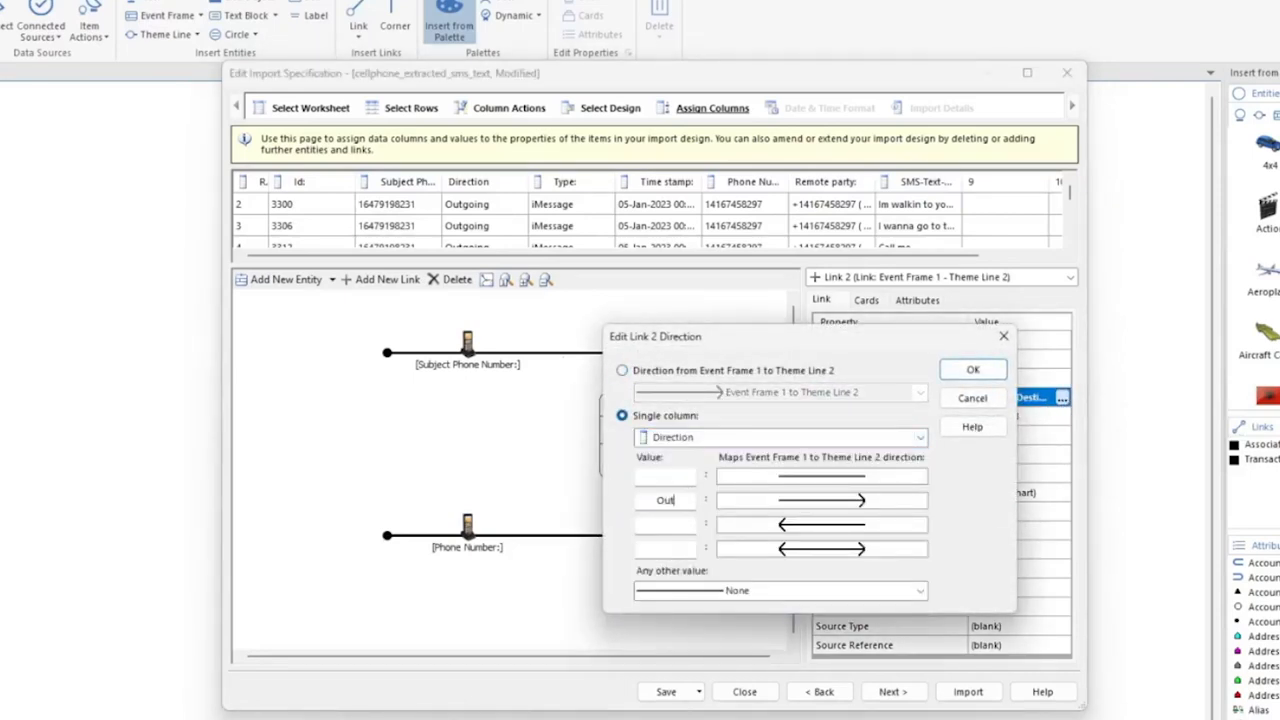
type("Incoming")
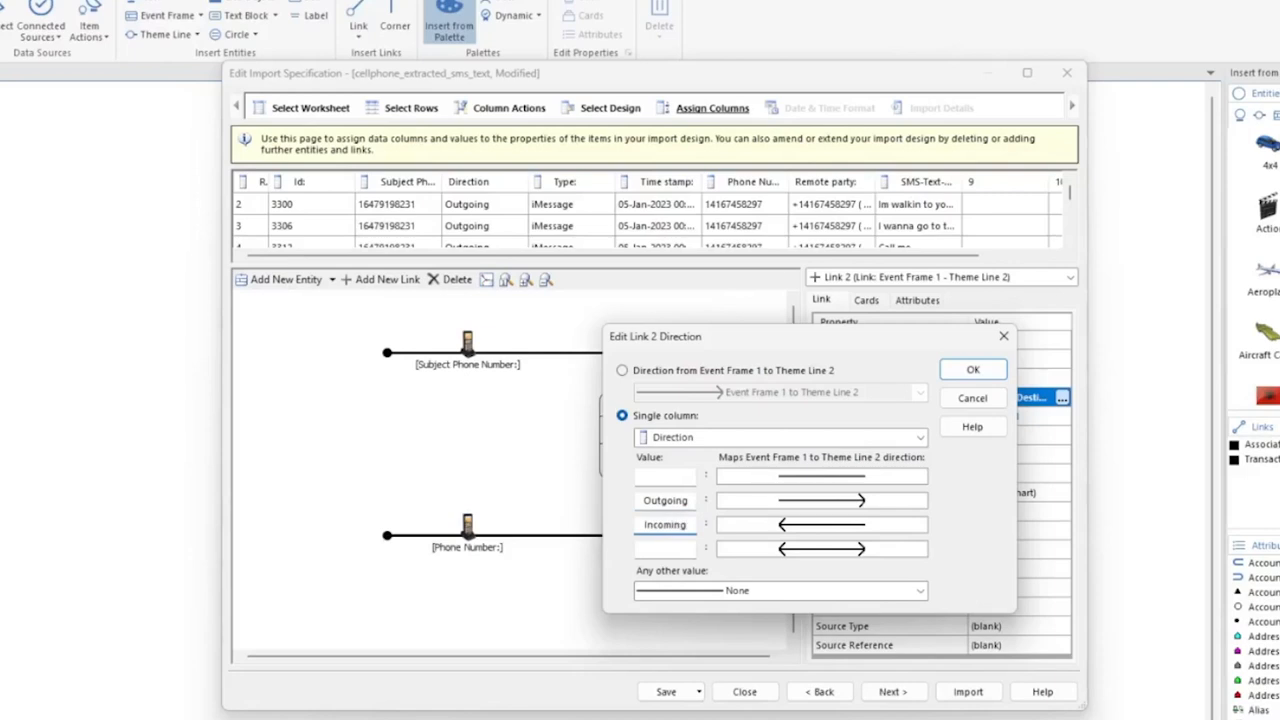
left_click(970, 369)
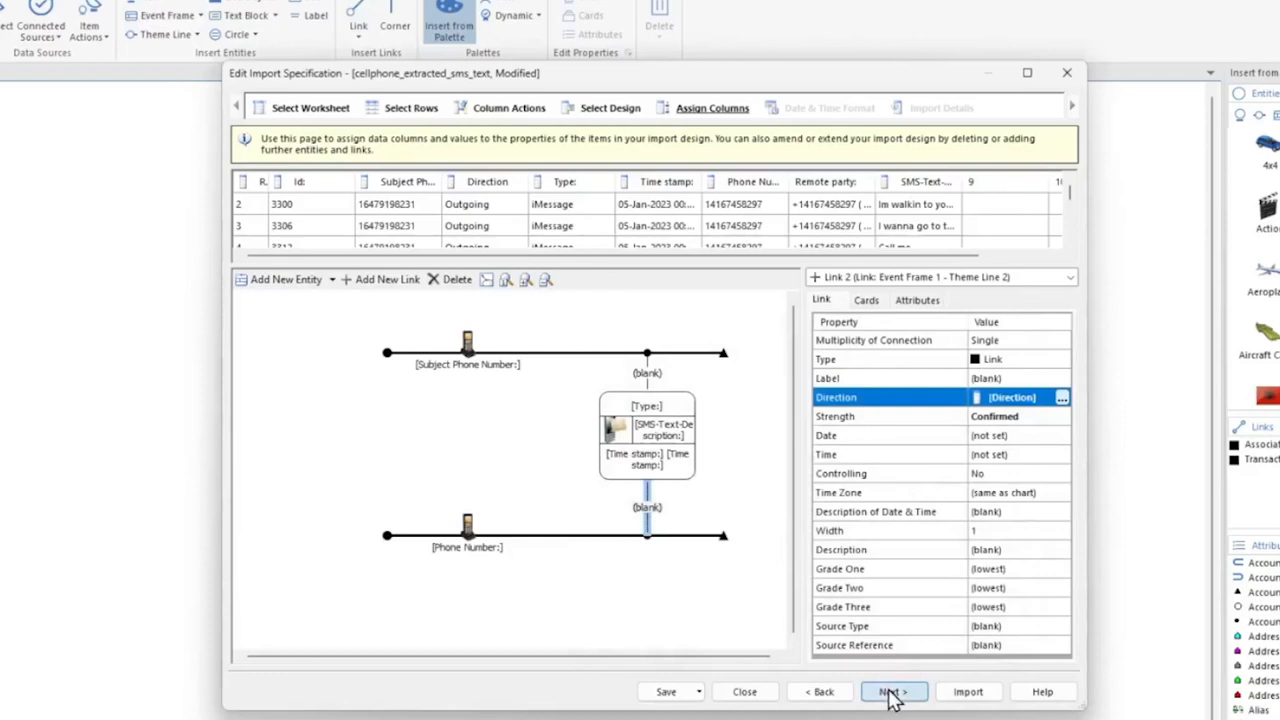
Step: Import the SMS data, saving the specification as 'SMS Message De…', and close the summary
left_click(888, 691)
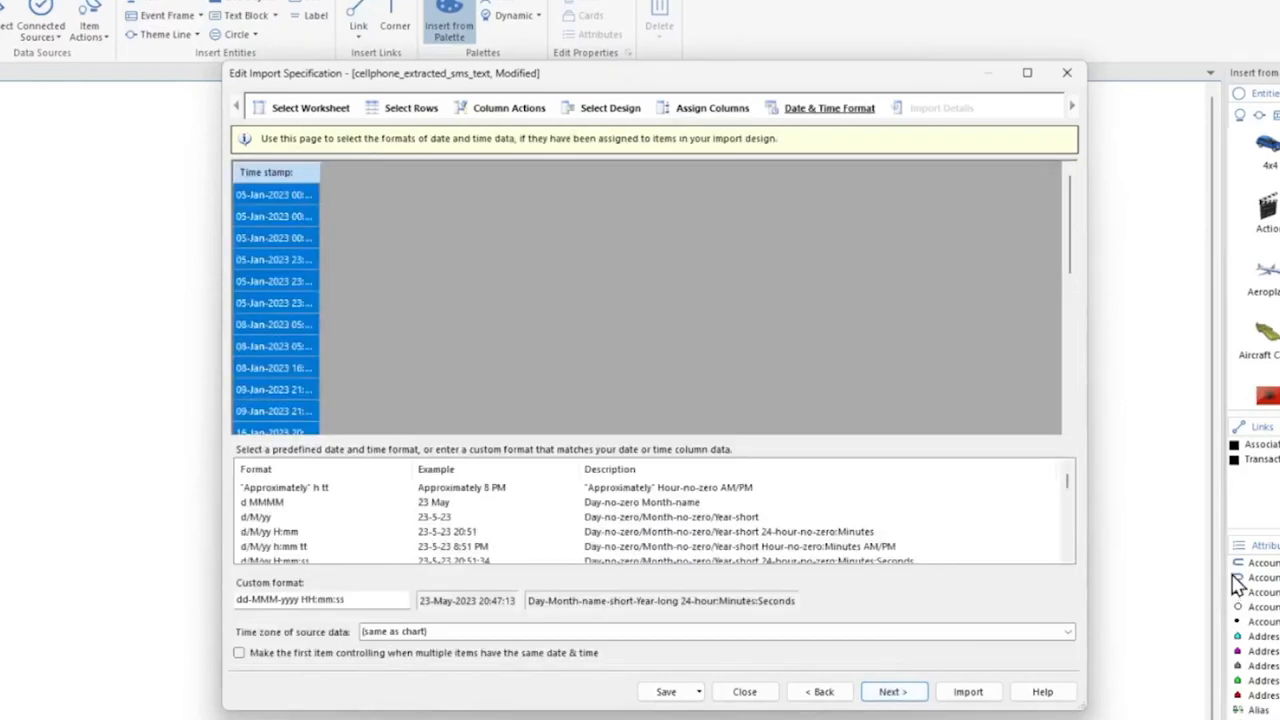
mouse_move(453, 172)
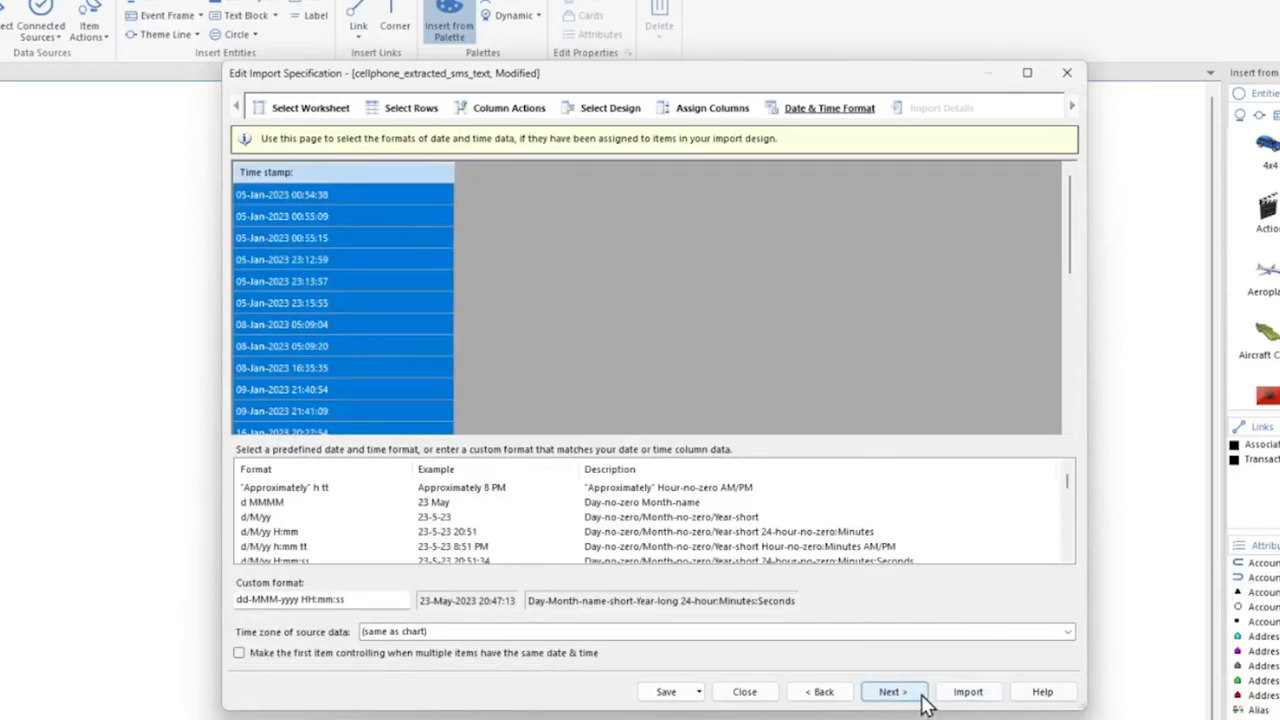
left_click(967, 691)
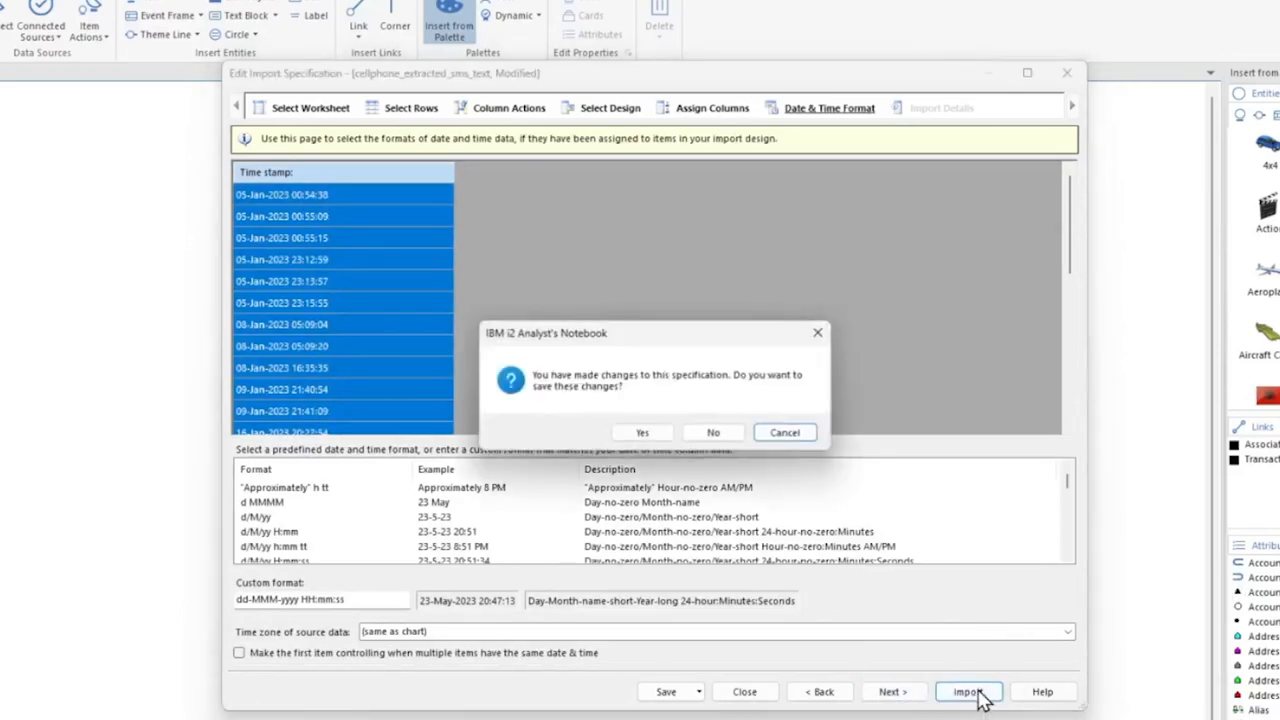
left_click(641, 432)
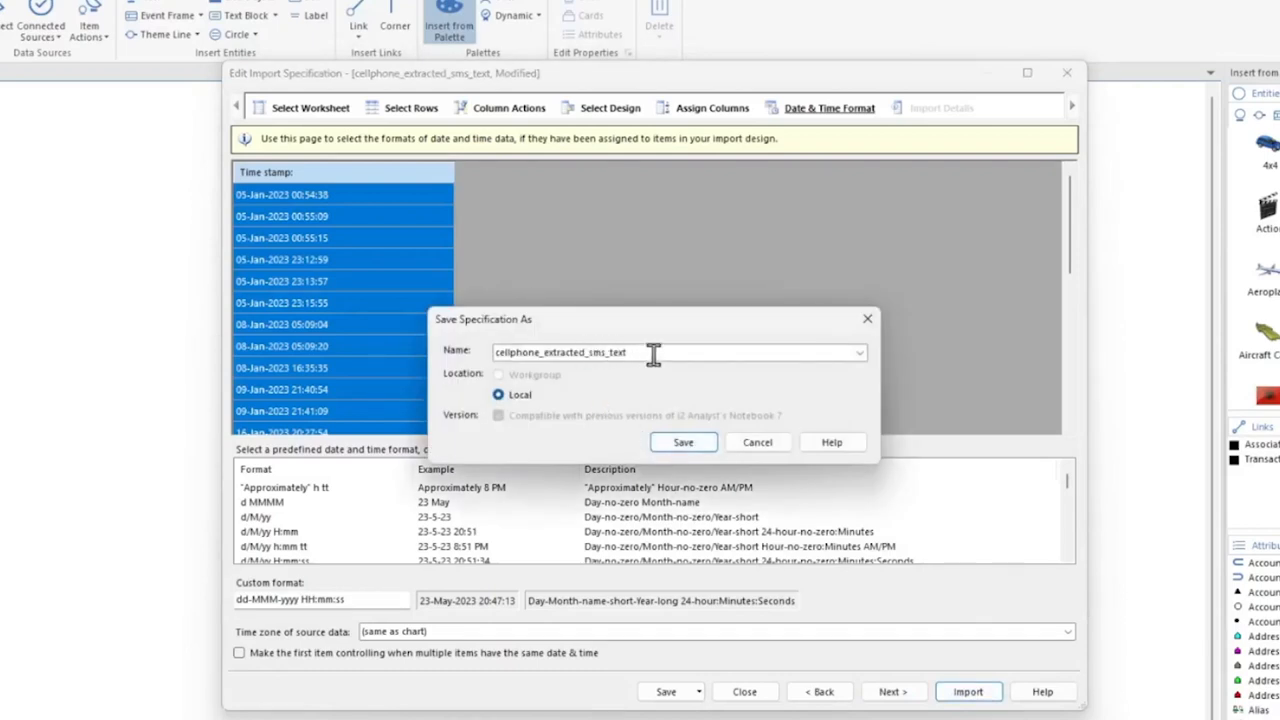
type("SMS Message De")
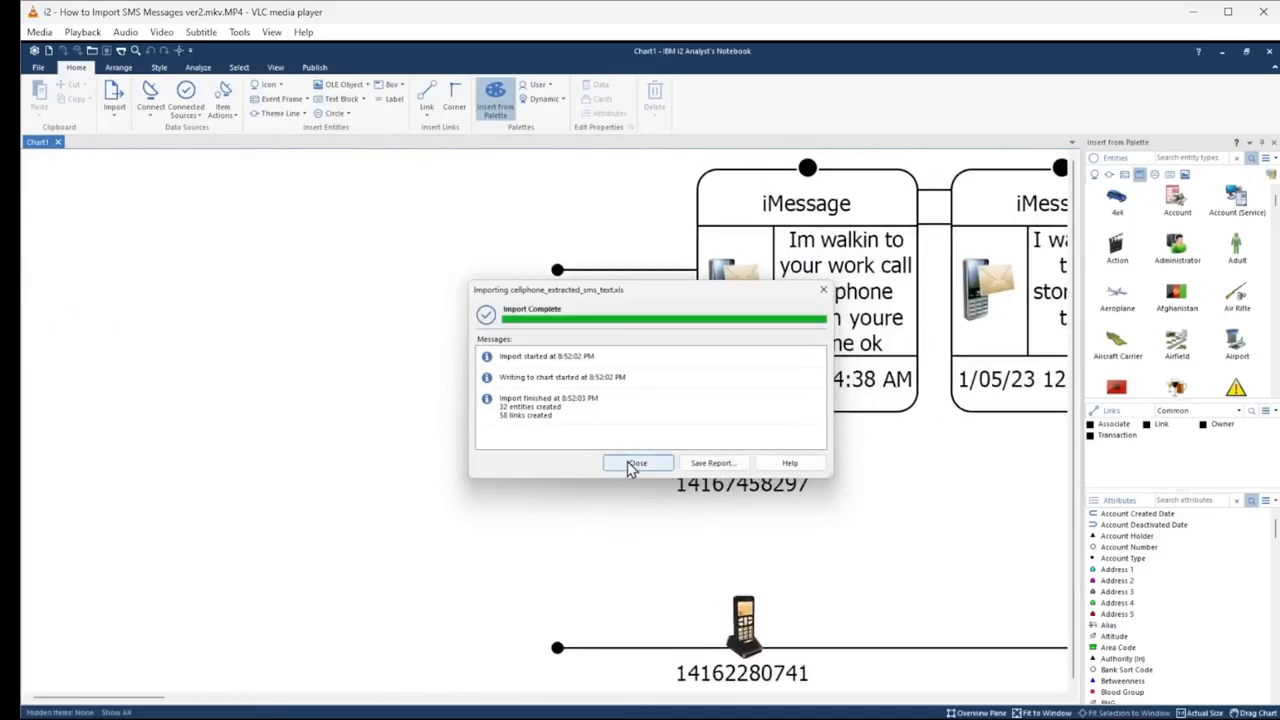
left_click(638, 463)
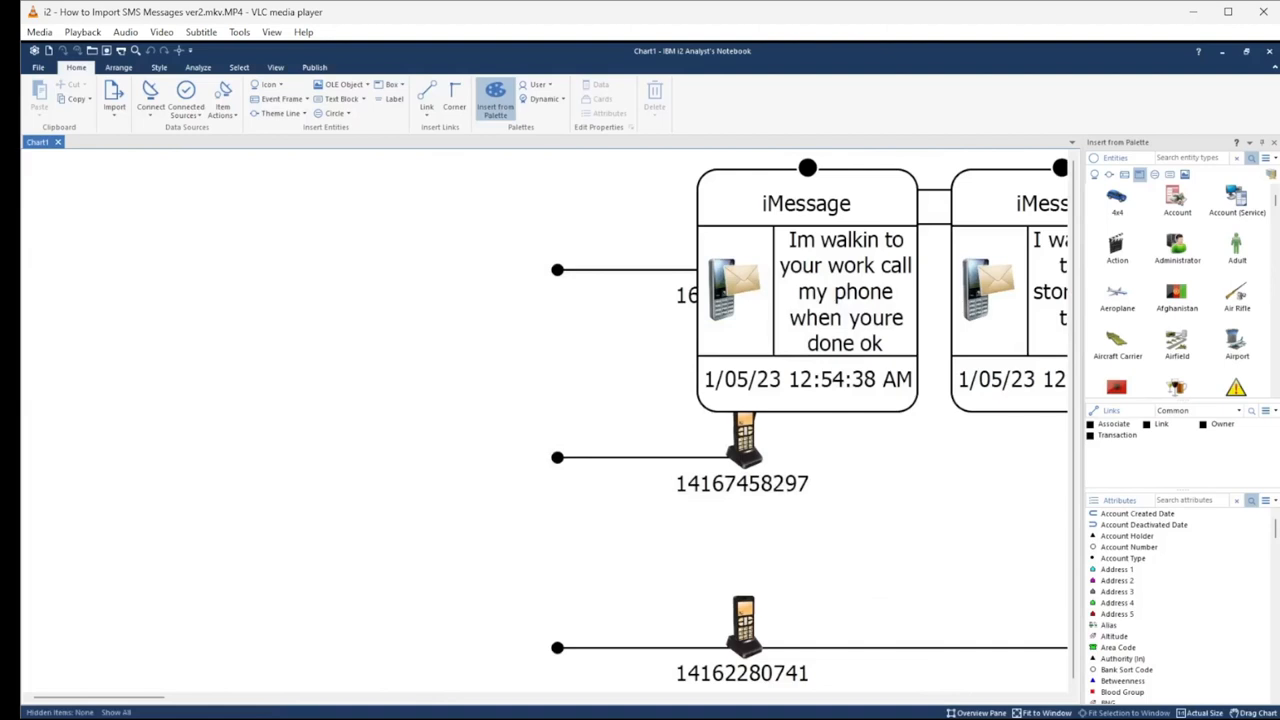
mouse_move(1043, 714)
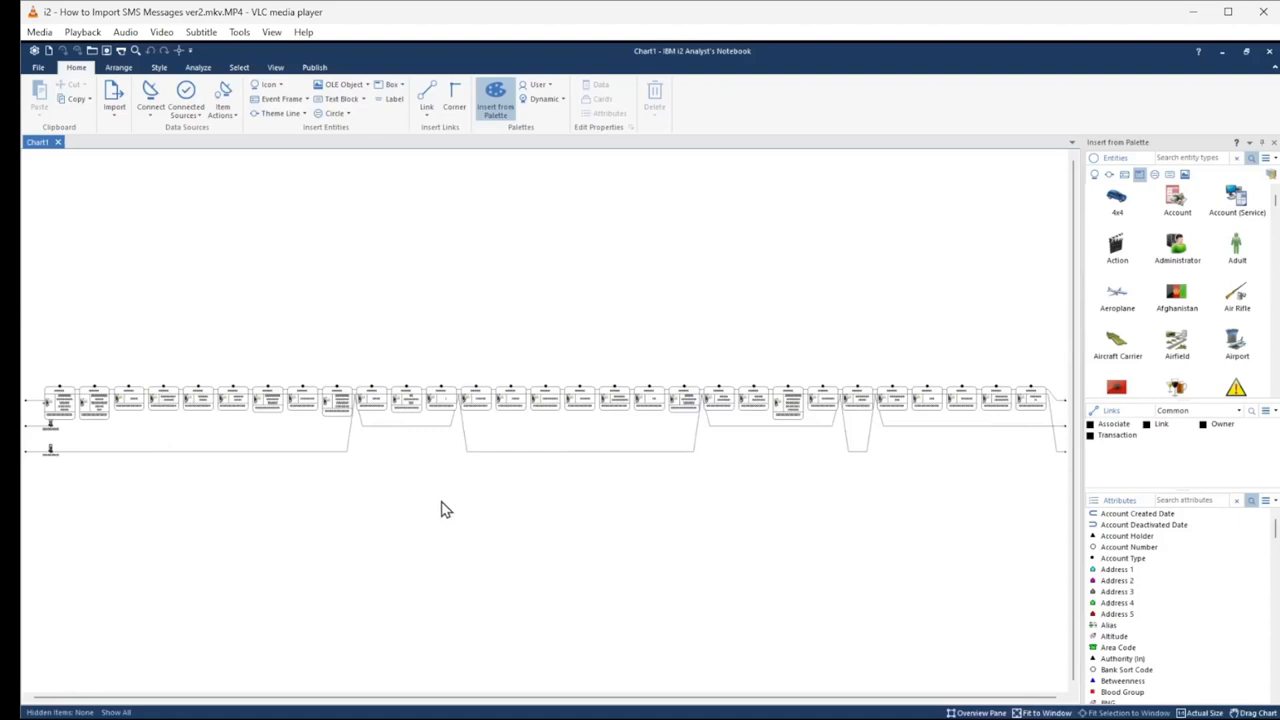
mouse_move(220, 481)
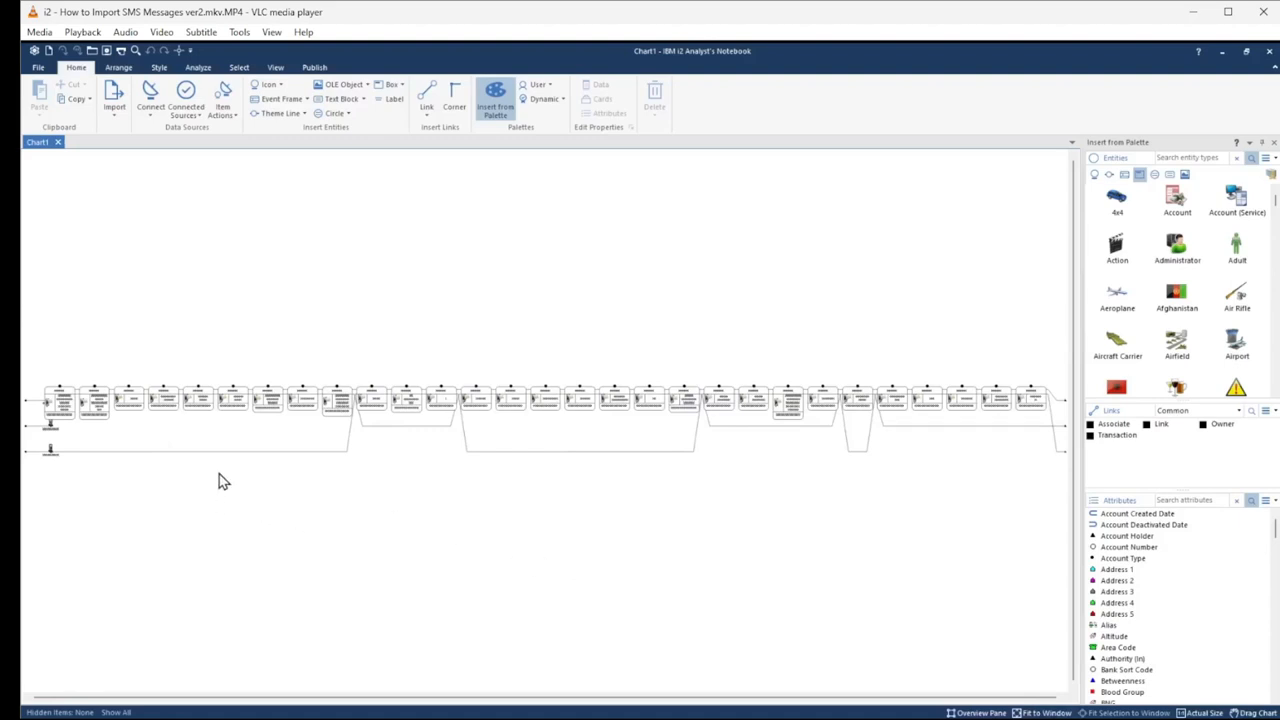
mouse_move(232, 454)
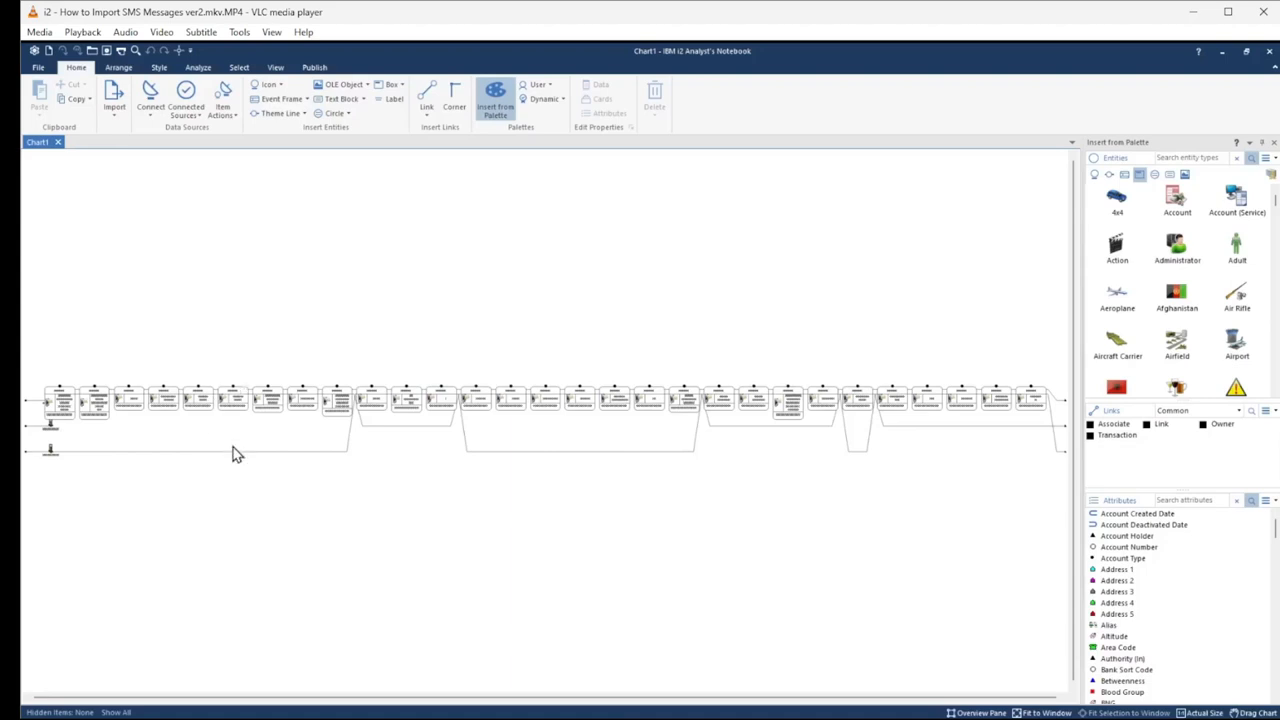
mouse_move(252, 500)
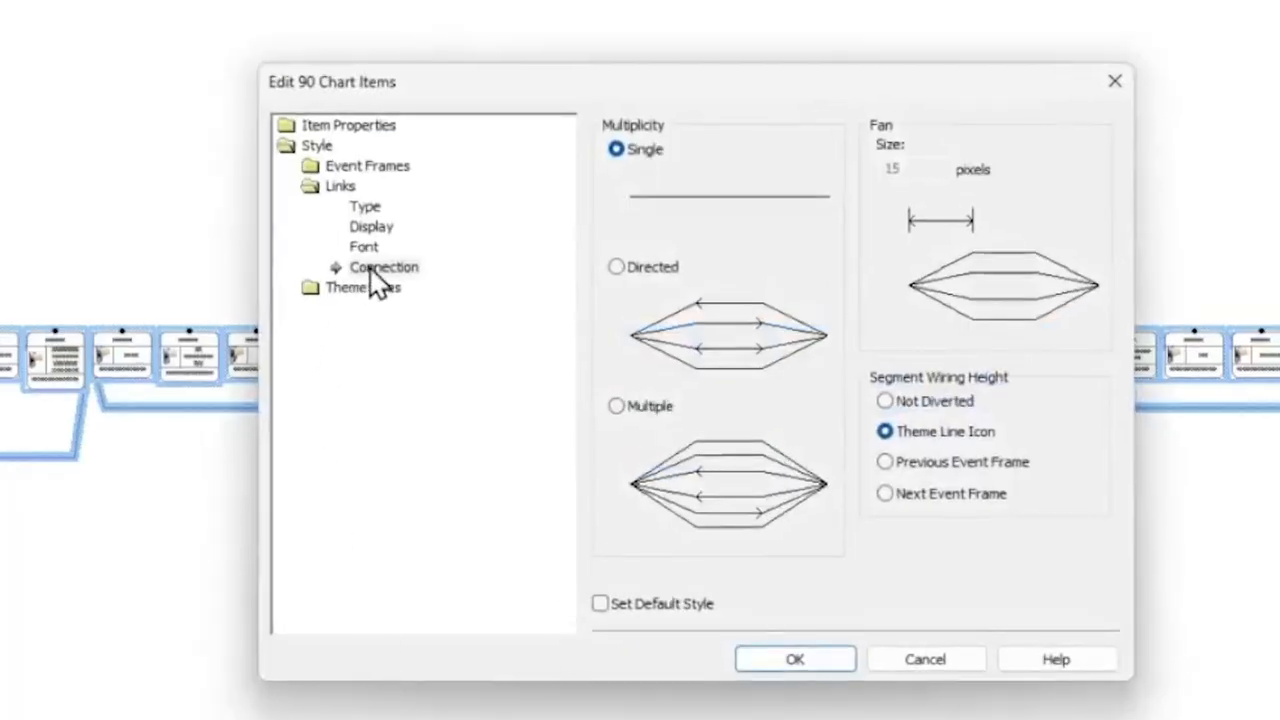
Step: Set Segment Wiring Height to Not Diverted for all selected chart items
left_click(384, 267)
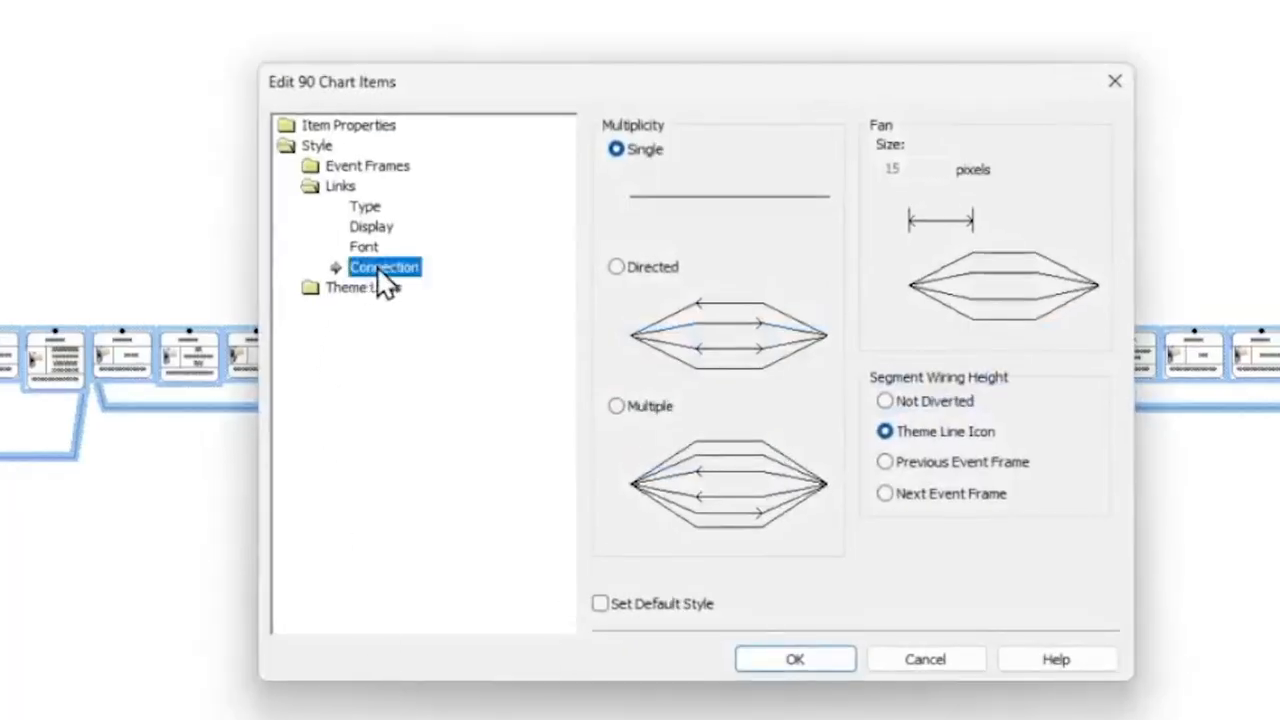
left_click(884, 401)
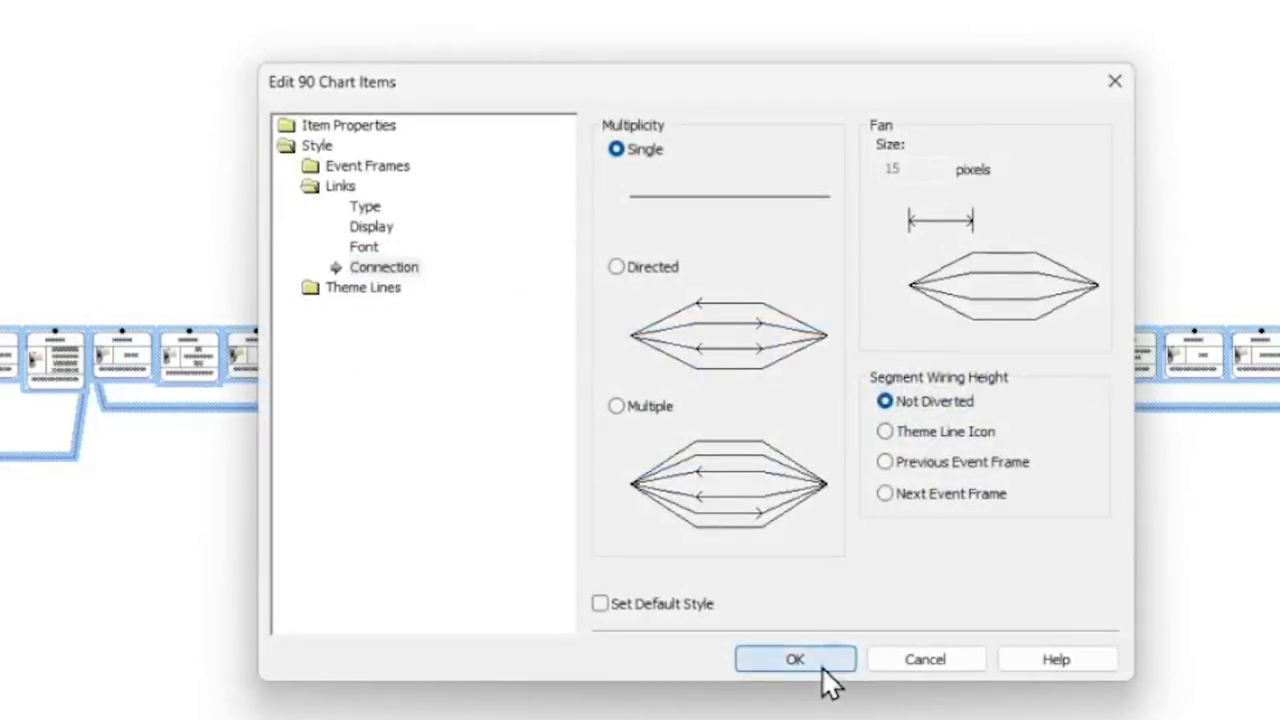
left_click(794, 659)
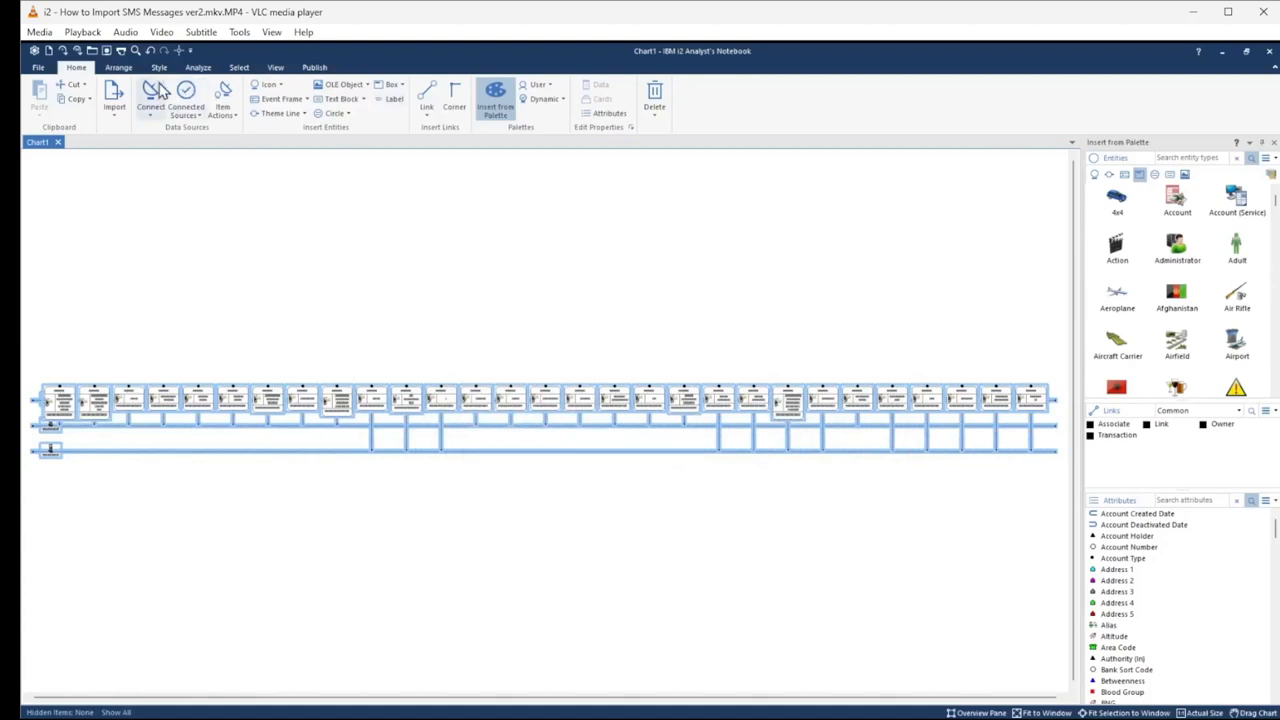
mouse_move(162, 88)
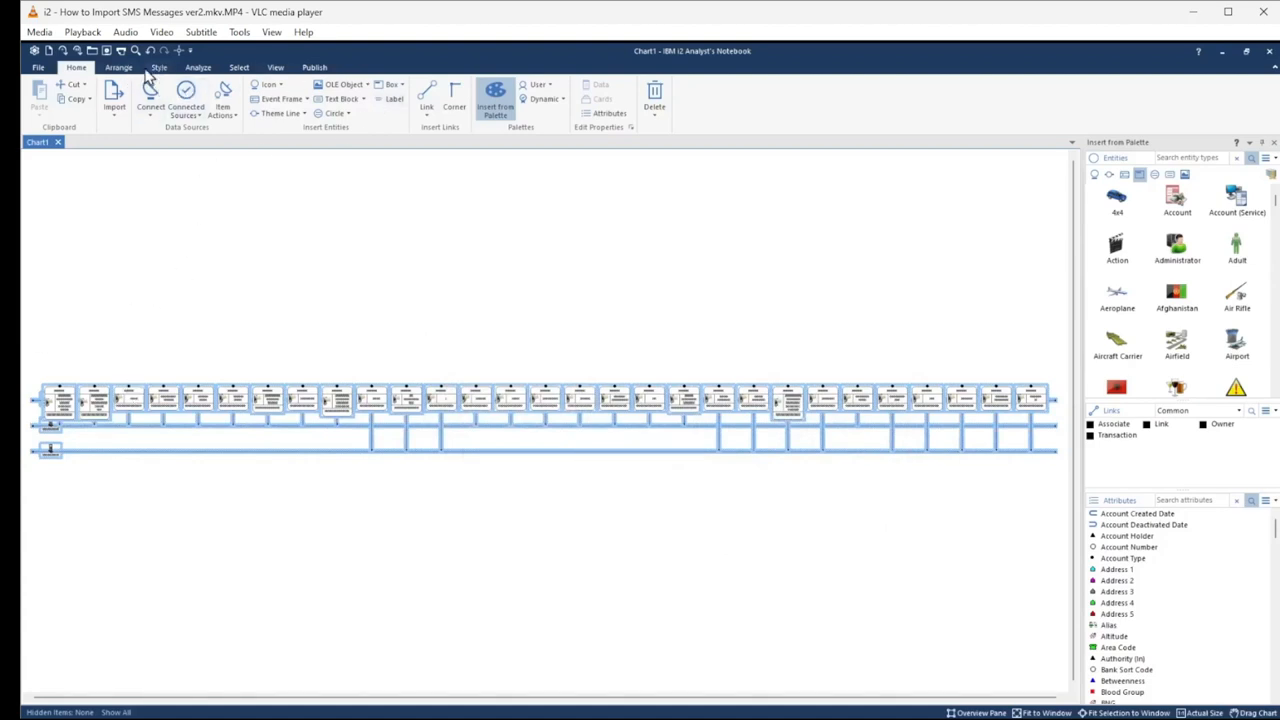
Step: Apply the Grouped by Time timeline layout to the chart
left_click(118, 67)
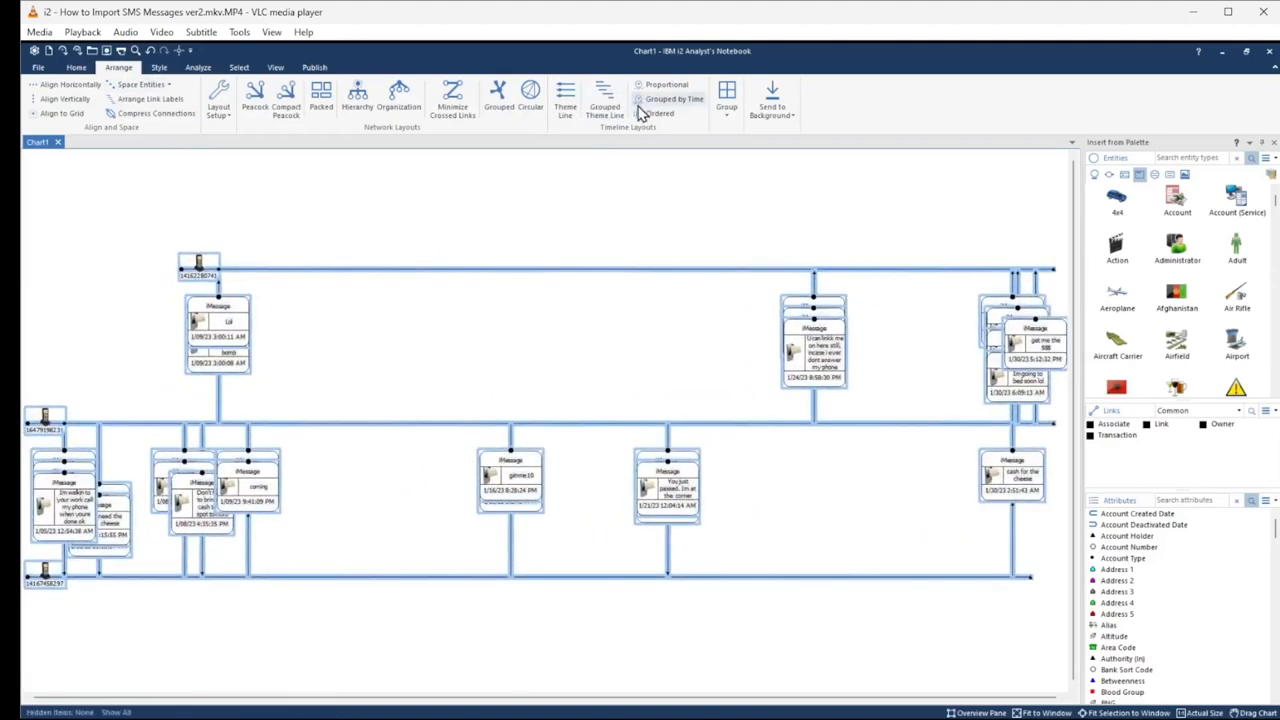
mouse_move(331, 516)
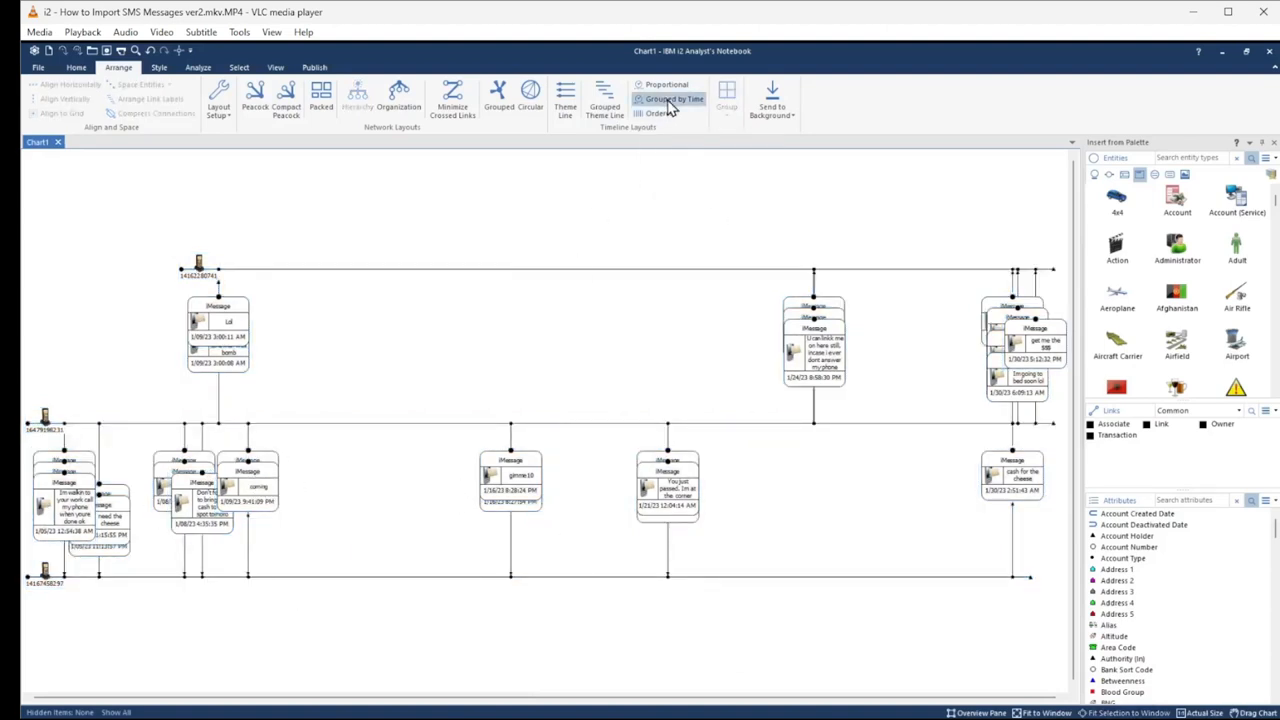
left_click(670, 98)
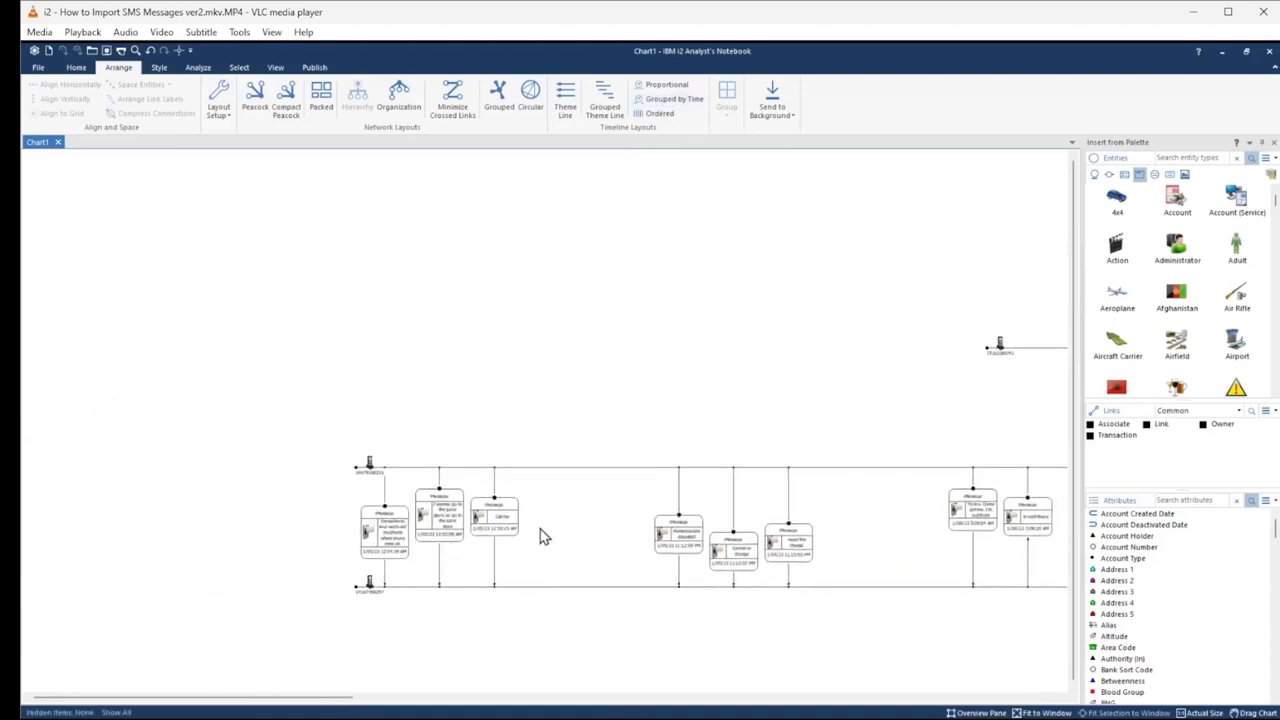
mouse_move(770, 484)
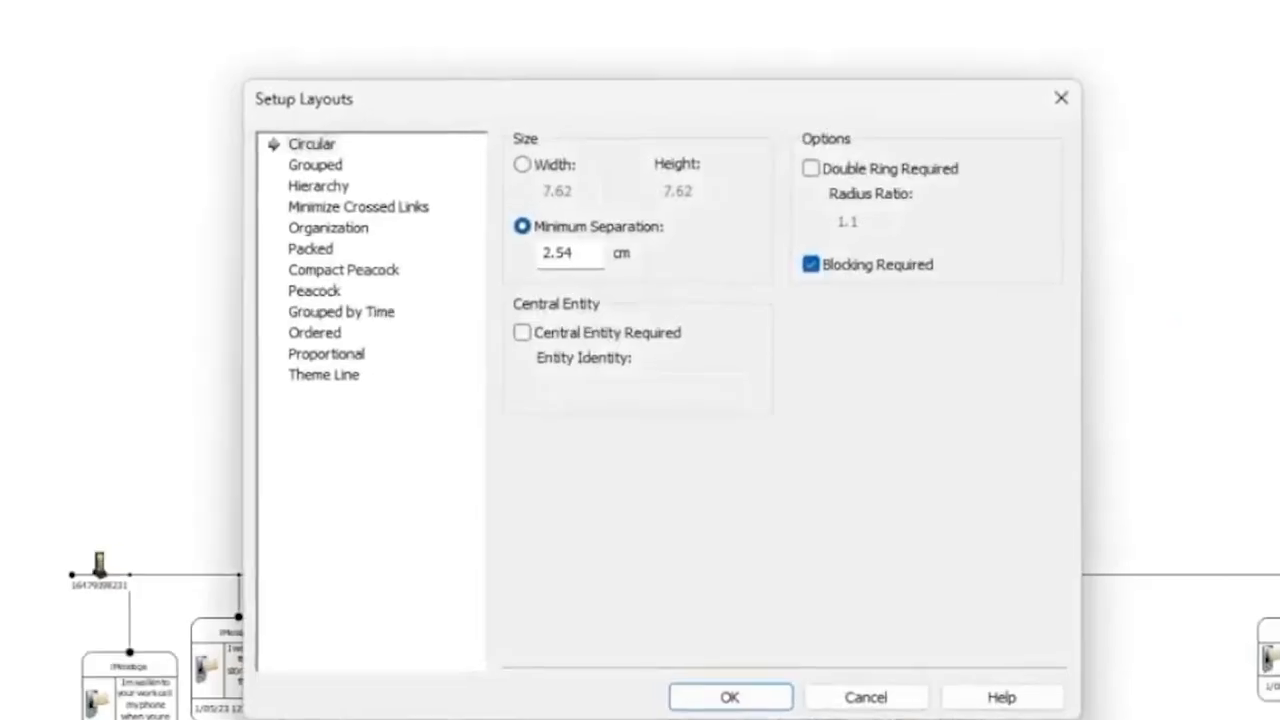
Step: Set Grouped by Time to 1-hour groups separated by 5 cm, then apply it
left_click(341, 311)
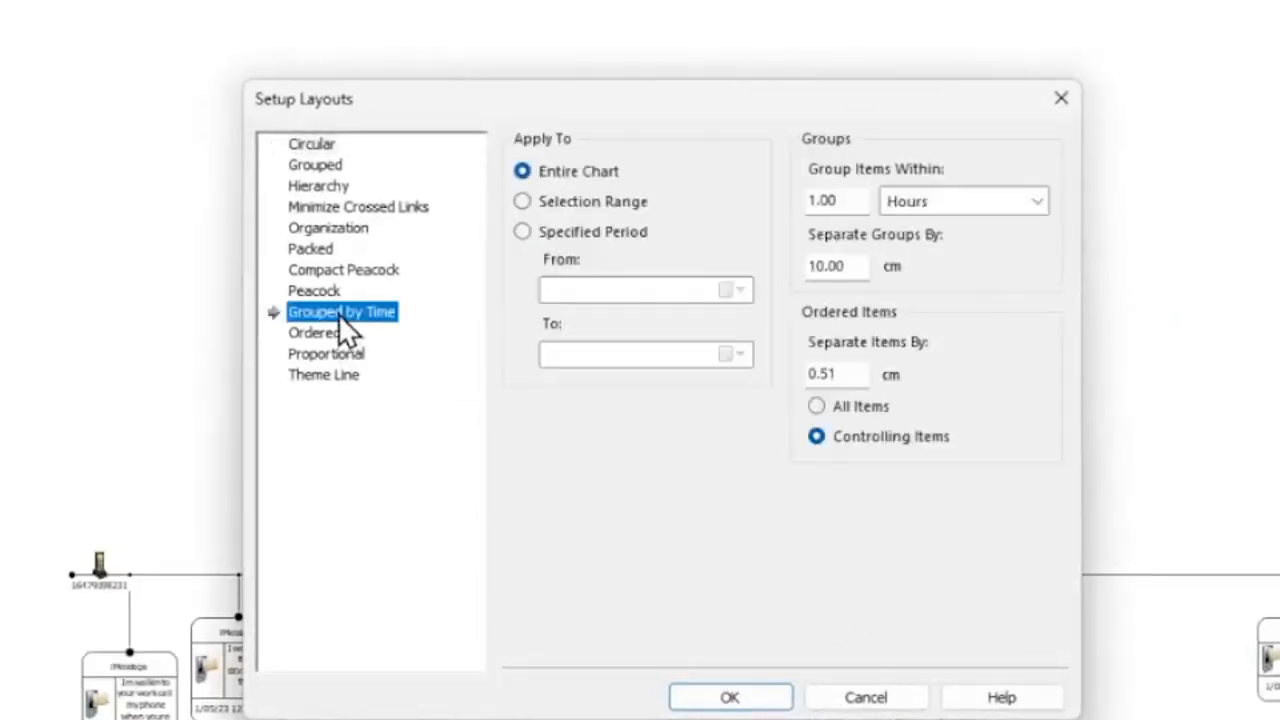
mouse_move(770, 585)
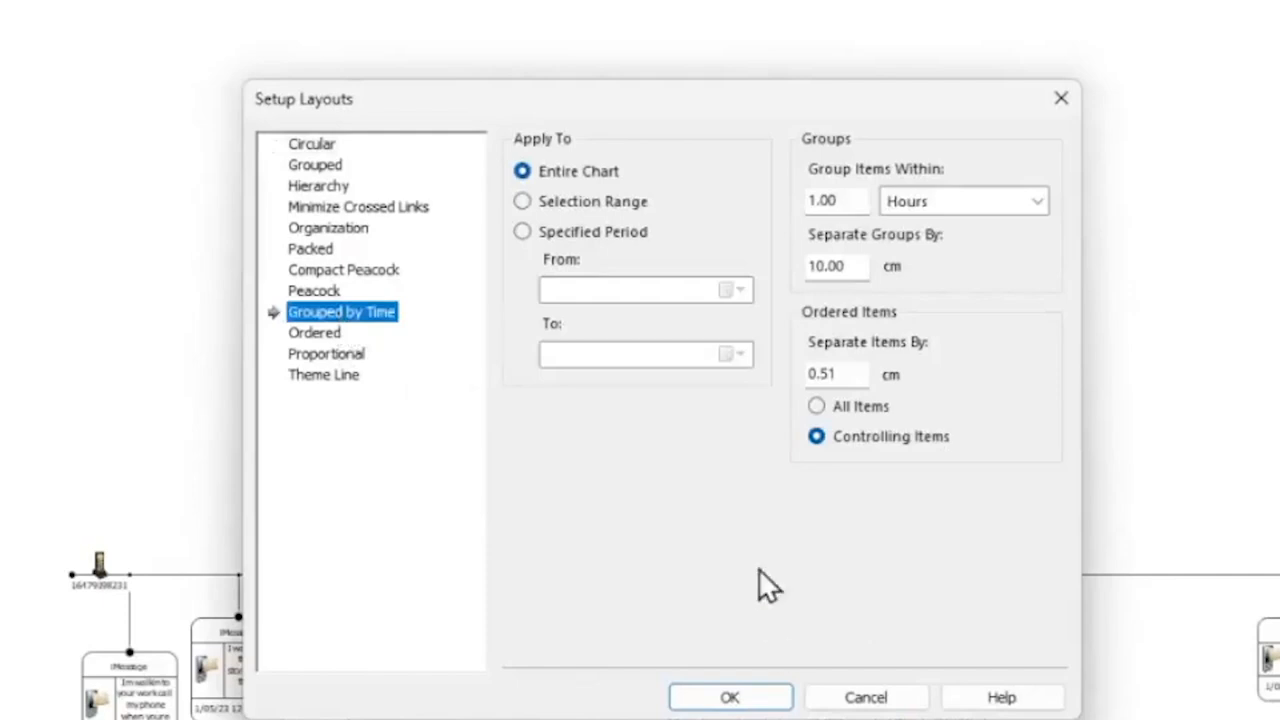
mouse_move(880, 205)
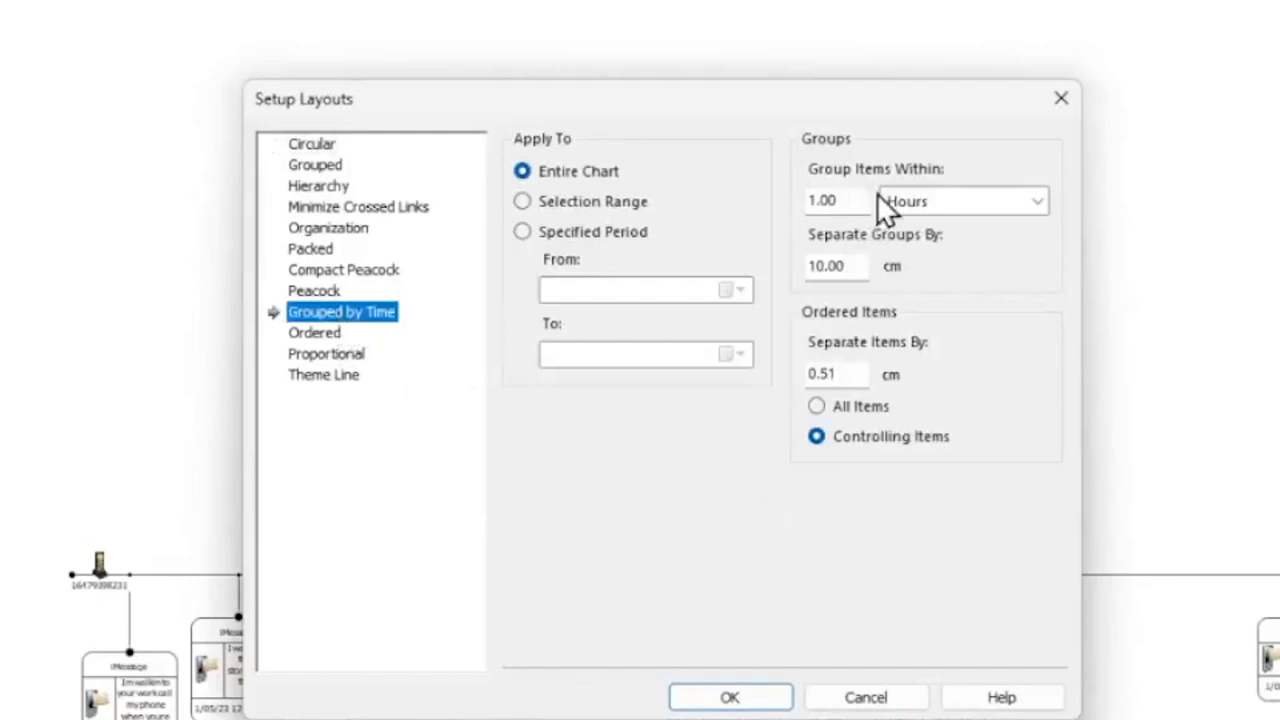
left_click(835, 200)
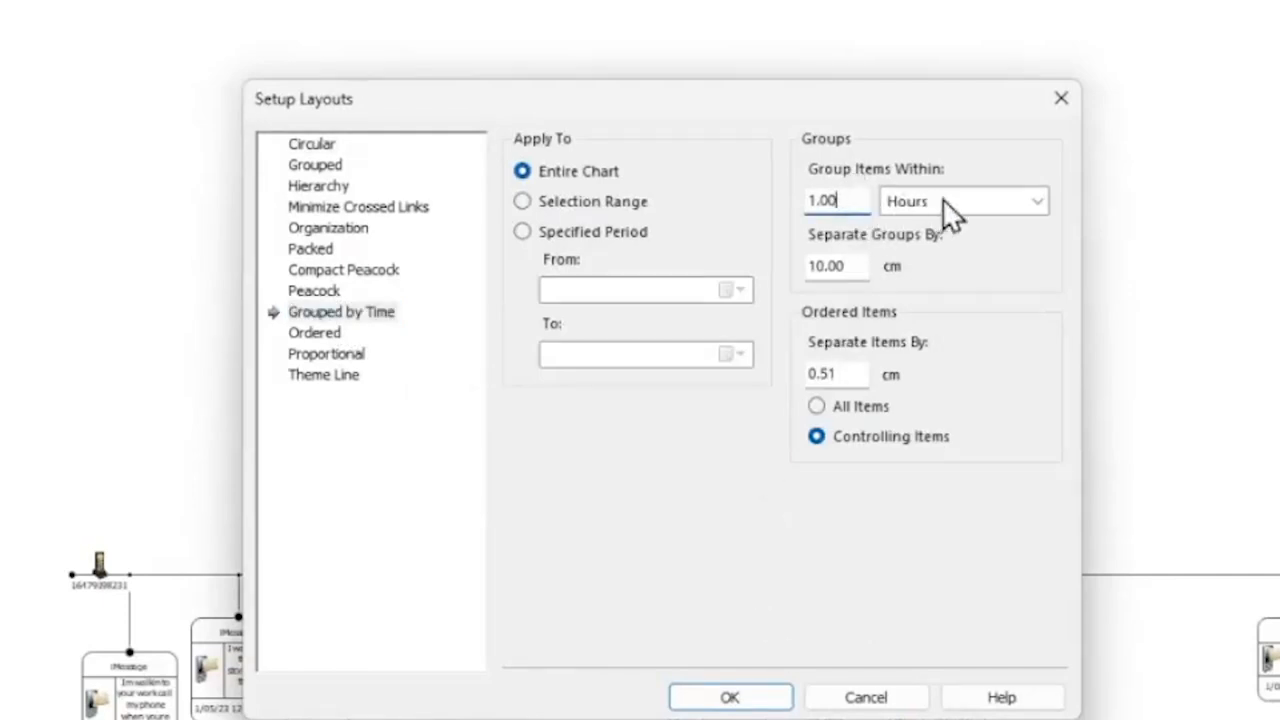
left_click(1035, 201)
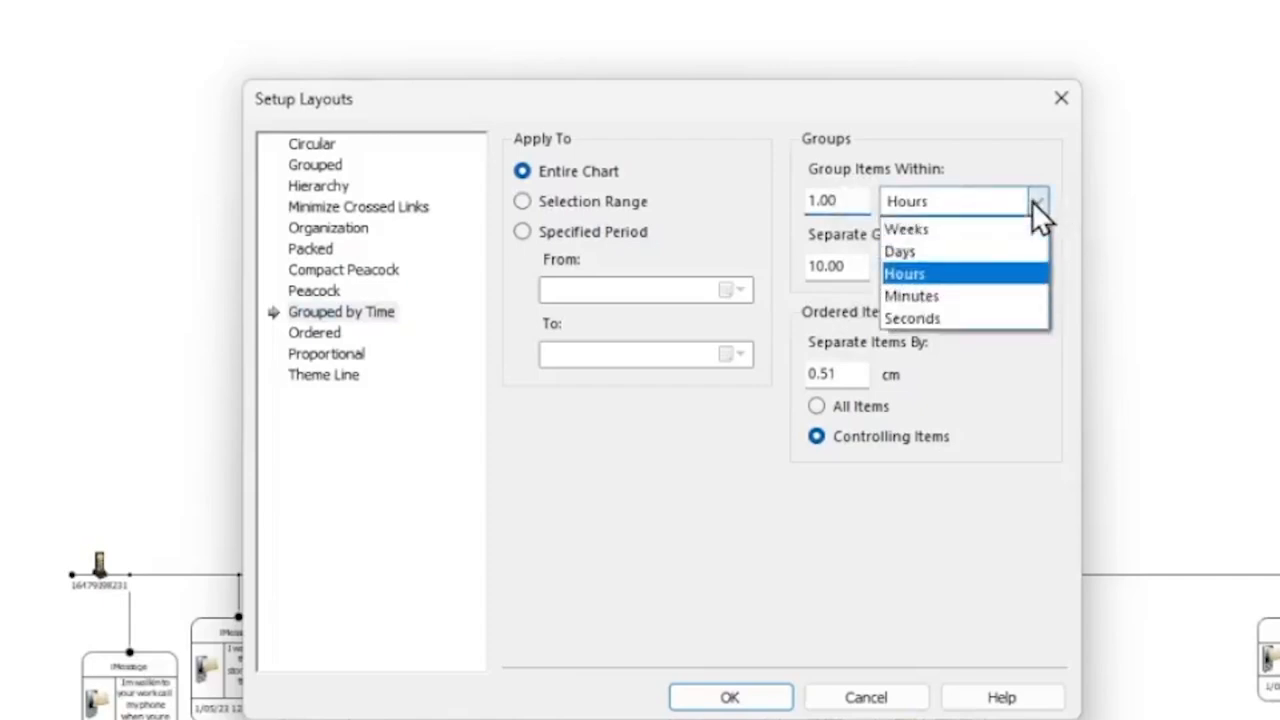
left_click(903, 272)
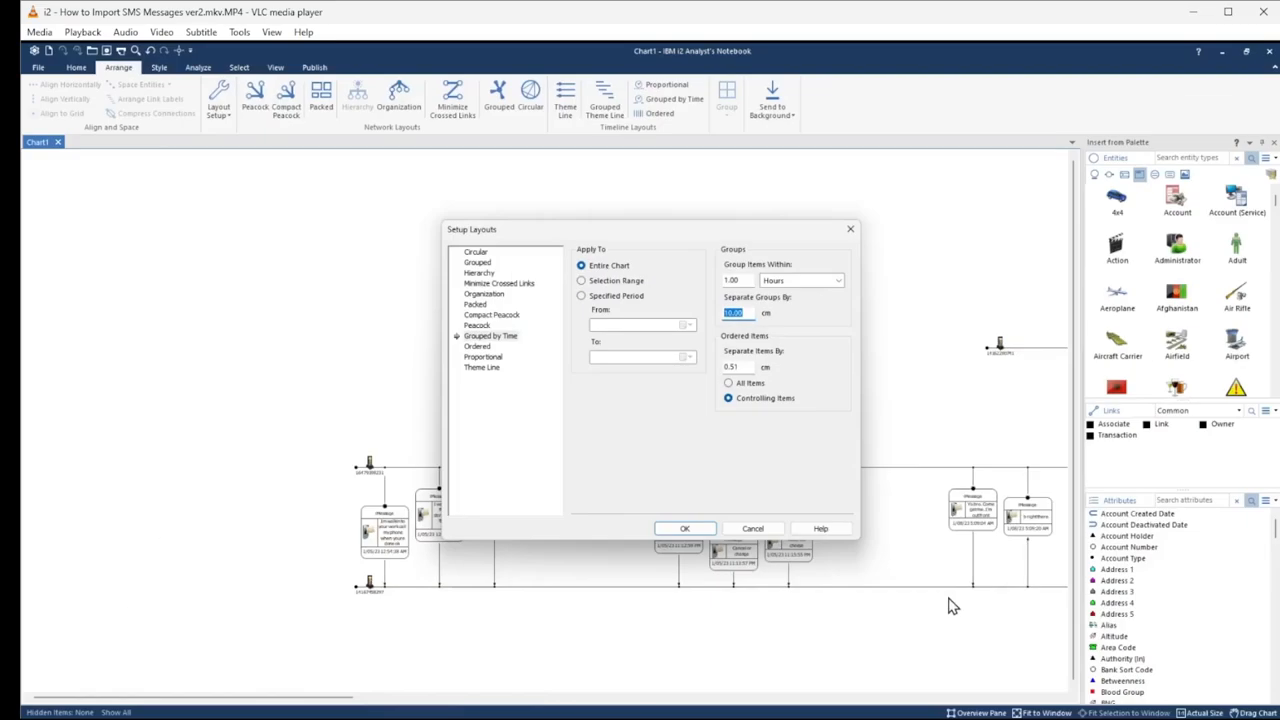
mouse_move(968, 593)
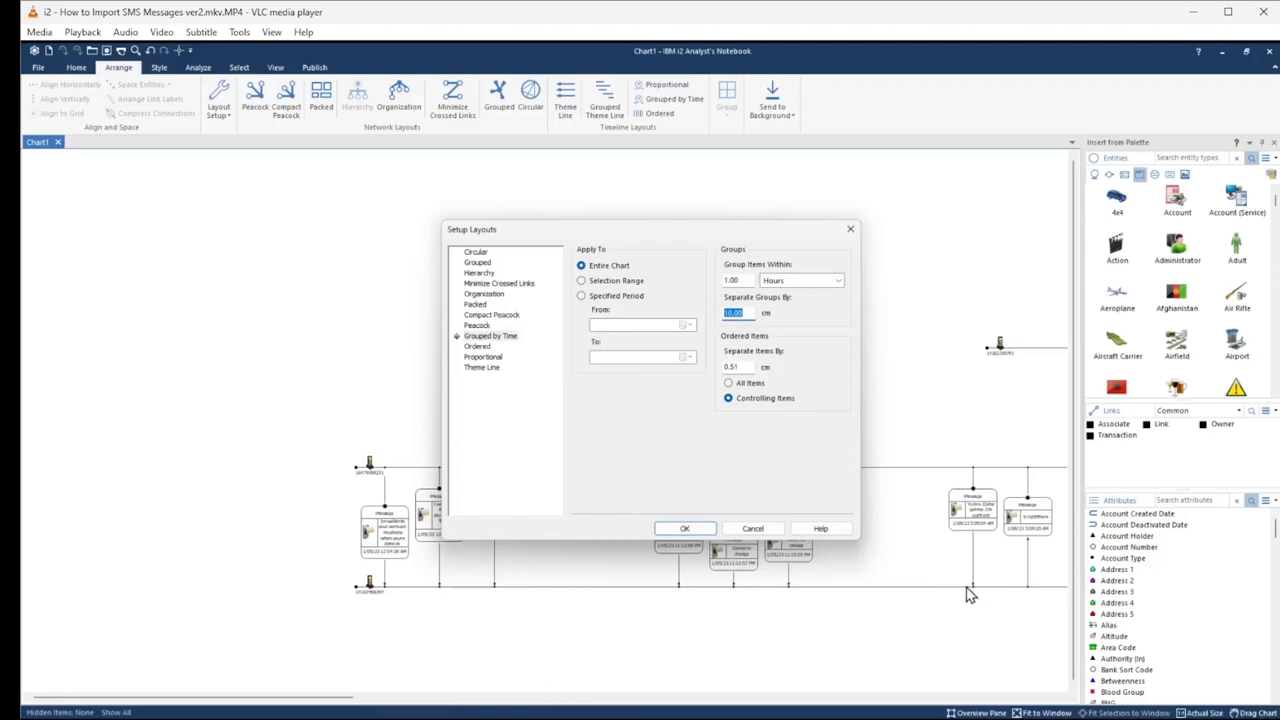
mouse_move(790, 610)
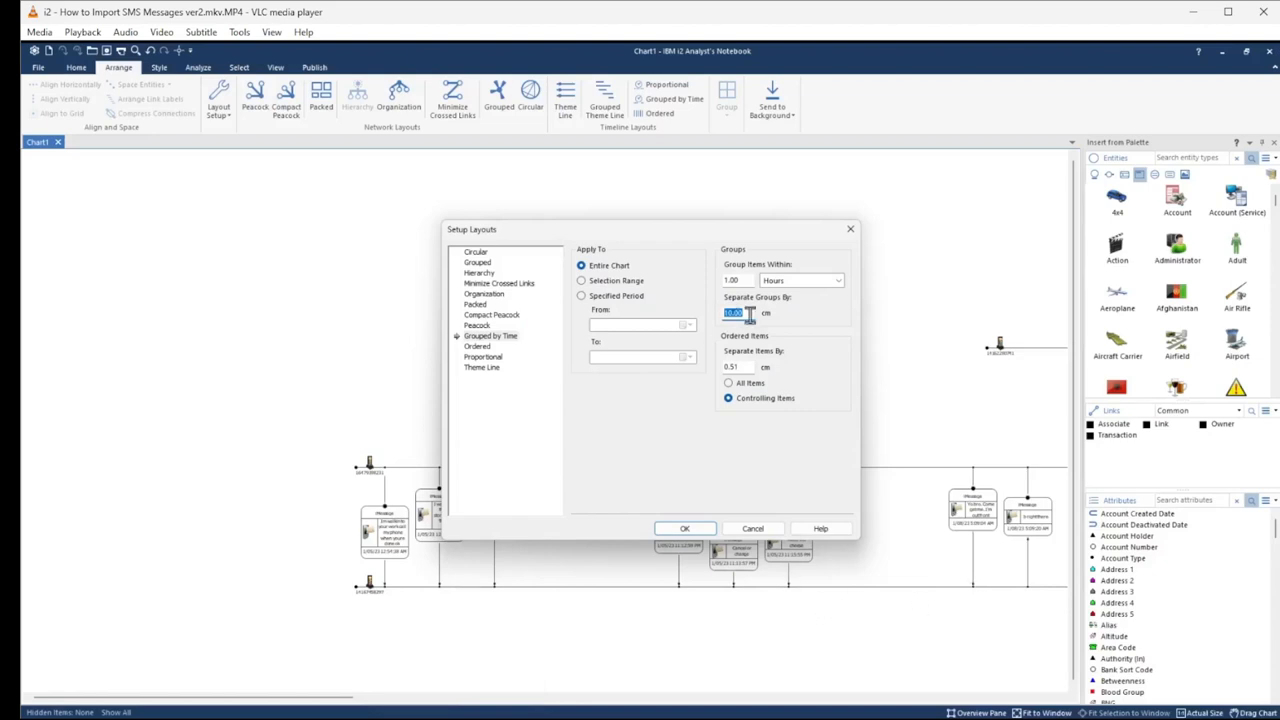
type("5")
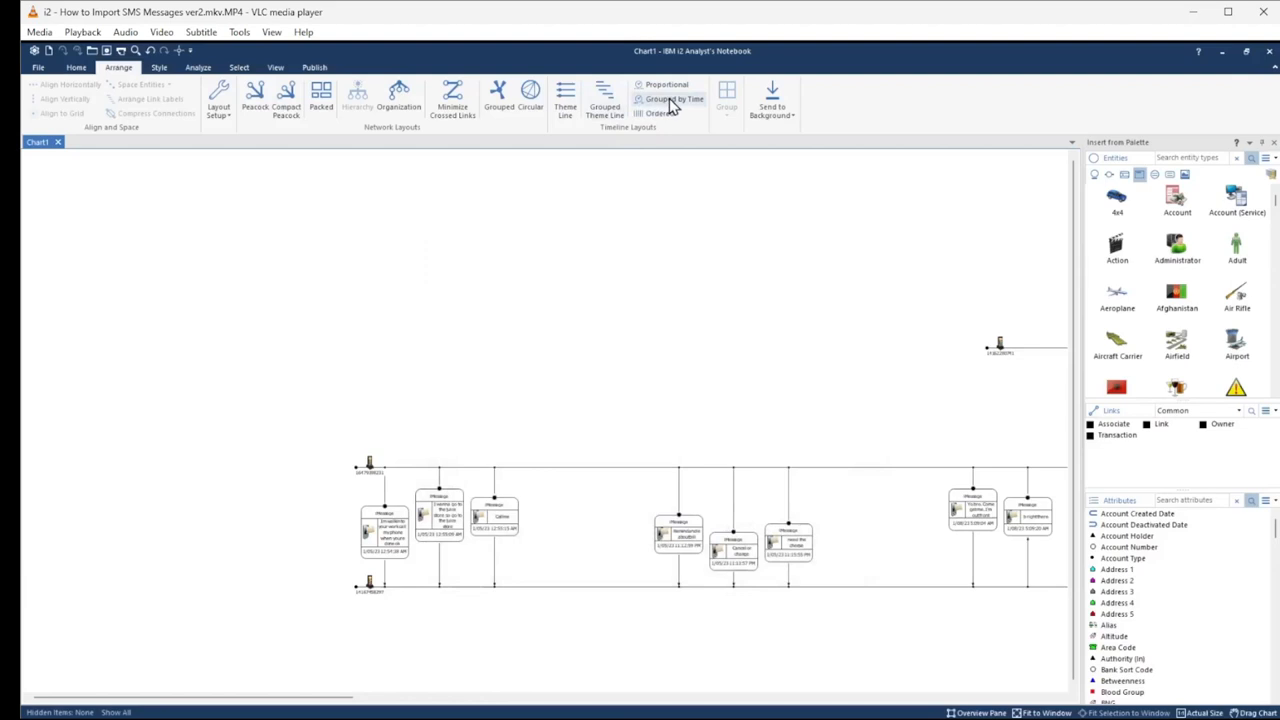
left_click(675, 99)
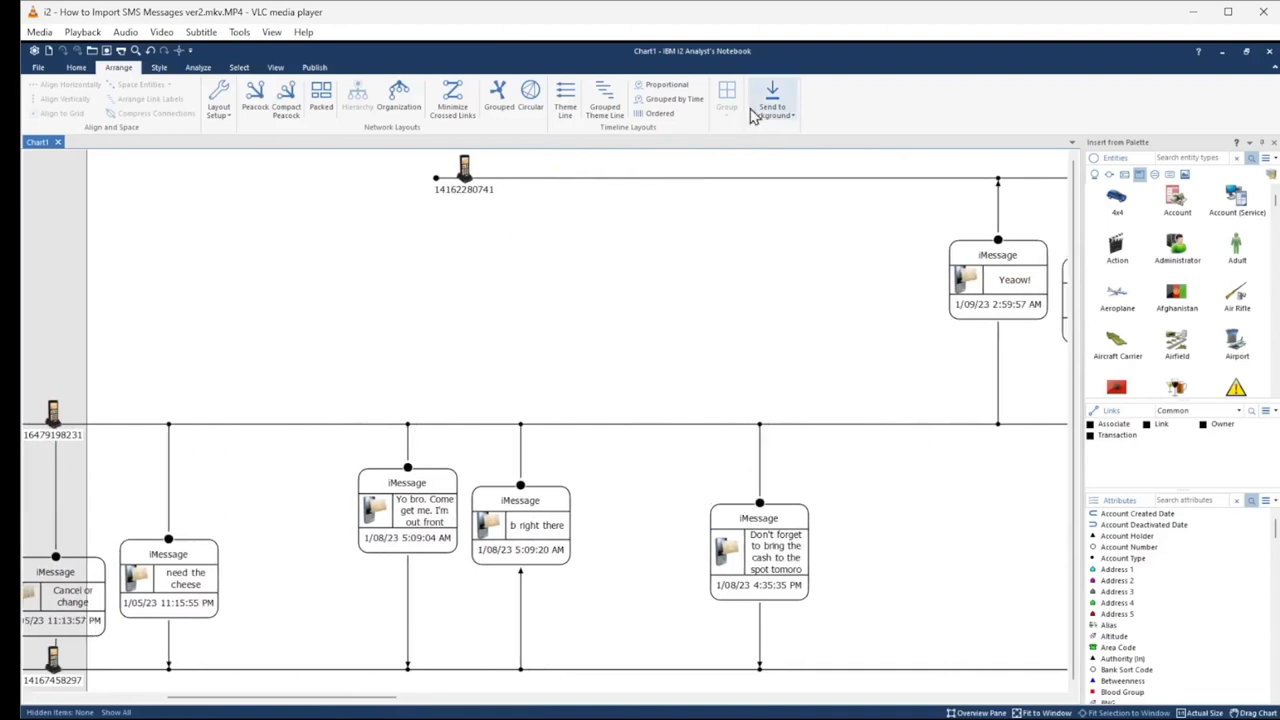
left_click(275, 67)
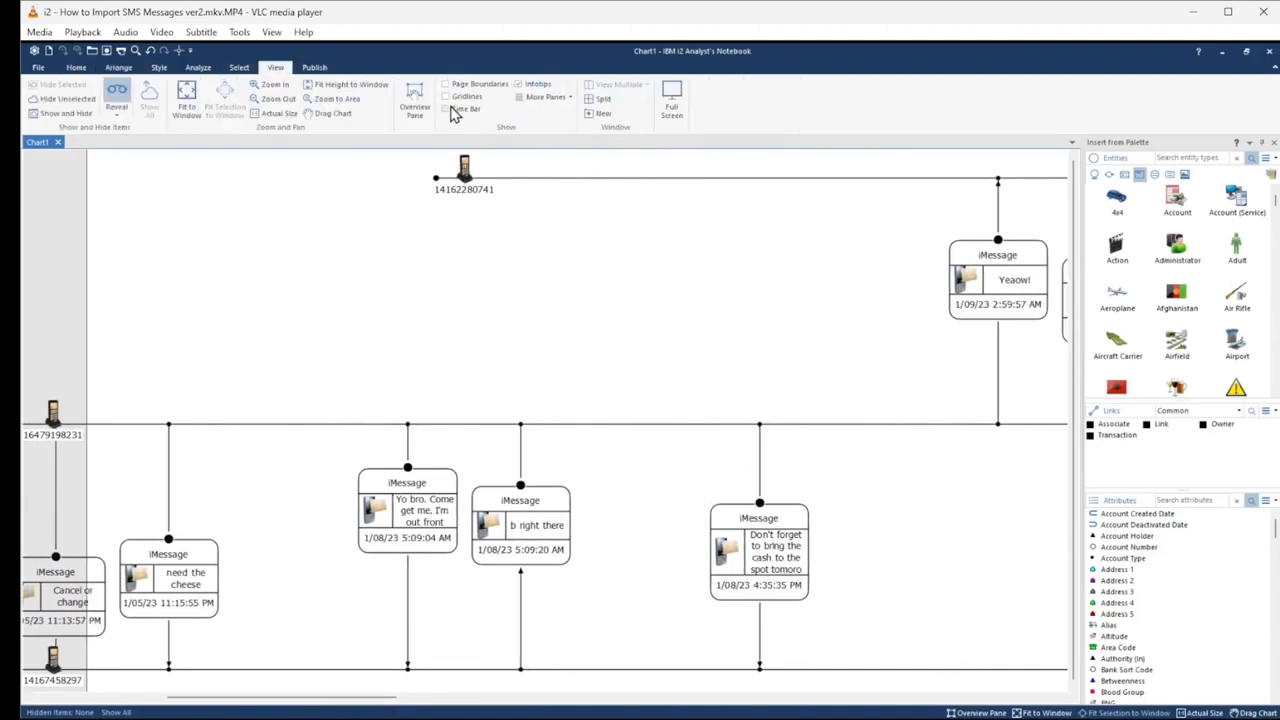
left_click(466, 108)
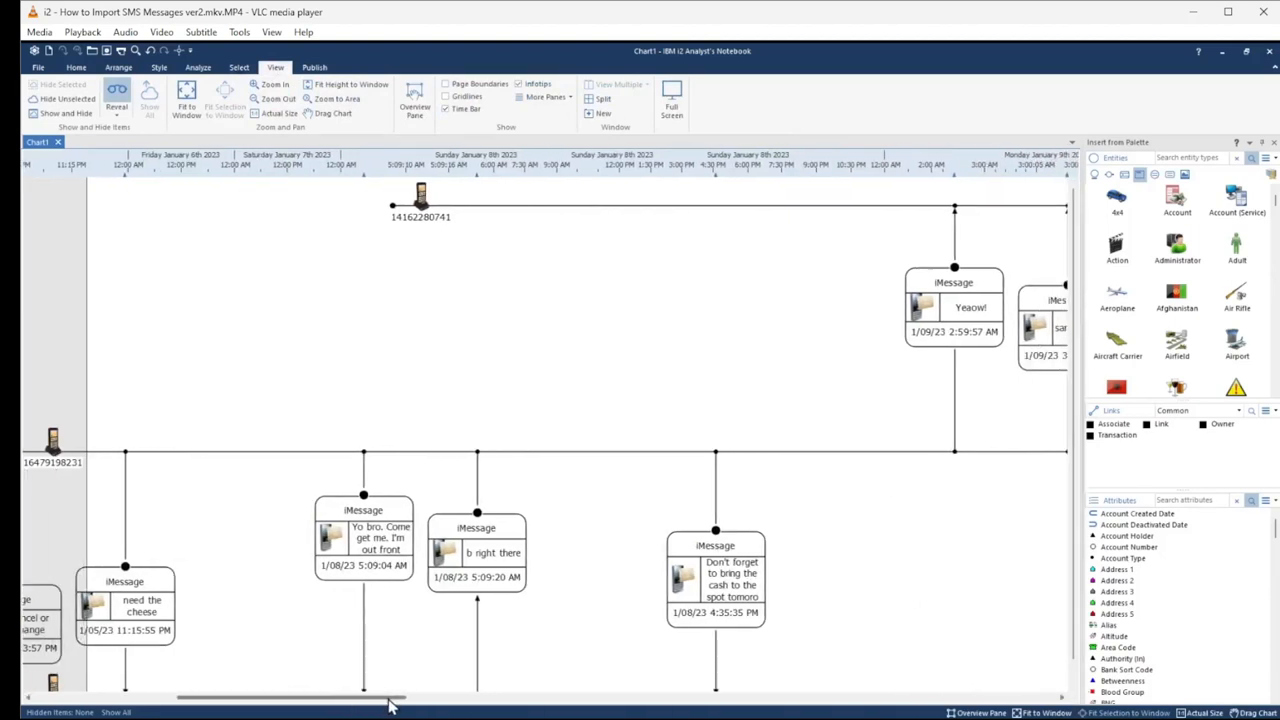
left_click_drag(390, 697, 455, 697)
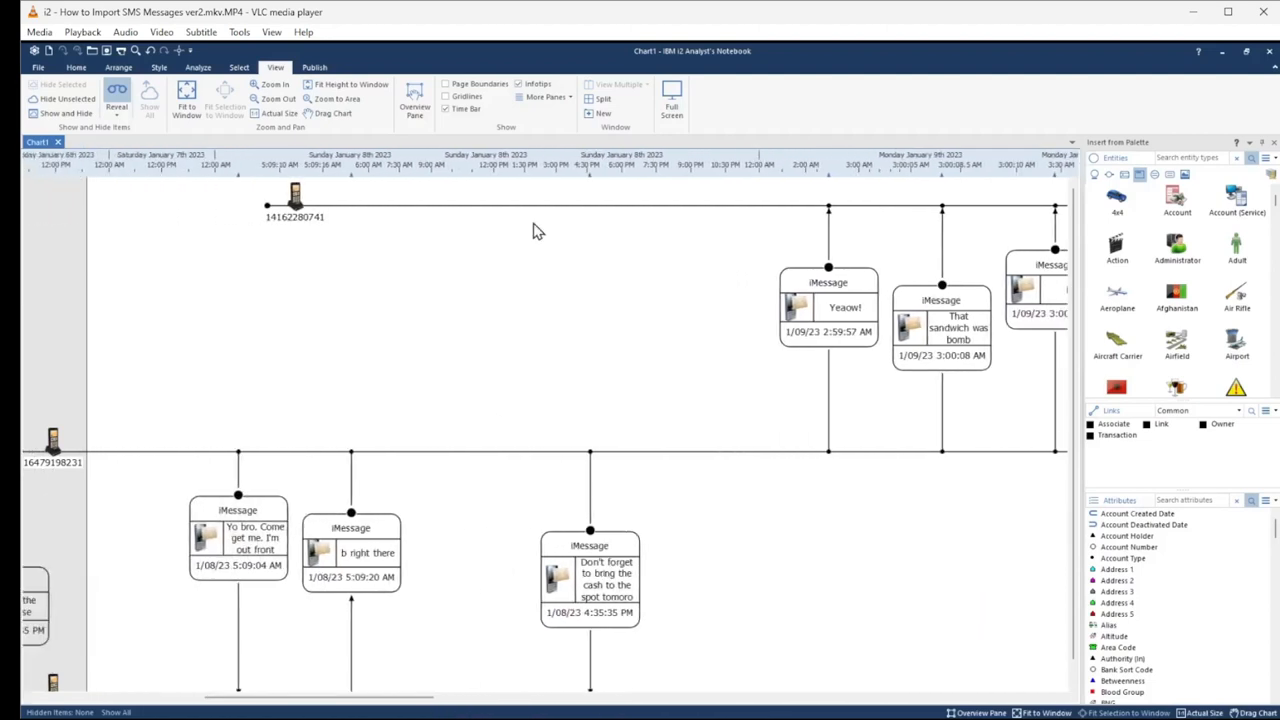
mouse_move(470, 178)
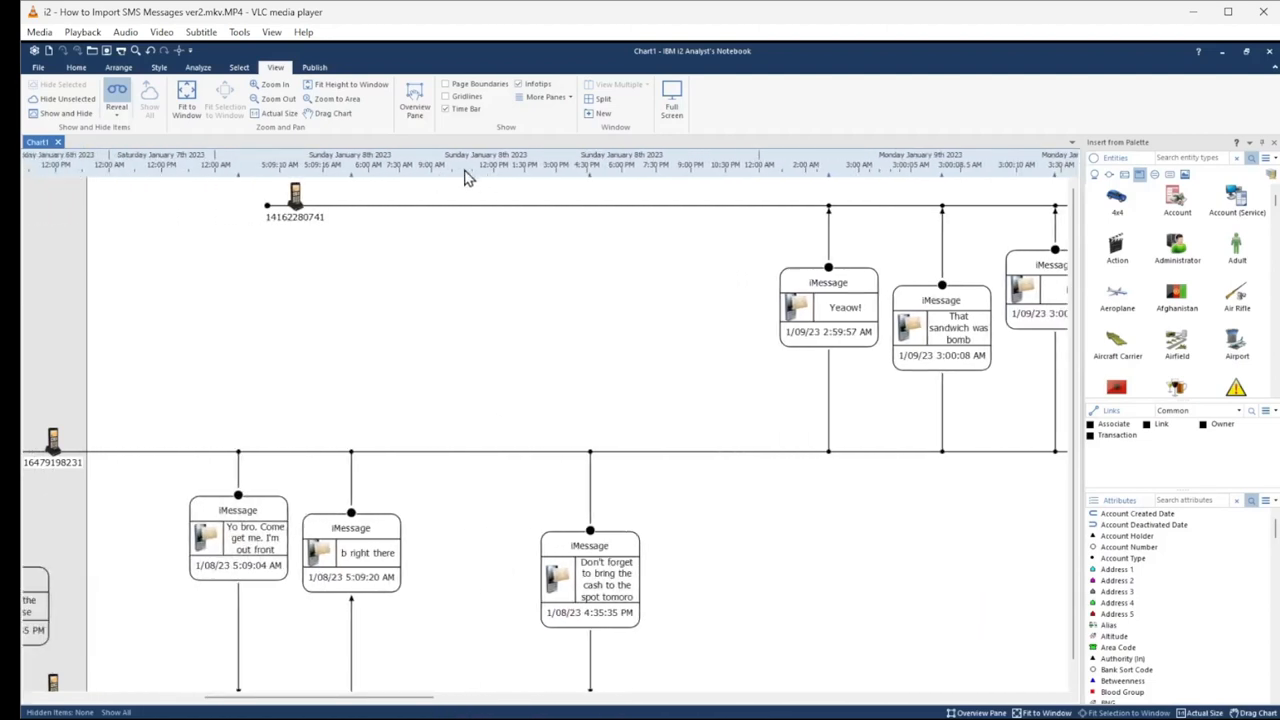
mouse_move(498, 164)
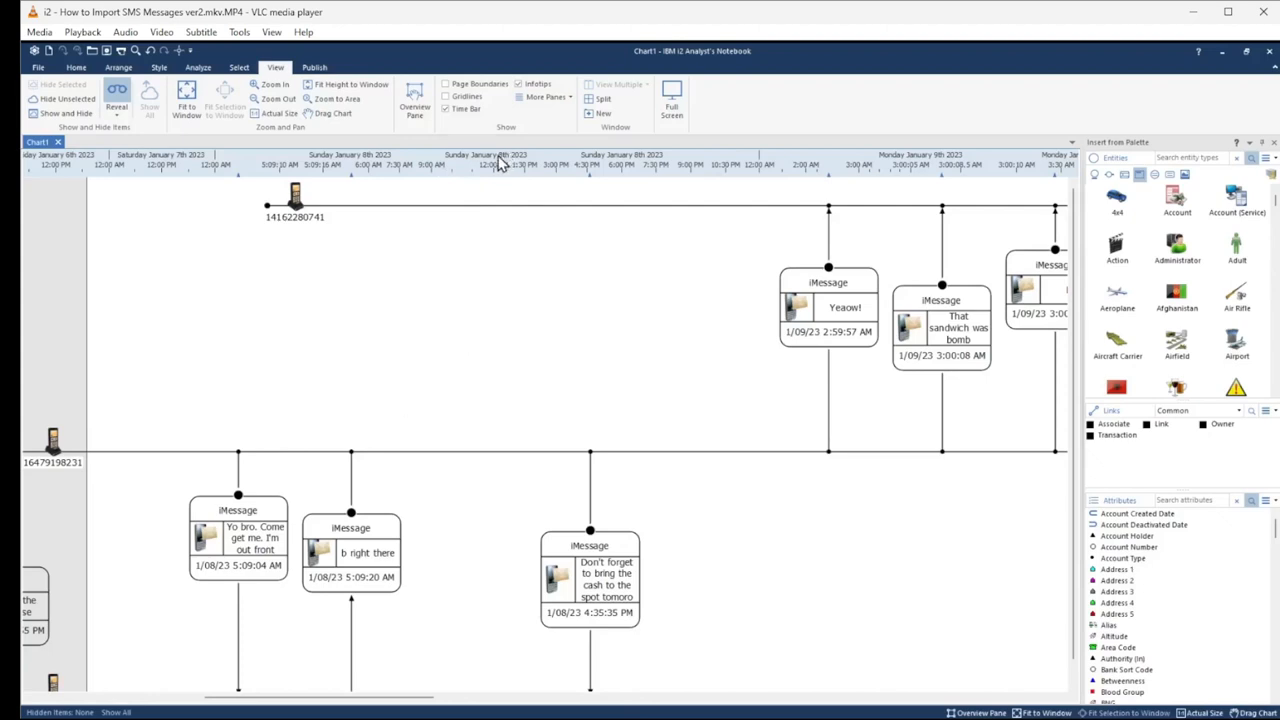
mouse_move(500, 185)
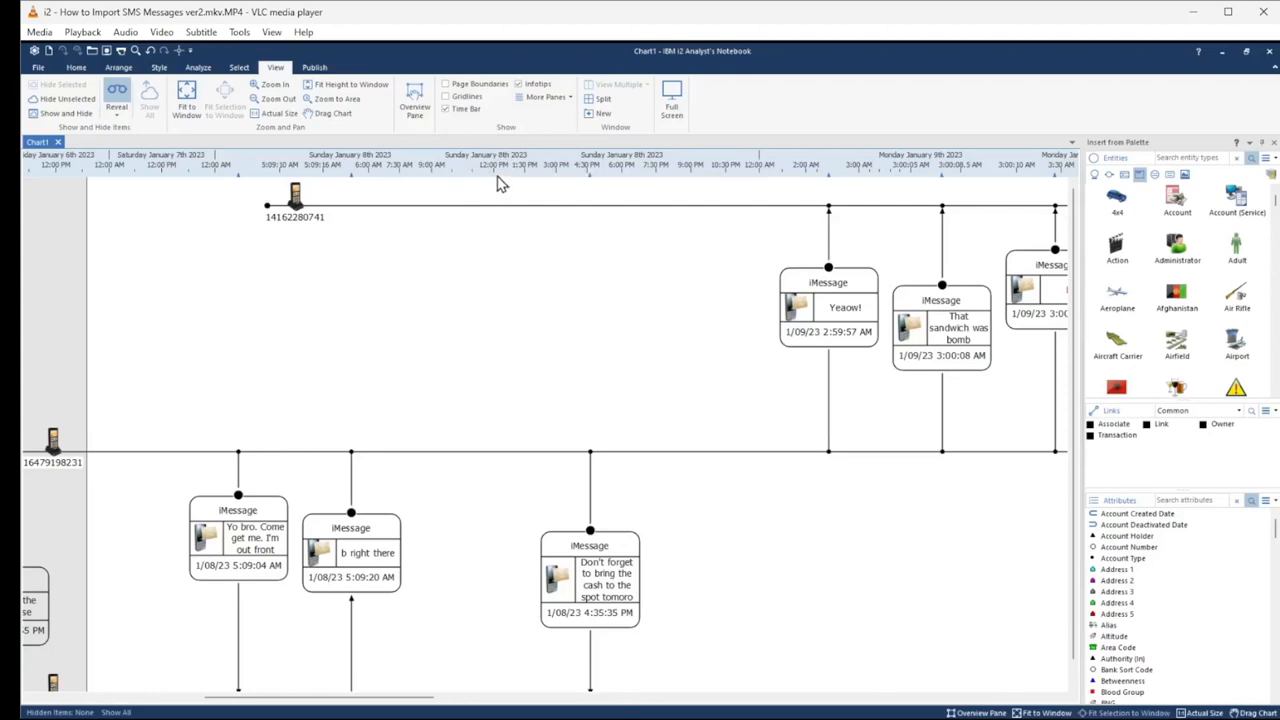
mouse_move(528, 533)
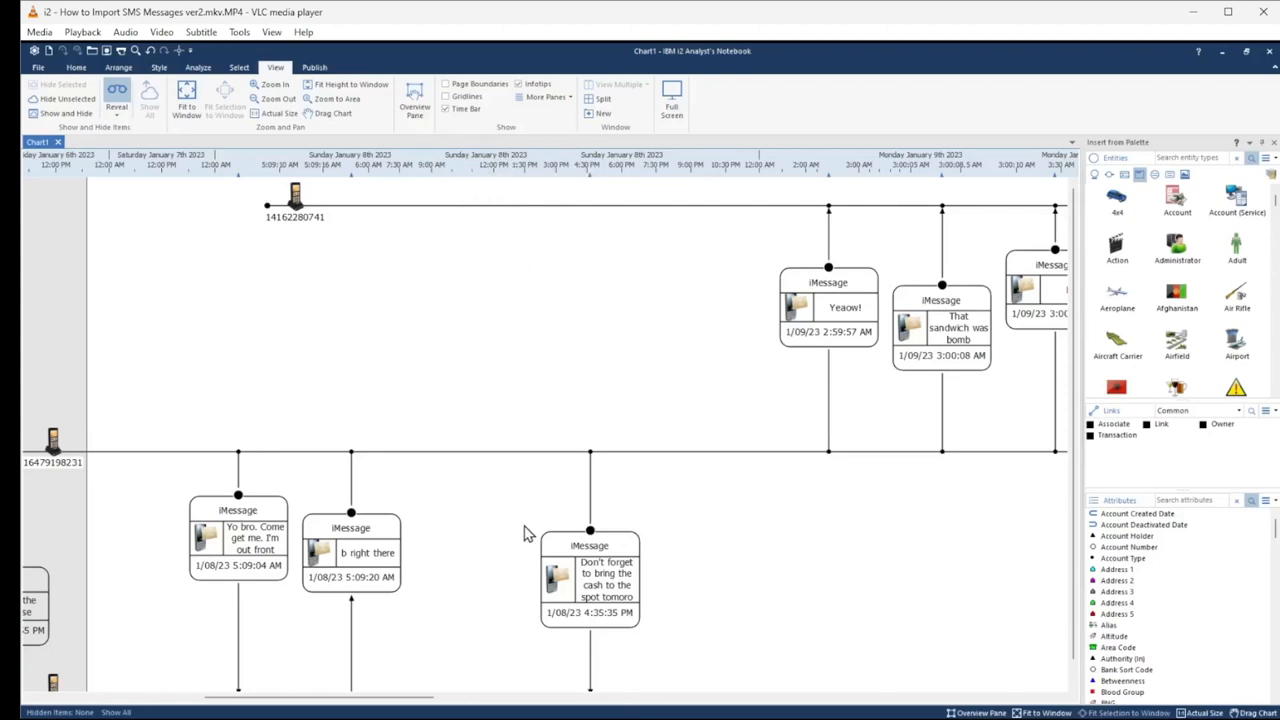
mouse_move(513, 507)
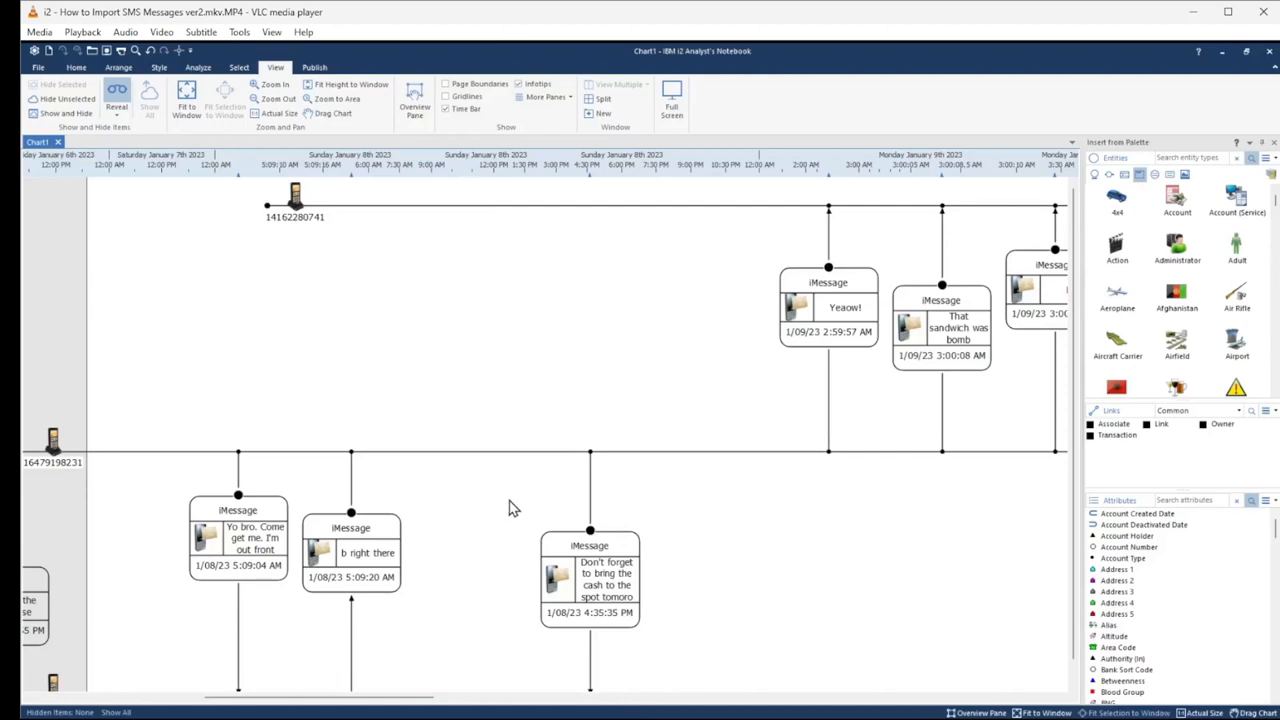
left_click(53, 445)
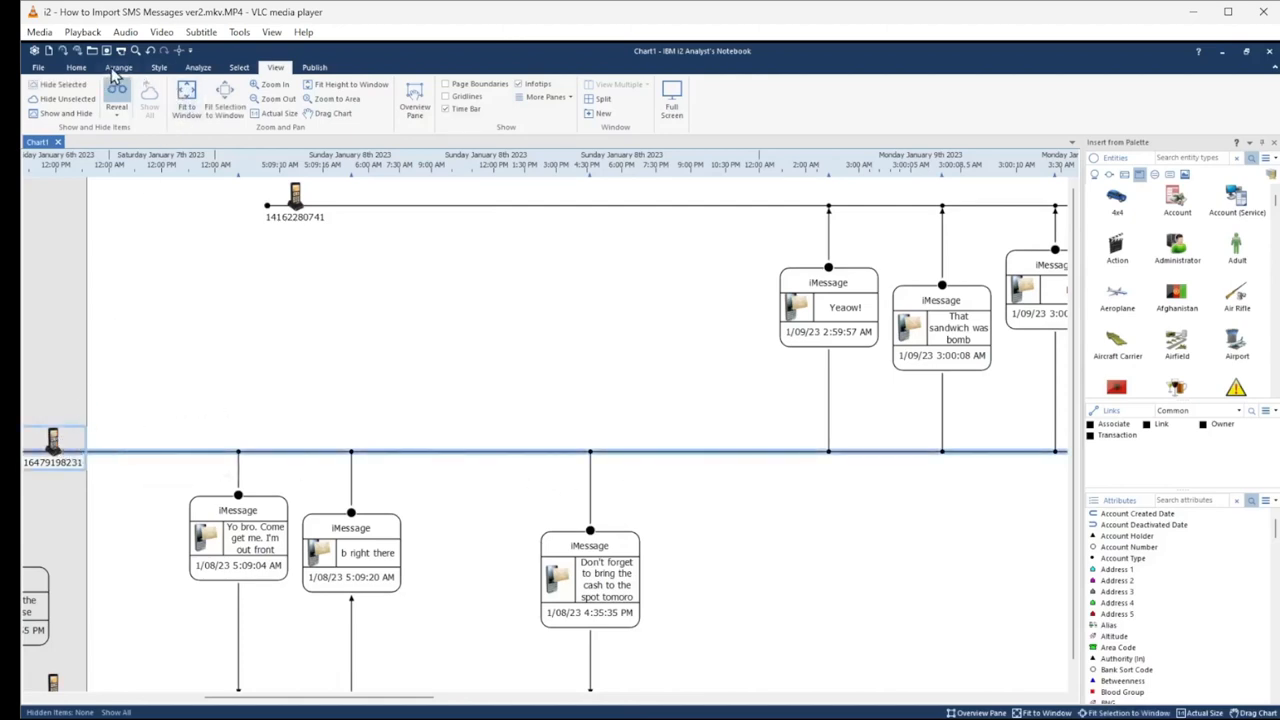
left_click(158, 67)
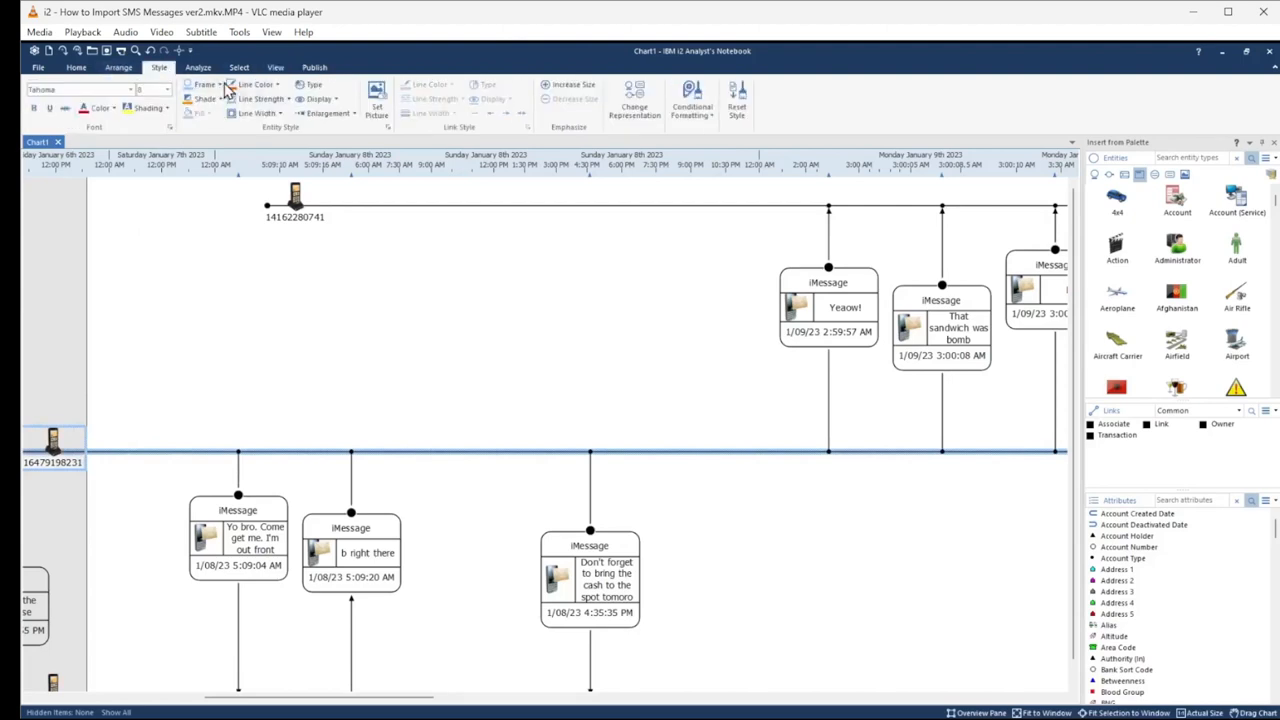
left_click(221, 84)
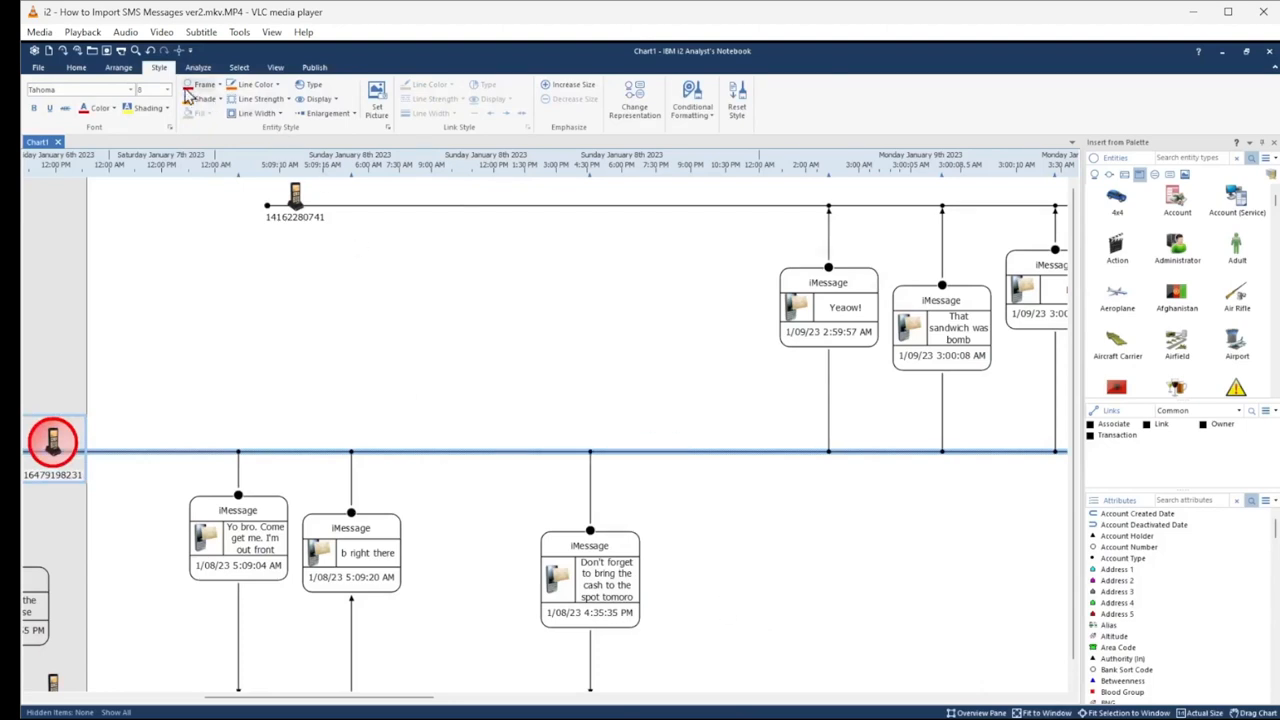
left_click(256, 84)
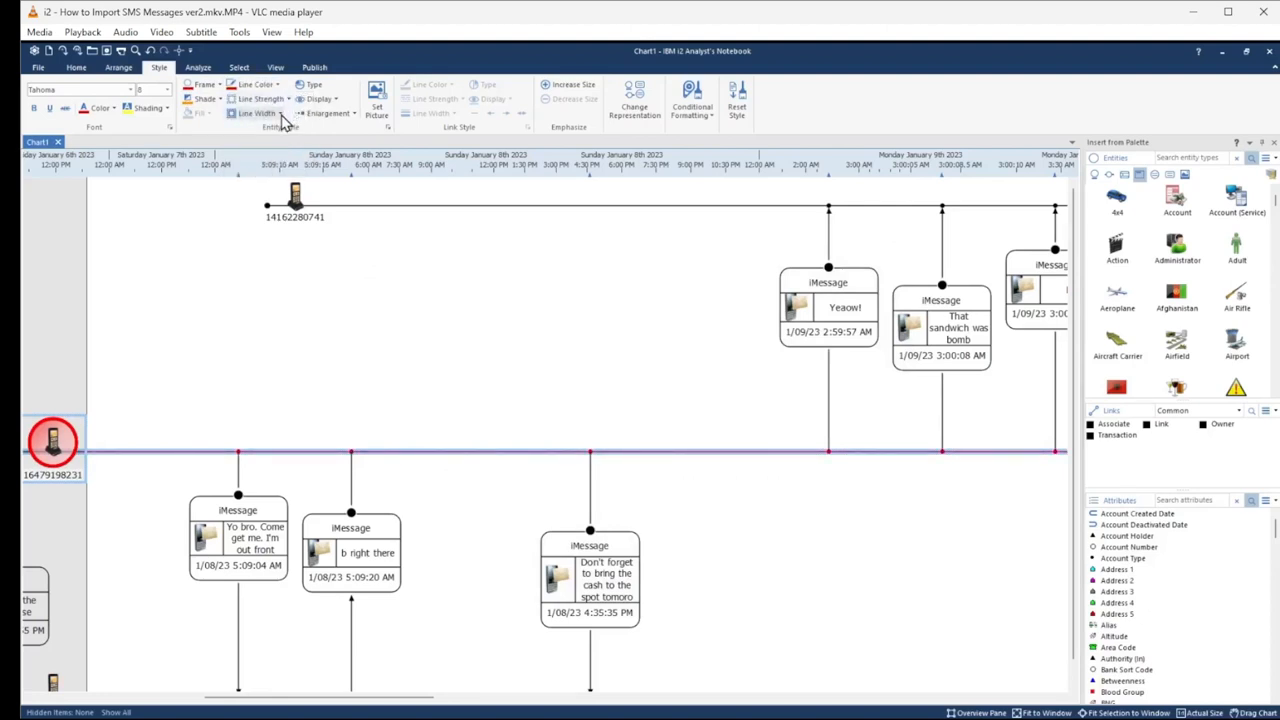
left_click(283, 113)
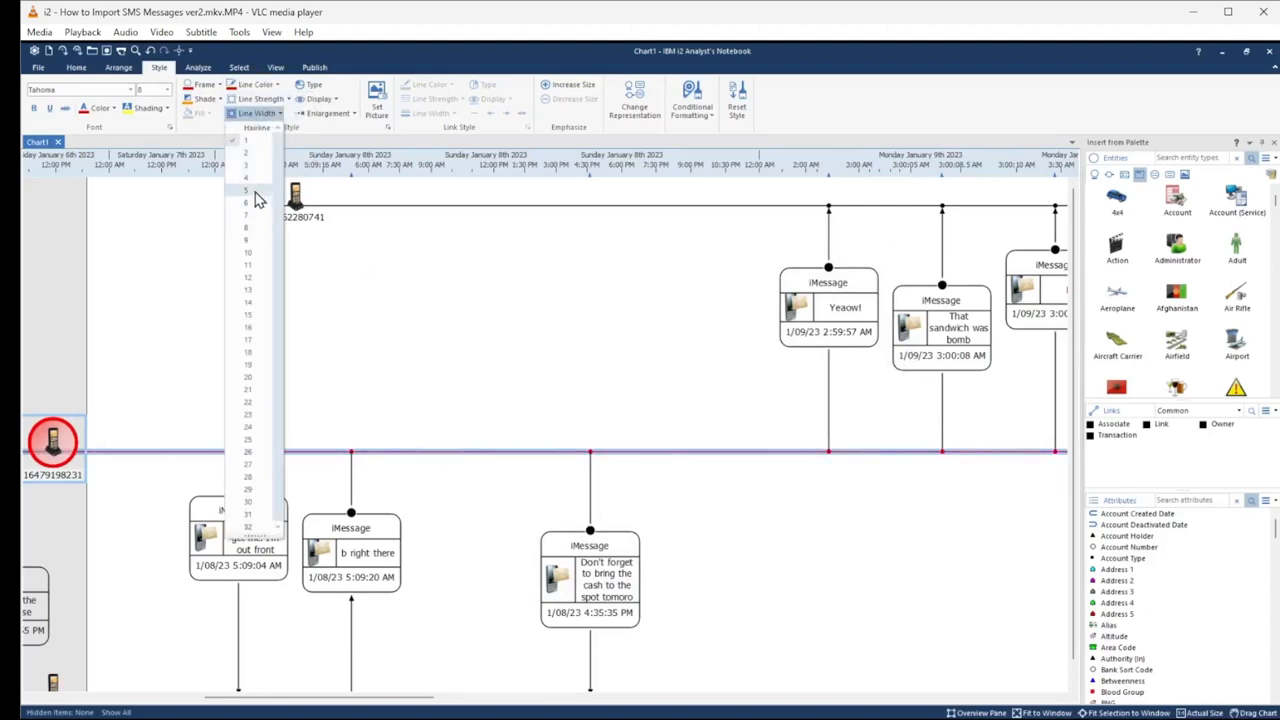
left_click(246, 190)
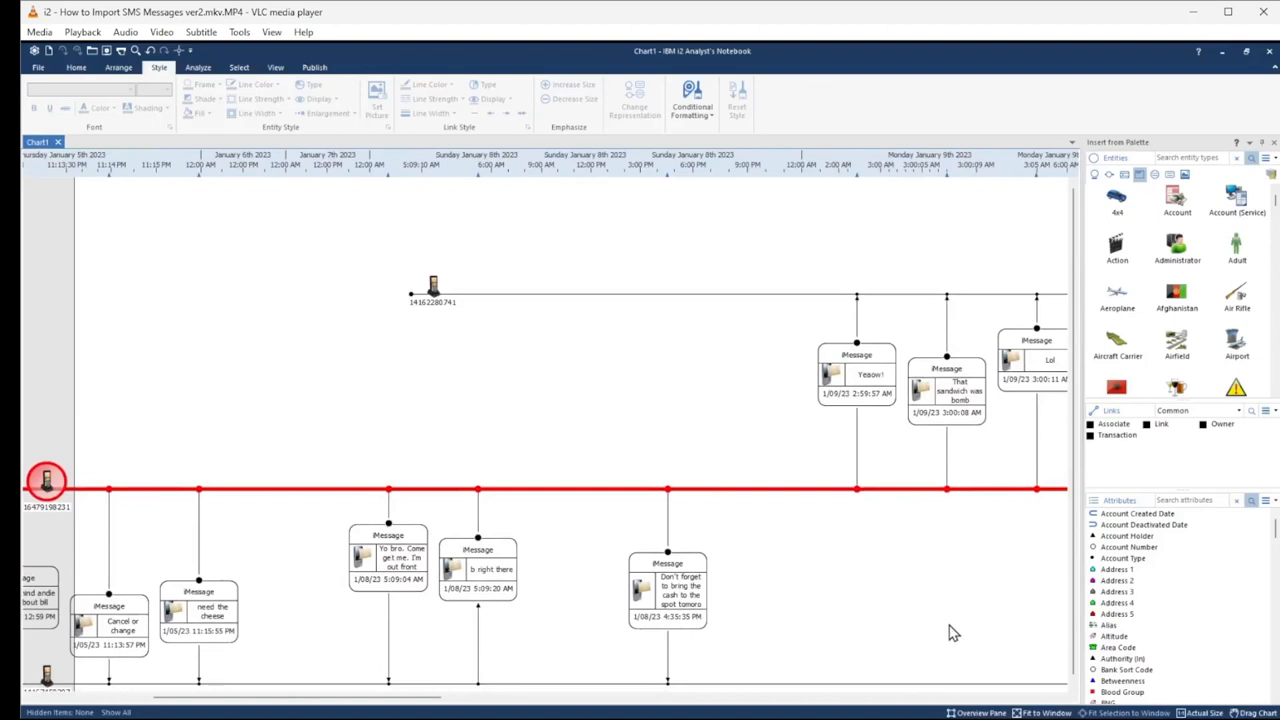
mouse_move(1078, 436)
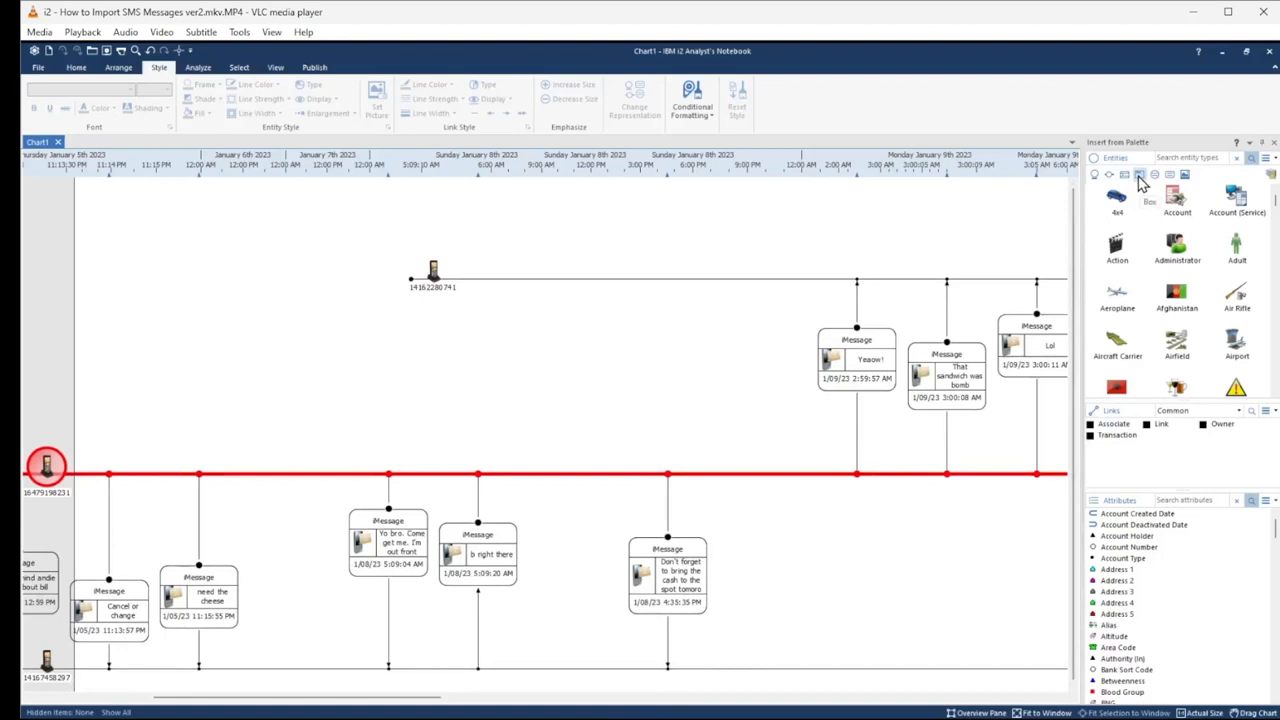
mouse_move(1180, 177)
type("crime")
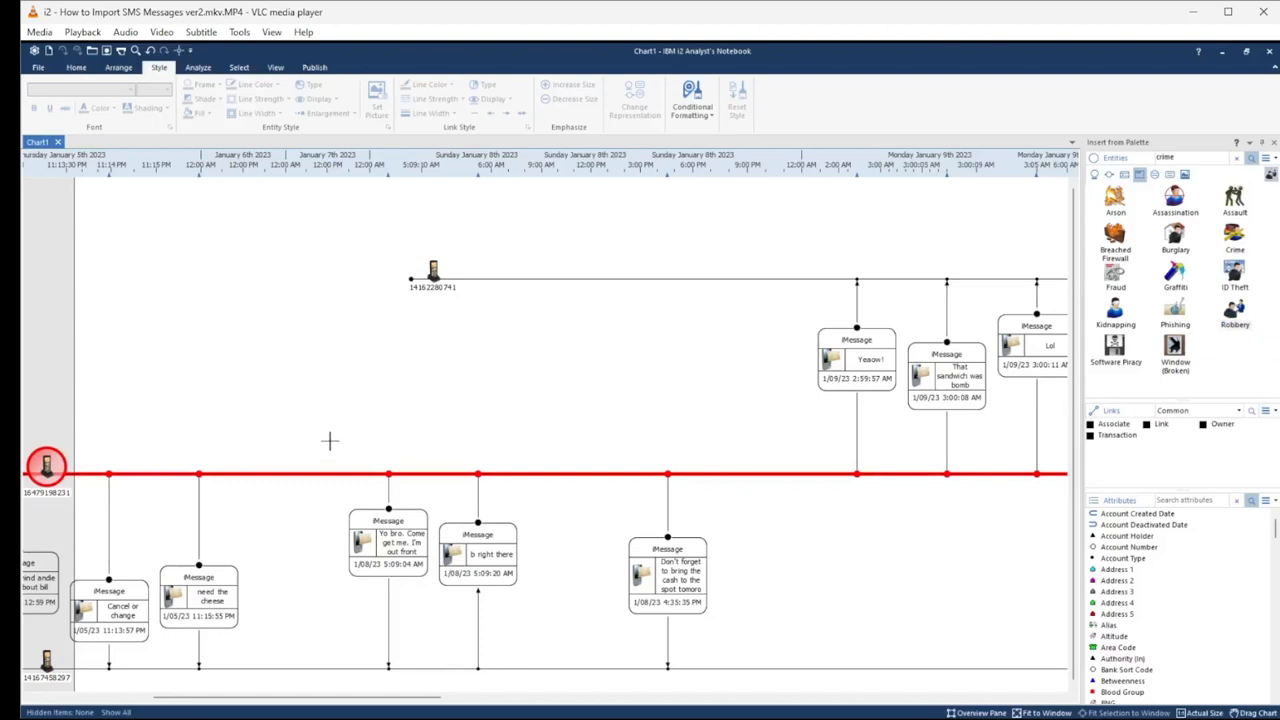
Step: Draw a Robbery box over the three January 8 messages and hide its 'Robbery 1' label
left_click_drag(320, 438, 433, 515)
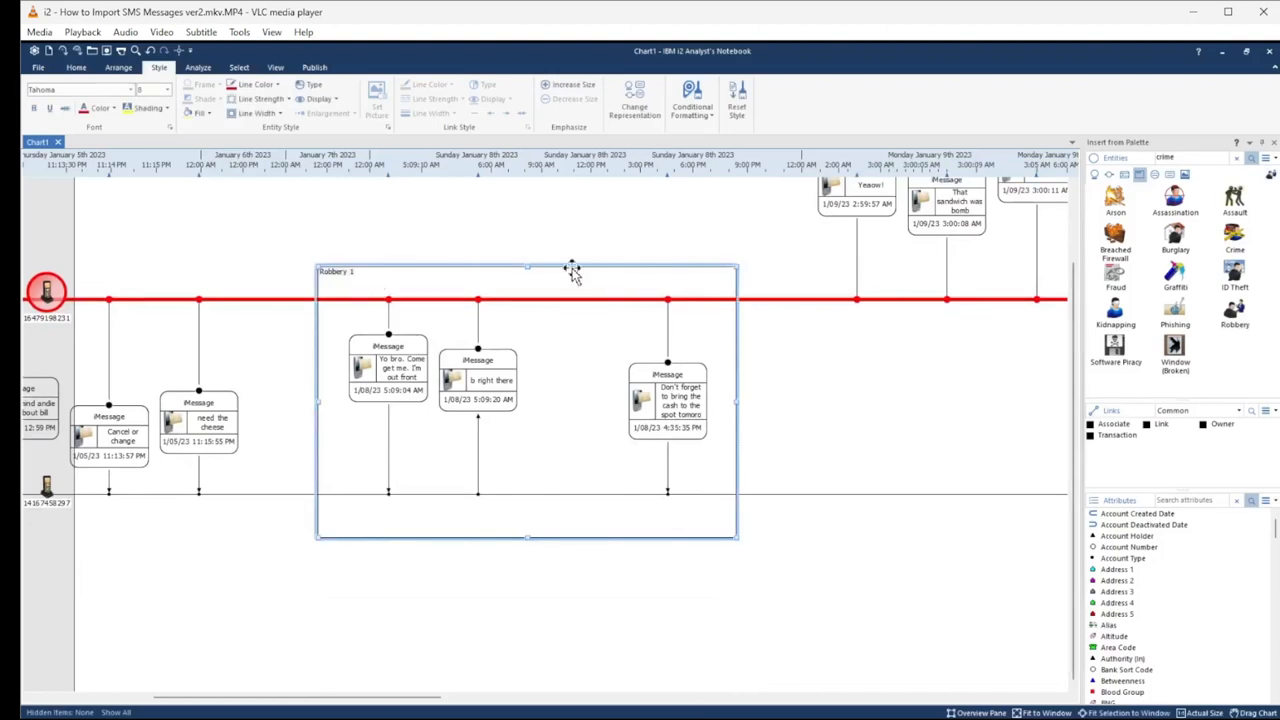
right_click(570, 271)
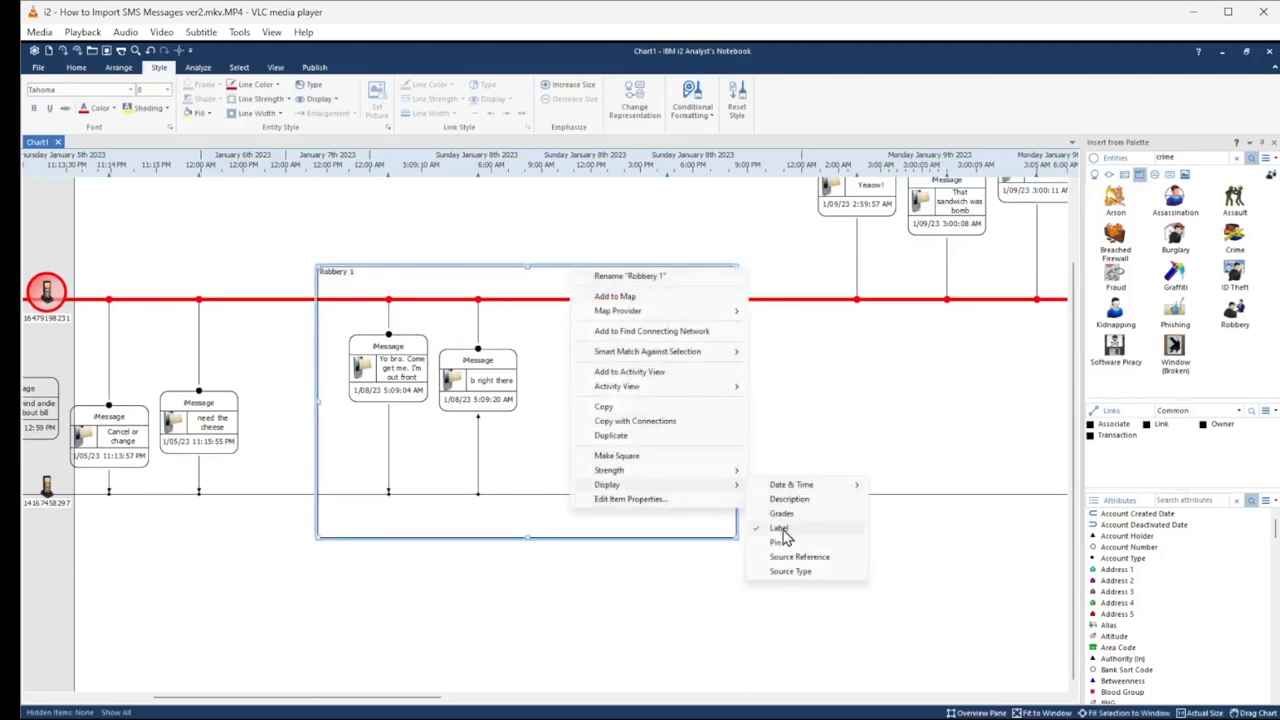
left_click(779, 527)
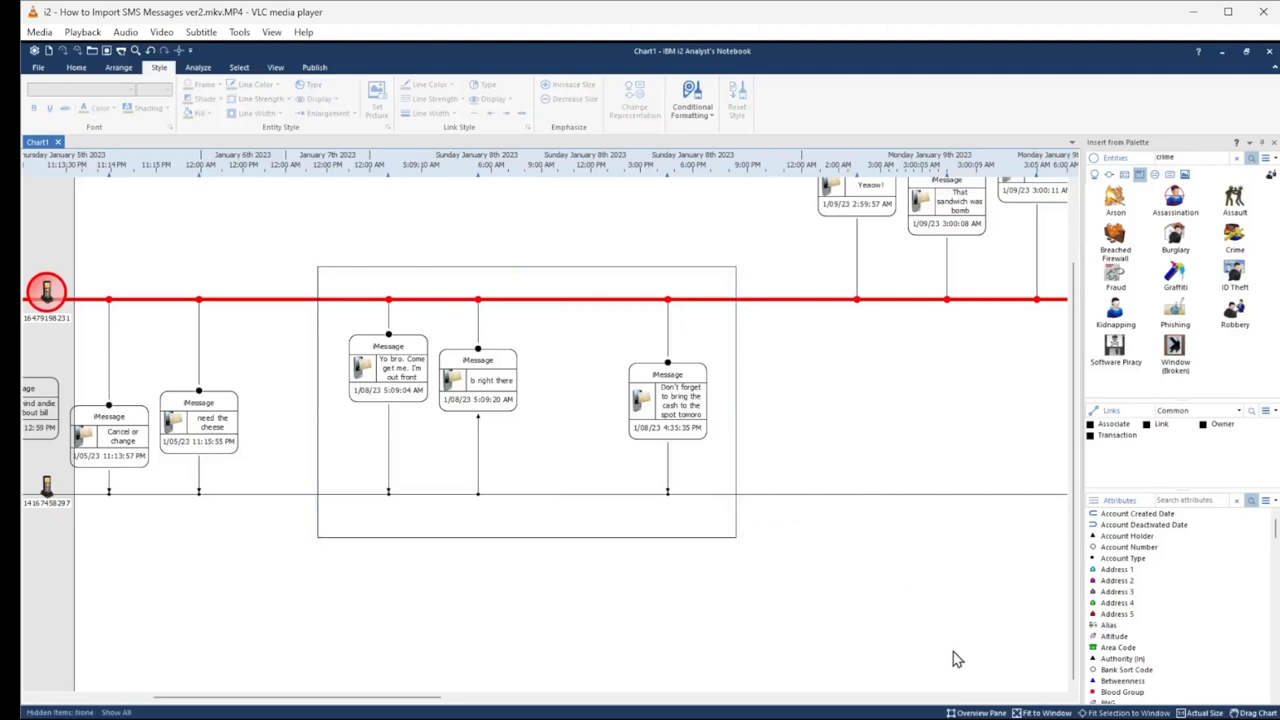
mouse_move(810, 521)
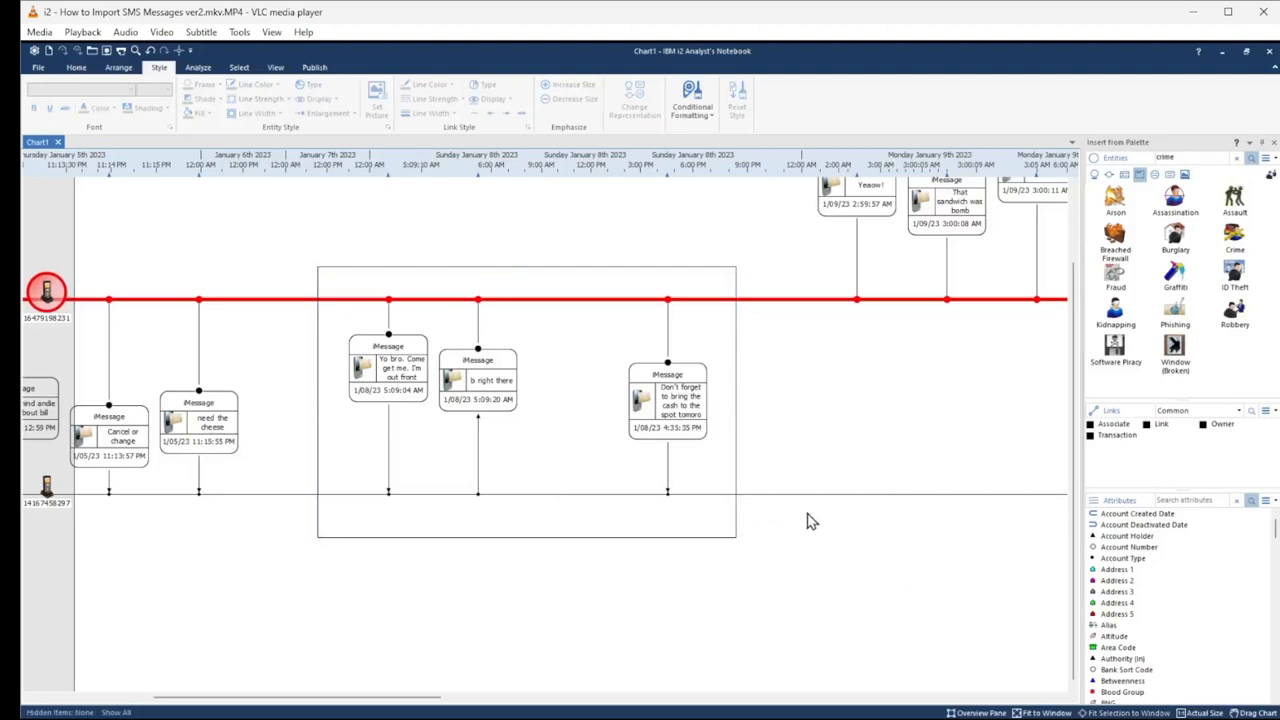
mouse_move(885, 571)
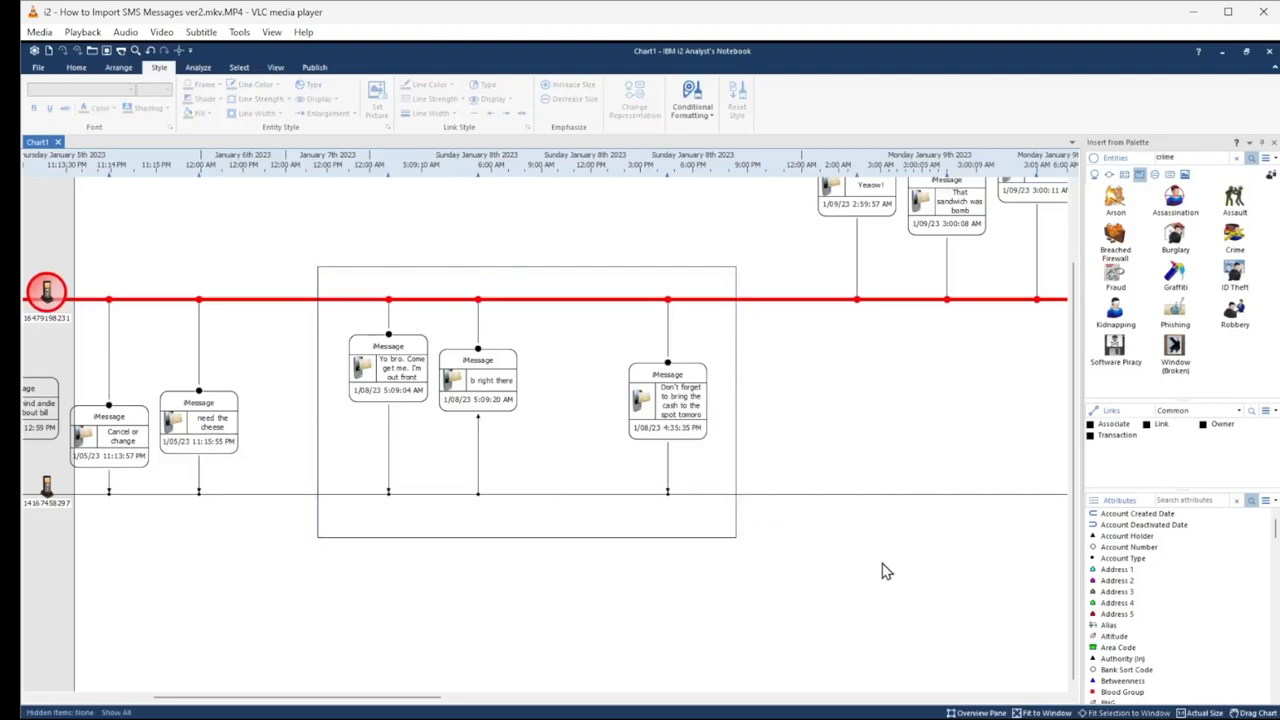